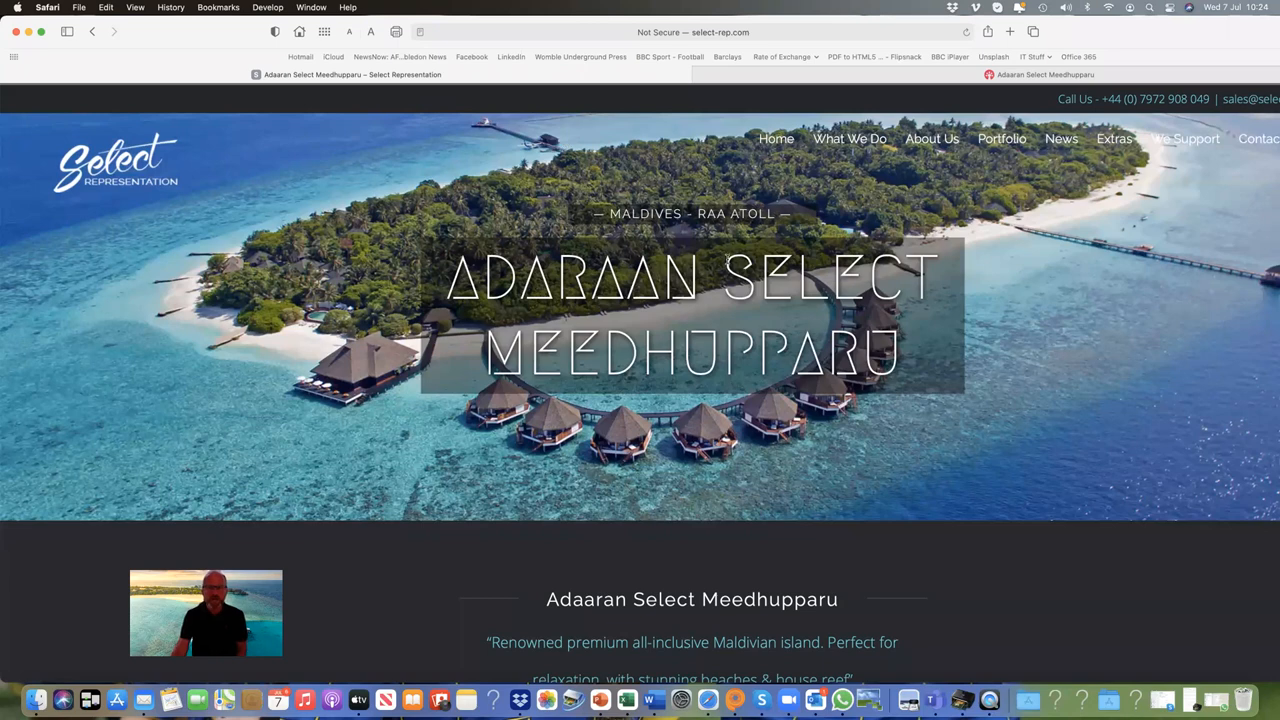
# Step: Scroll down the property page and open the resort's island map in a new tab
pyautogui.scroll(-3)
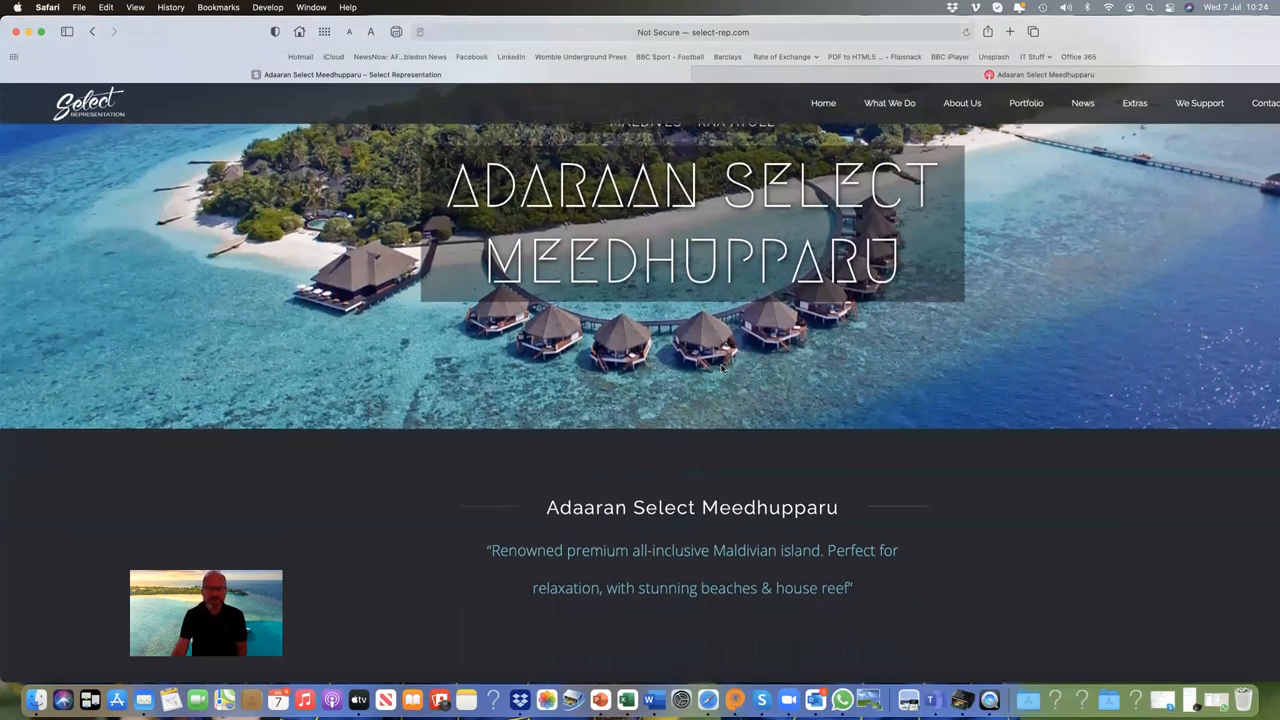
pyautogui.scroll(-3)
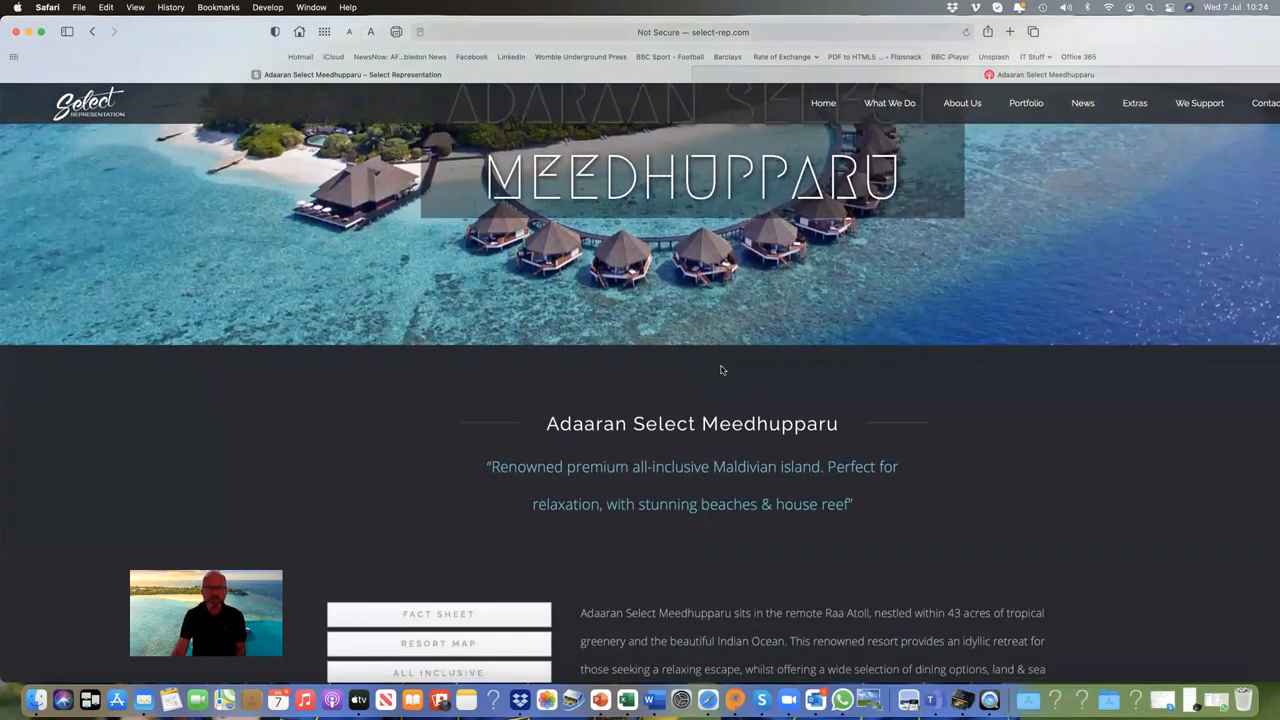
pyautogui.scroll(3)
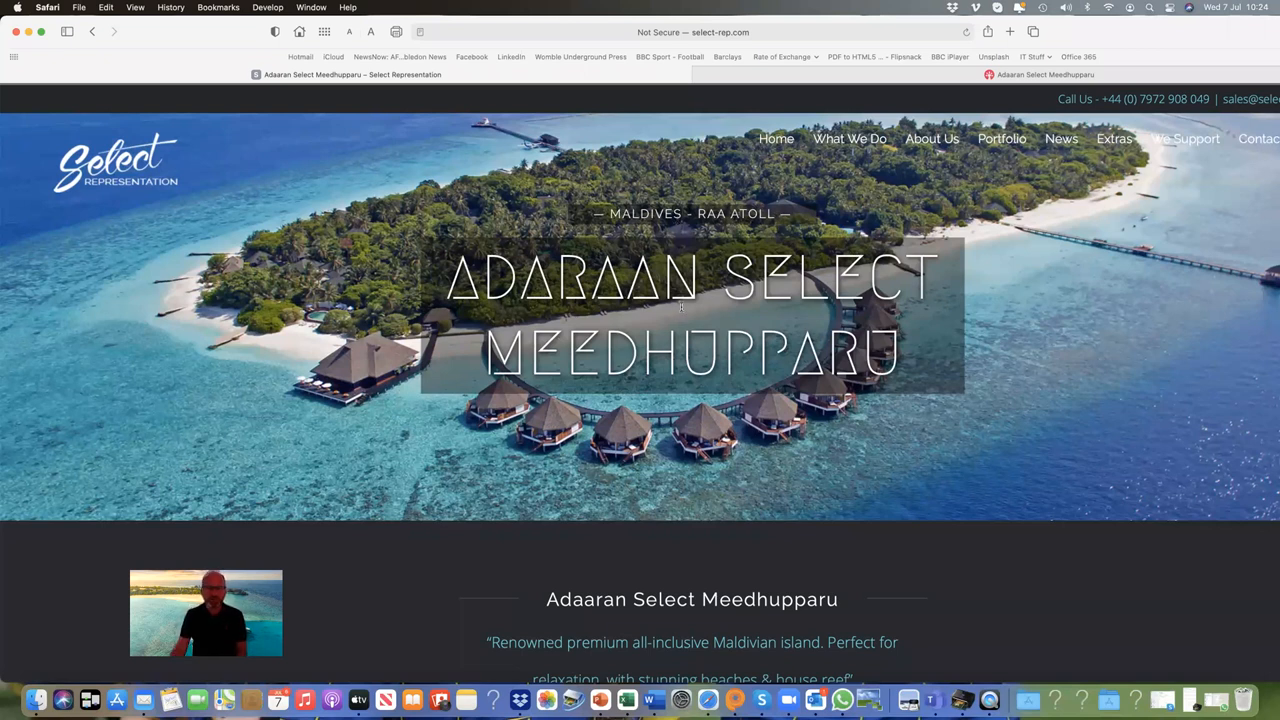
pyautogui.scroll(-3)
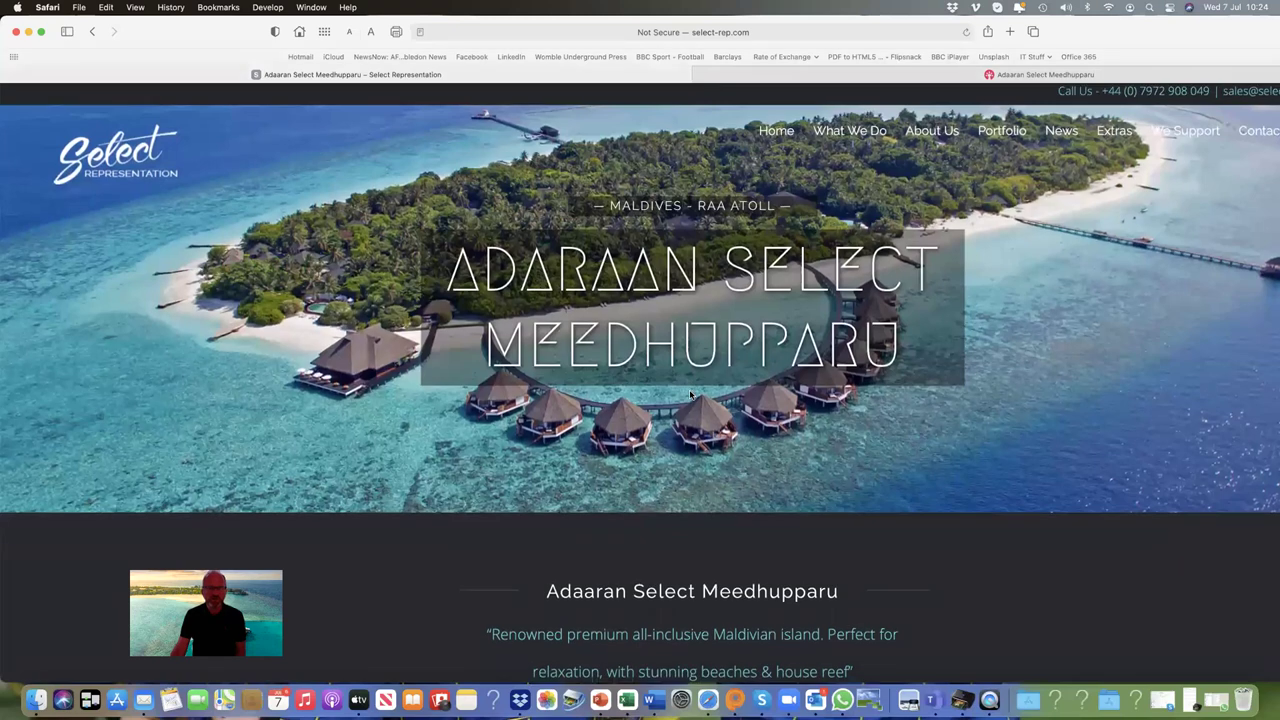
pyautogui.scroll(-3)
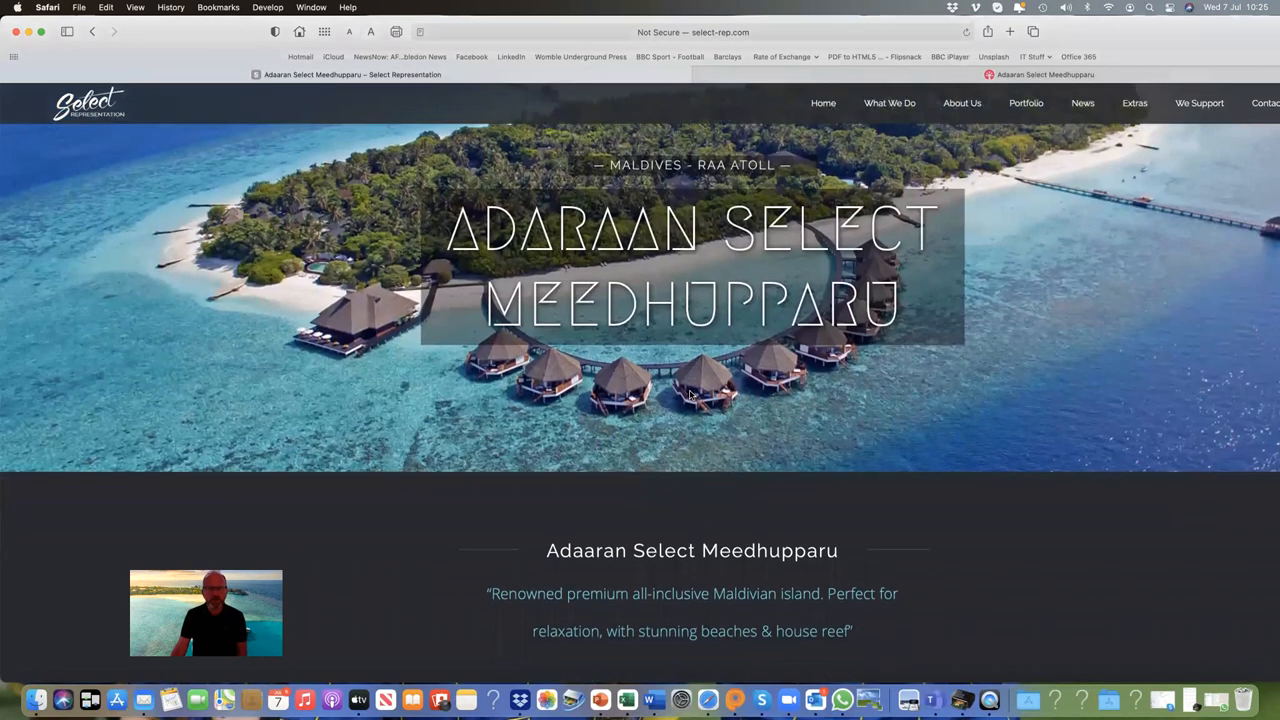
pyautogui.scroll(-3)
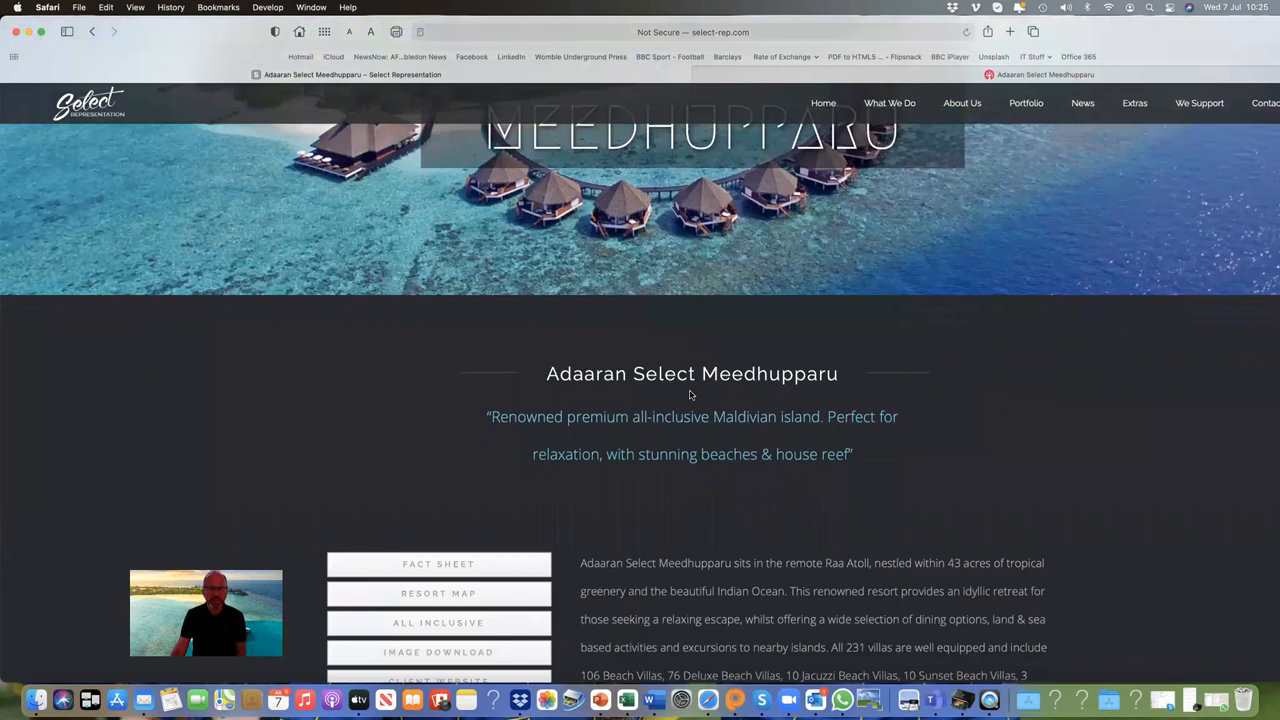
pyautogui.scroll(-3)
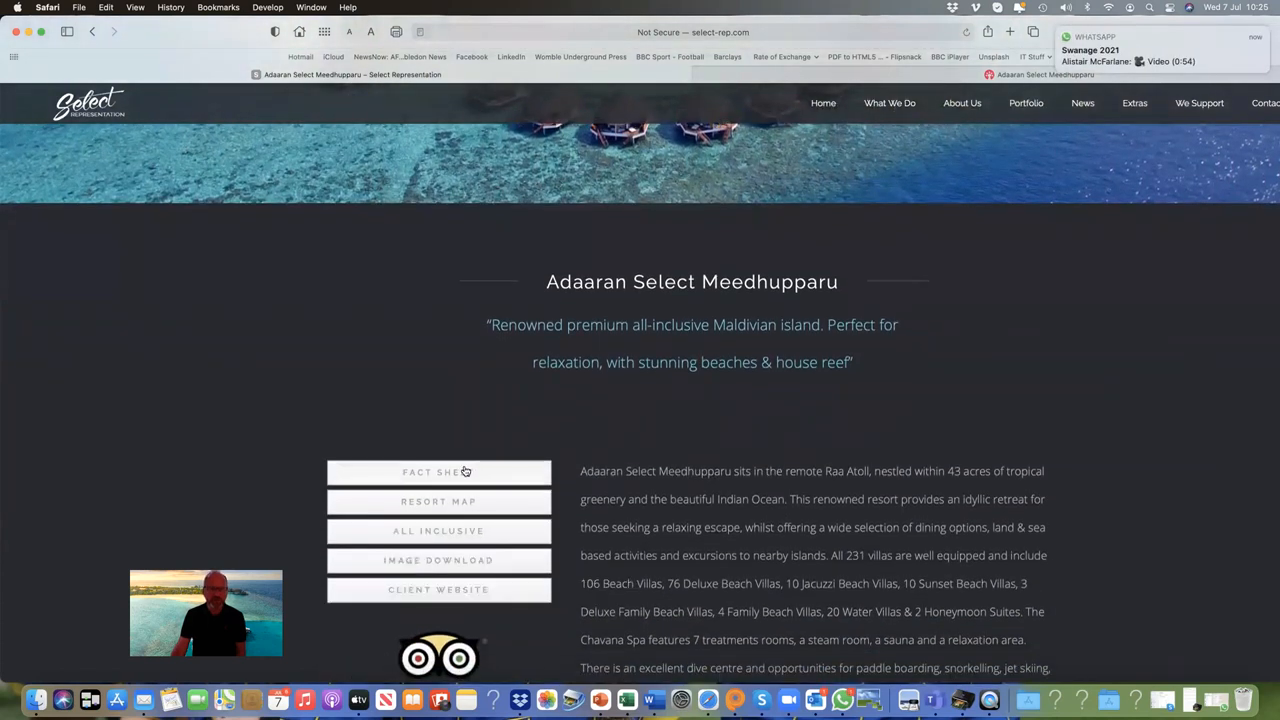
pyautogui.moveTo(438, 532)
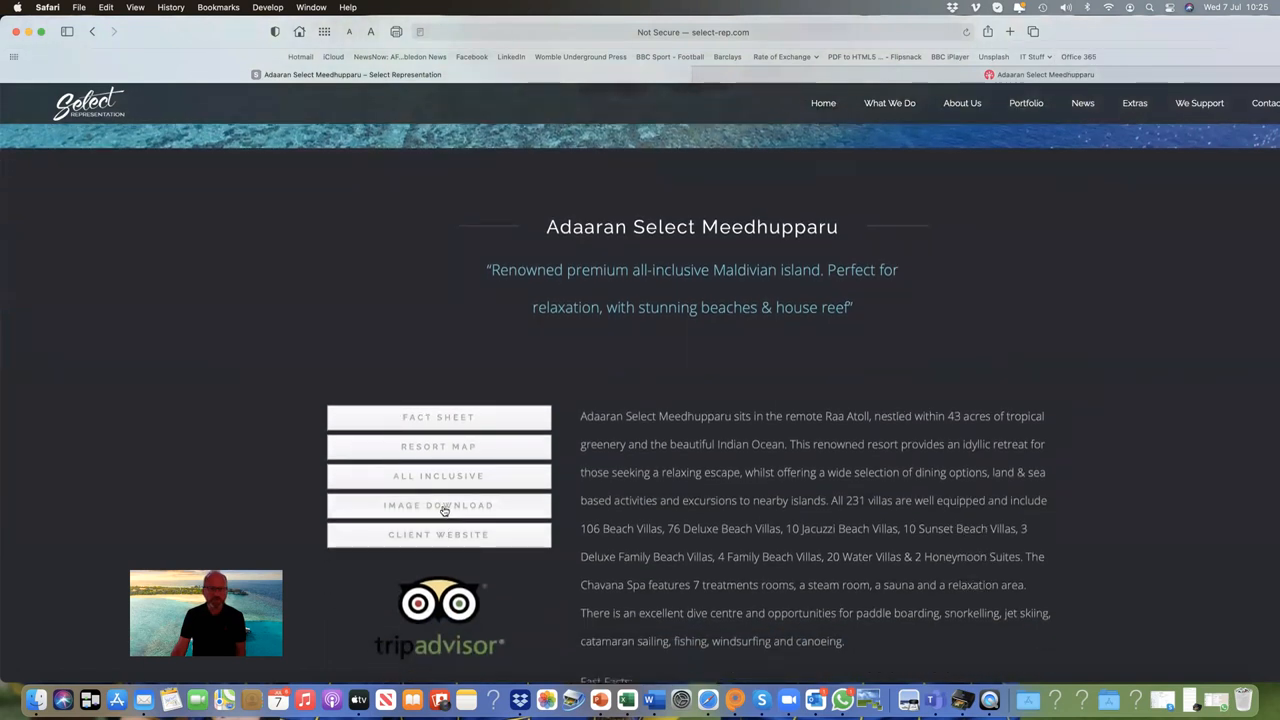
pyautogui.scroll(-3)
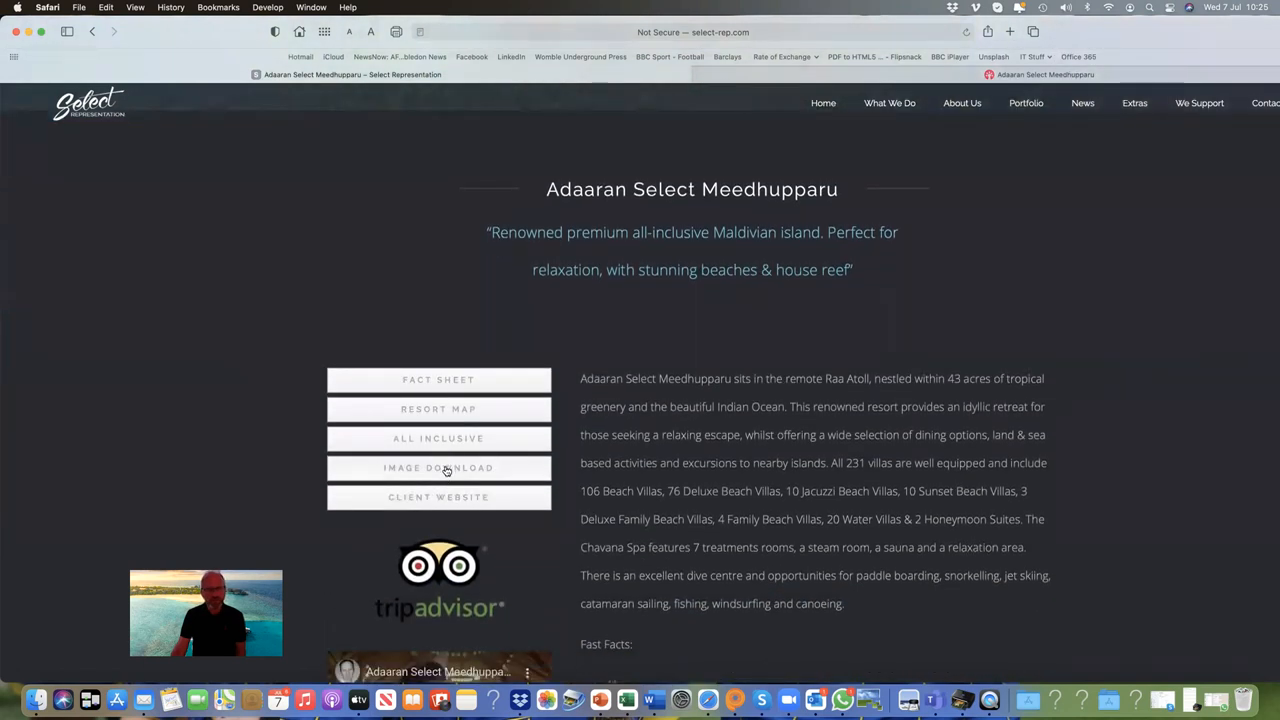
pyautogui.scroll(-3)
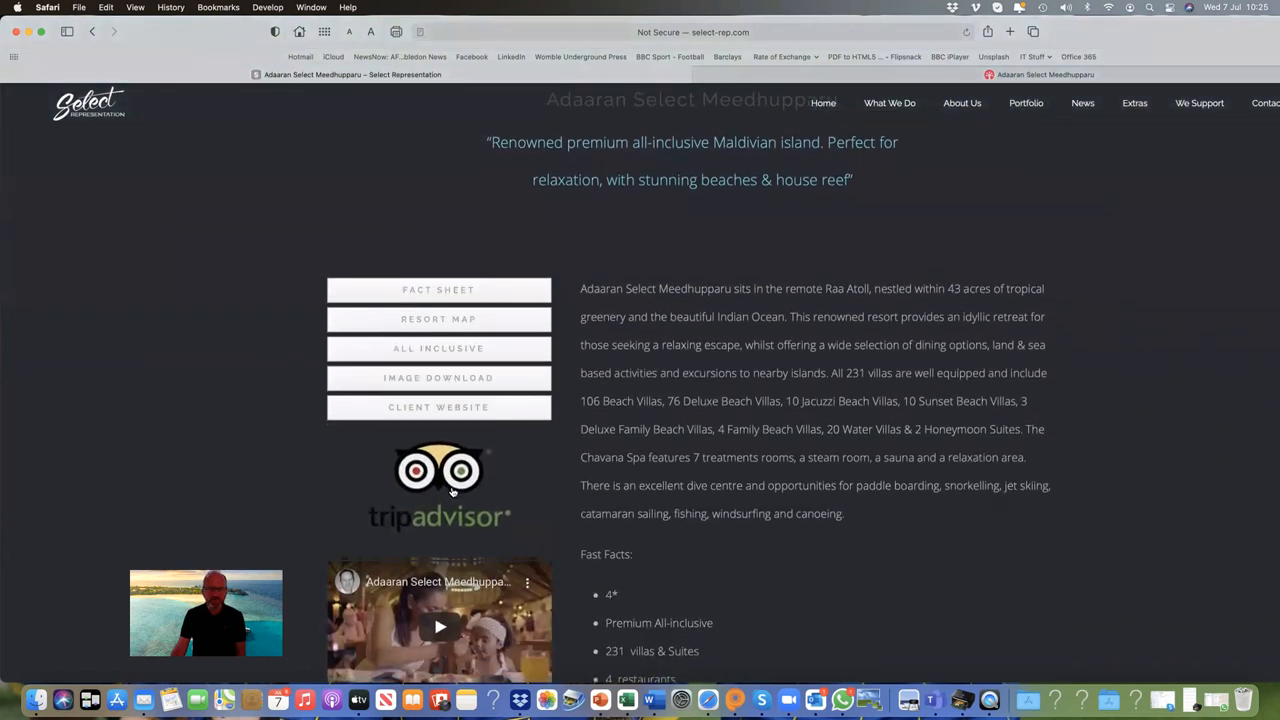
pyautogui.scroll(-3)
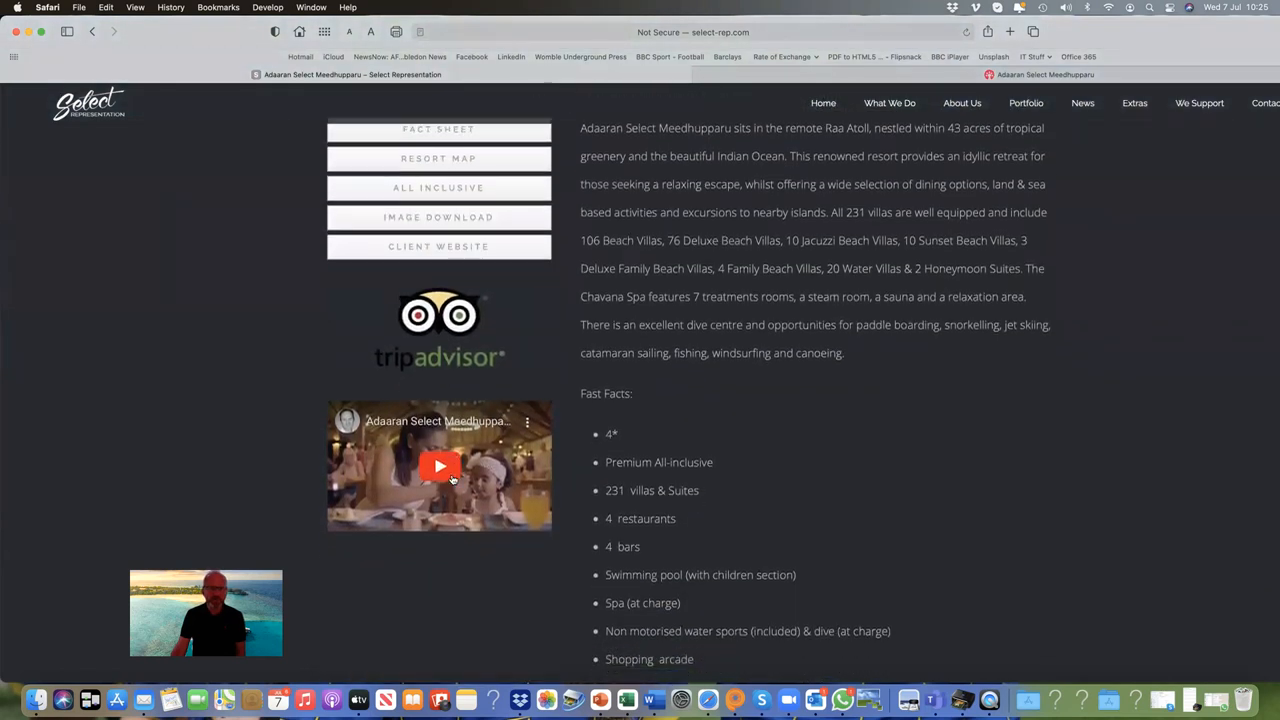
pyautogui.scroll(-3)
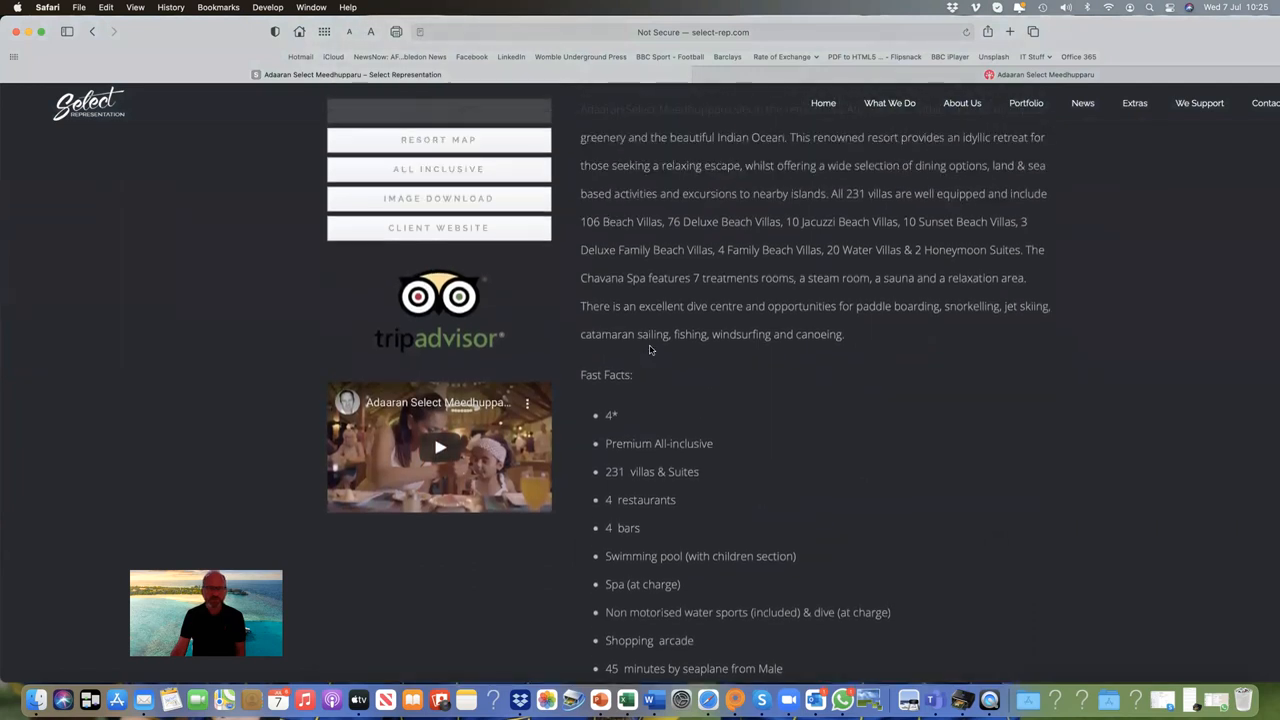
pyautogui.scroll(3)
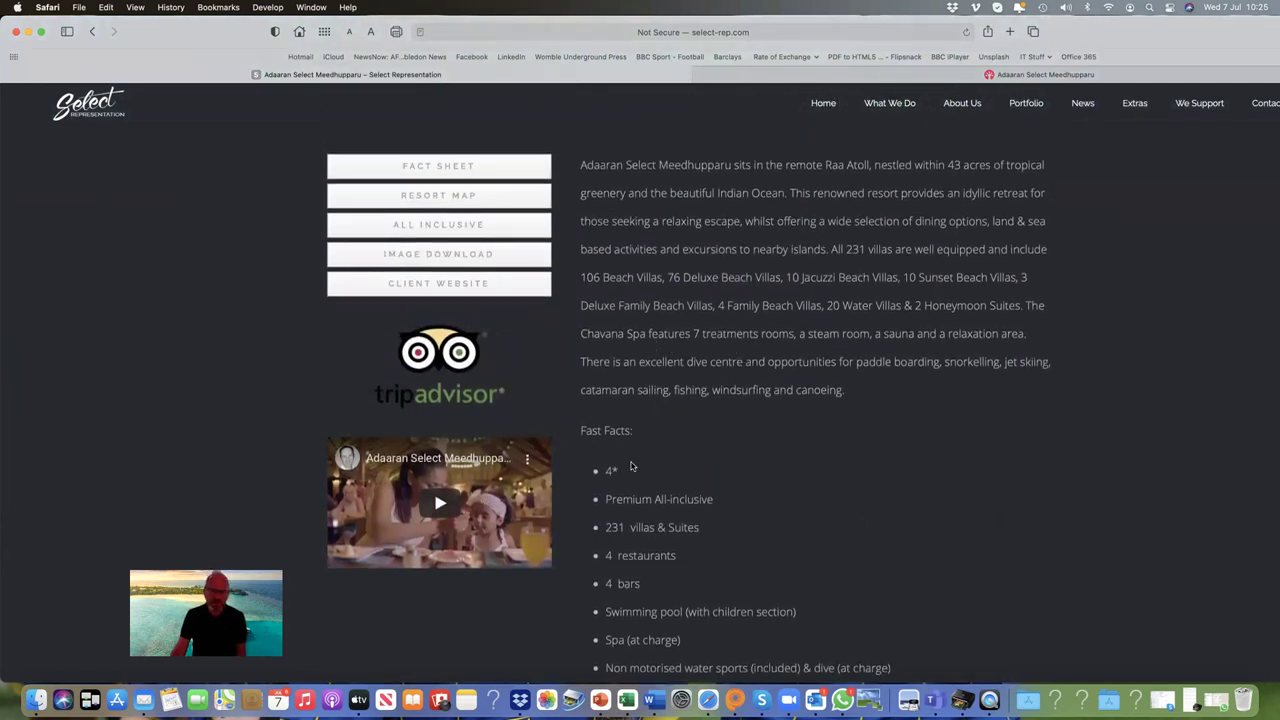
pyautogui.scroll(-3)
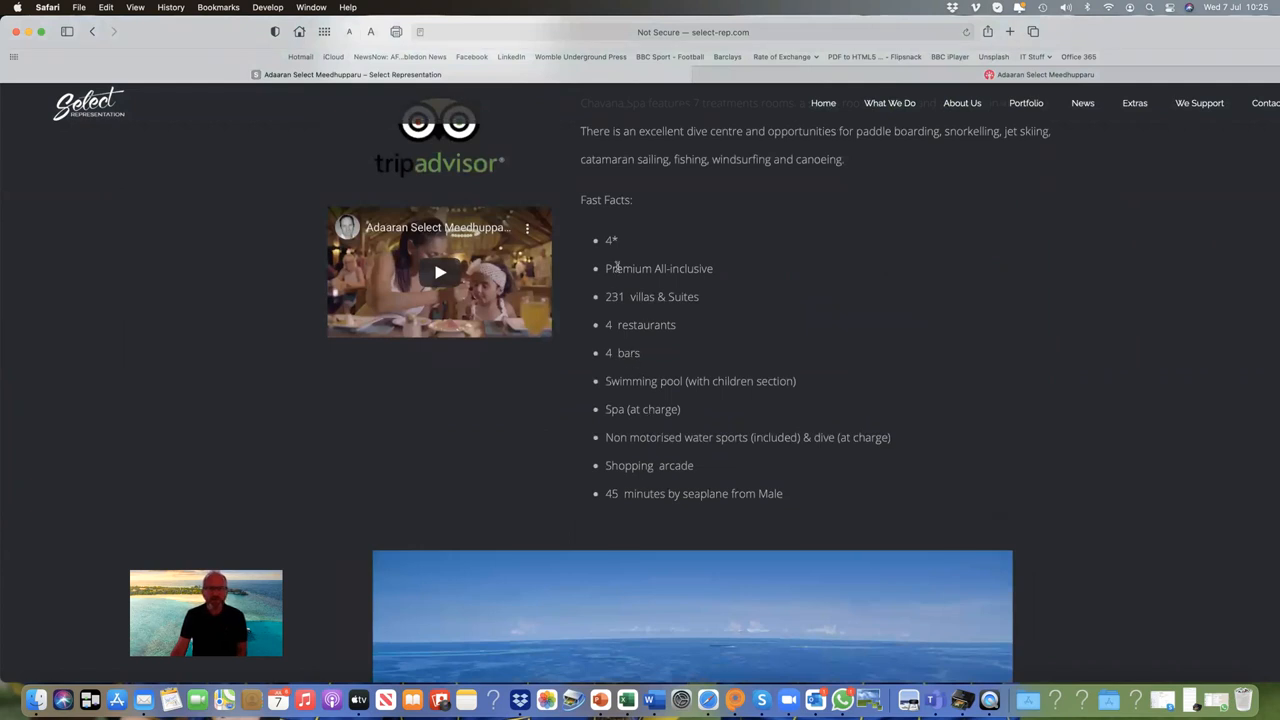
pyautogui.scroll(-3)
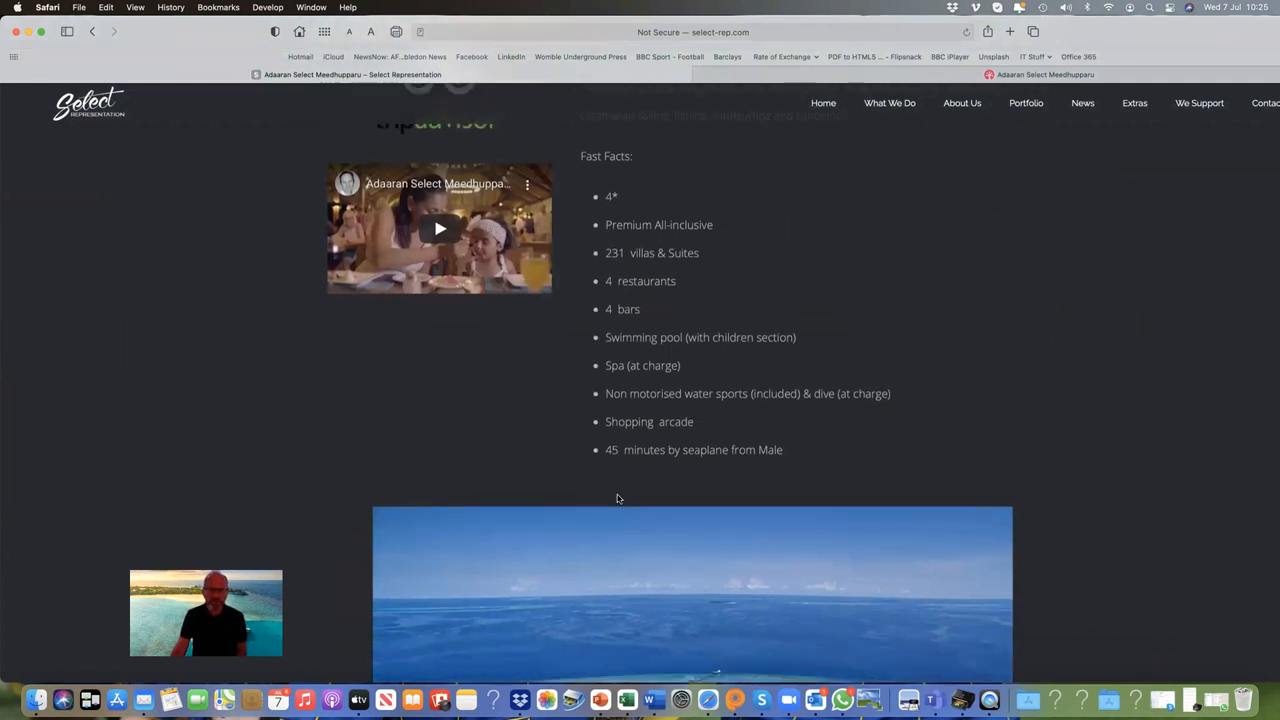
pyautogui.scroll(-3)
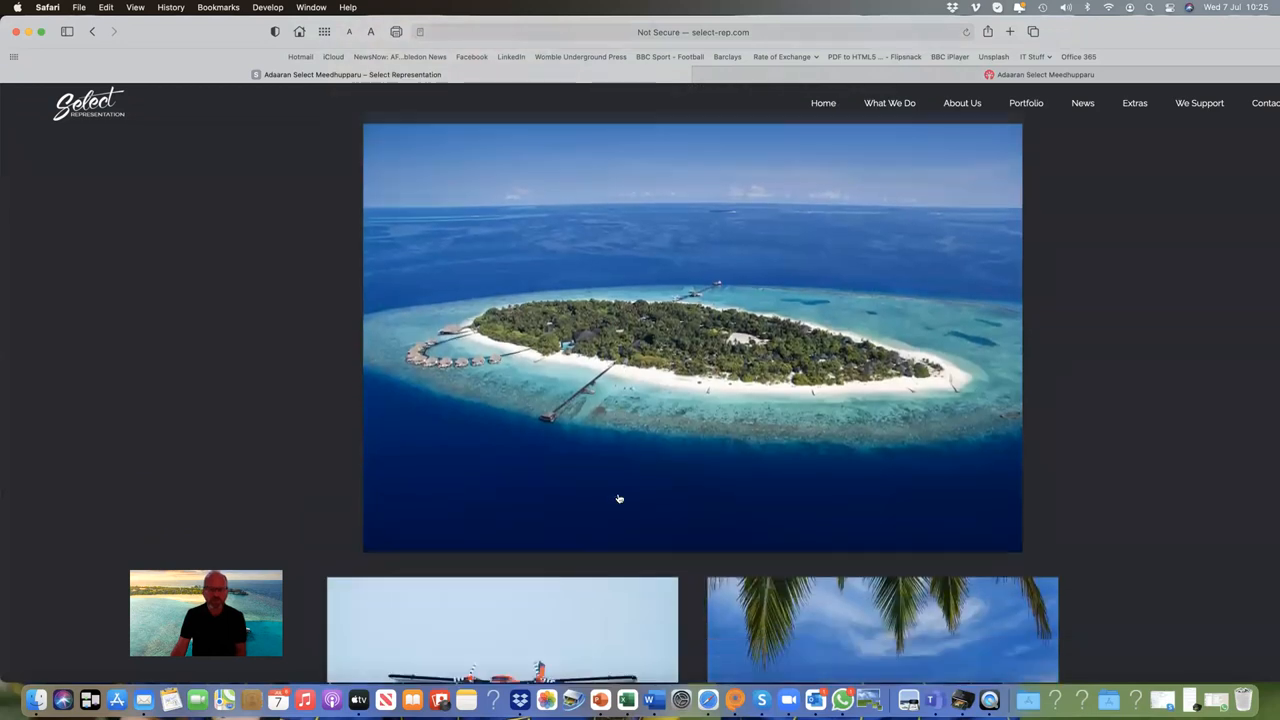
pyautogui.scroll(-3)
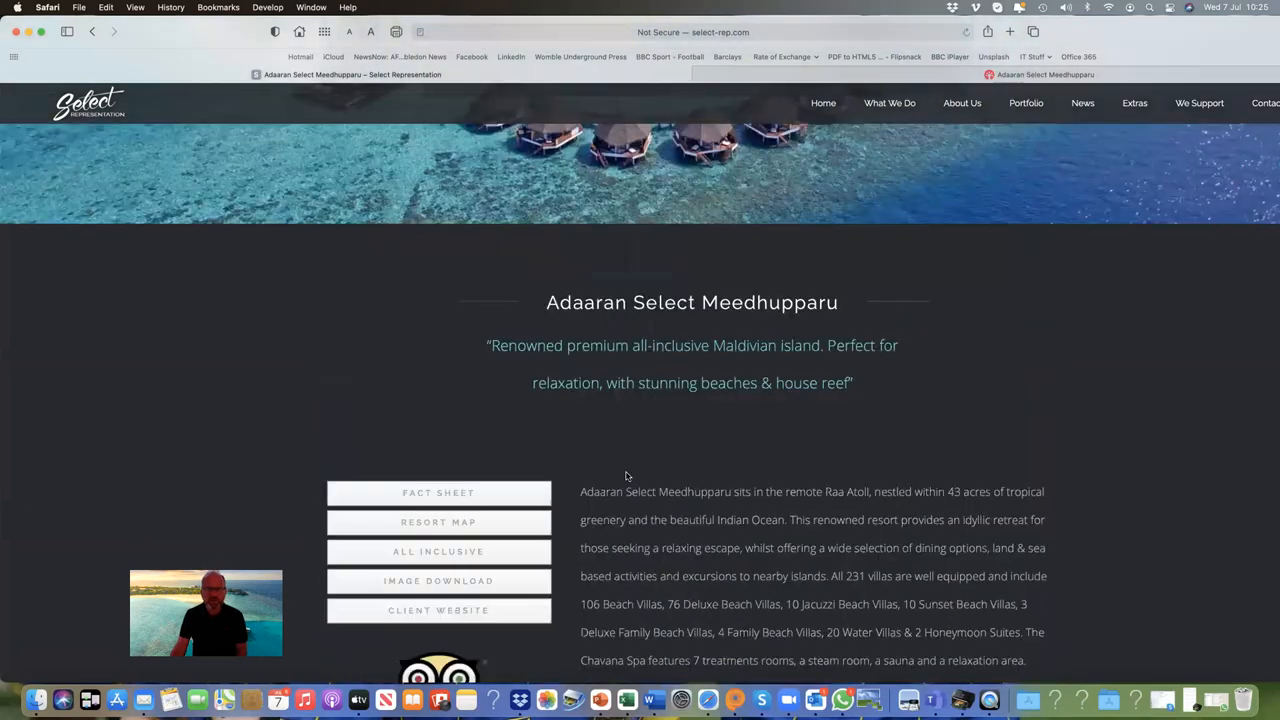
pyautogui.scroll(-3)
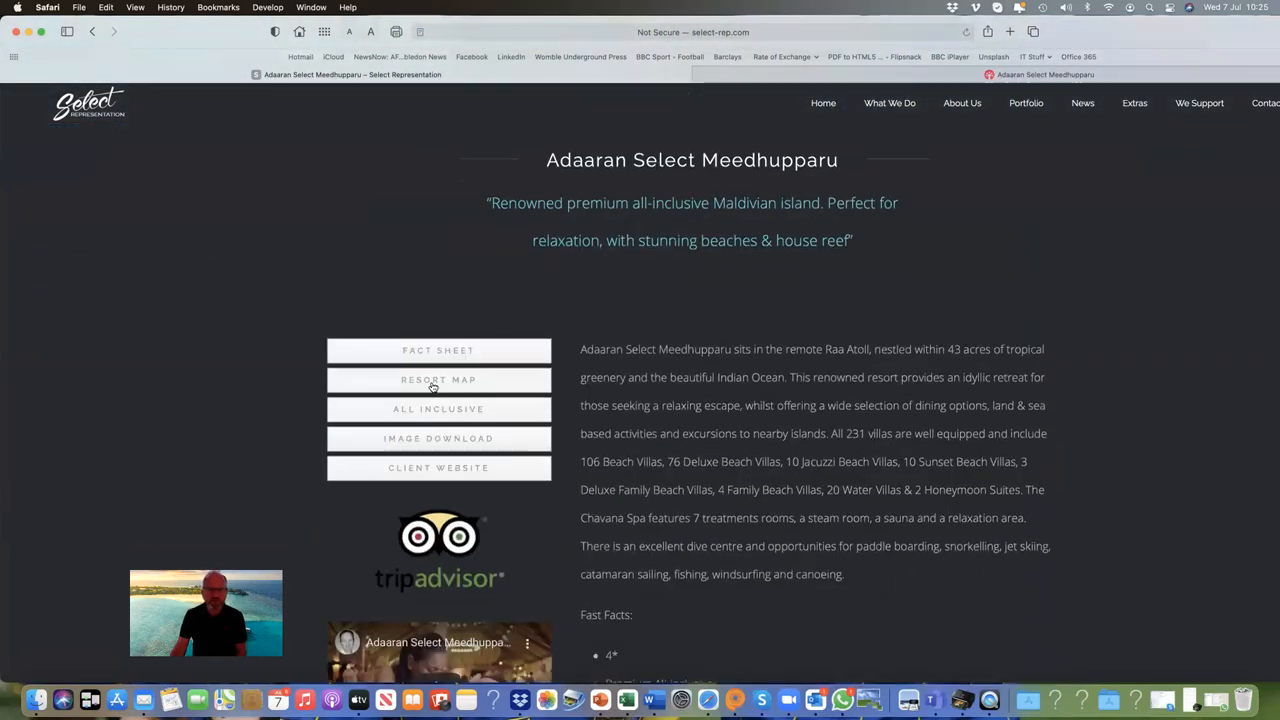
pyautogui.click(438, 380)
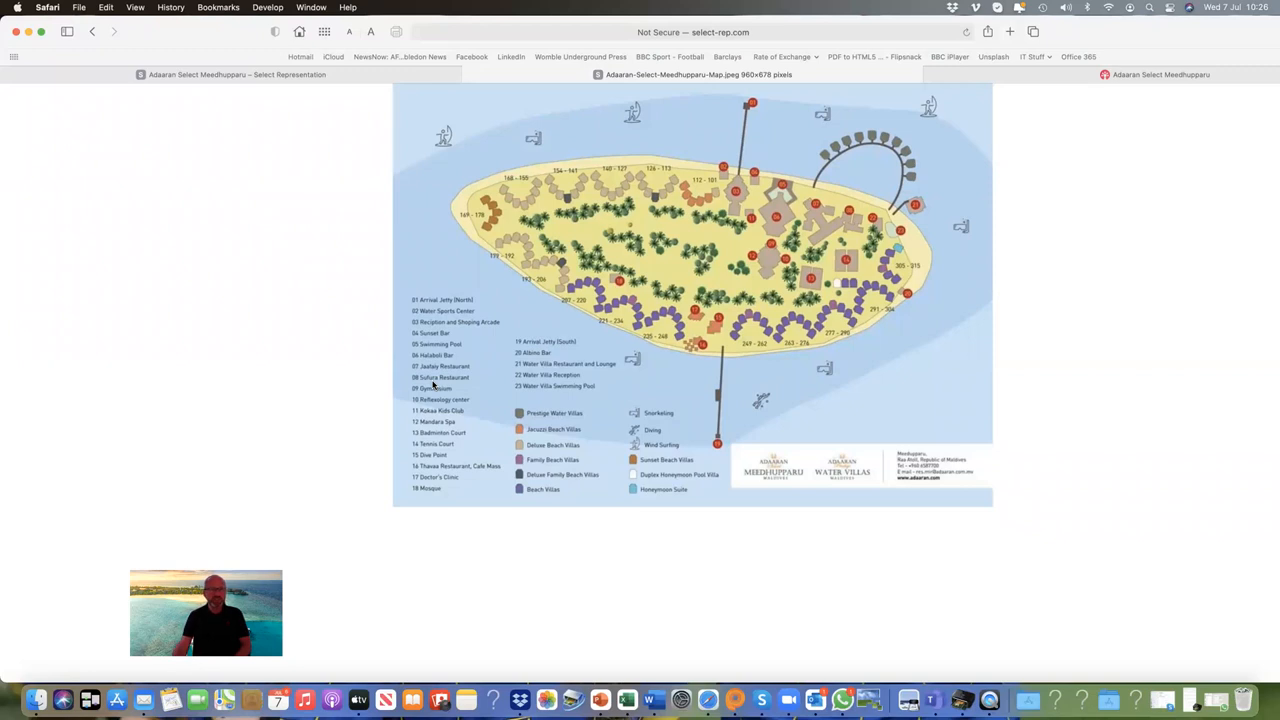
pyautogui.moveTo(356, 414)
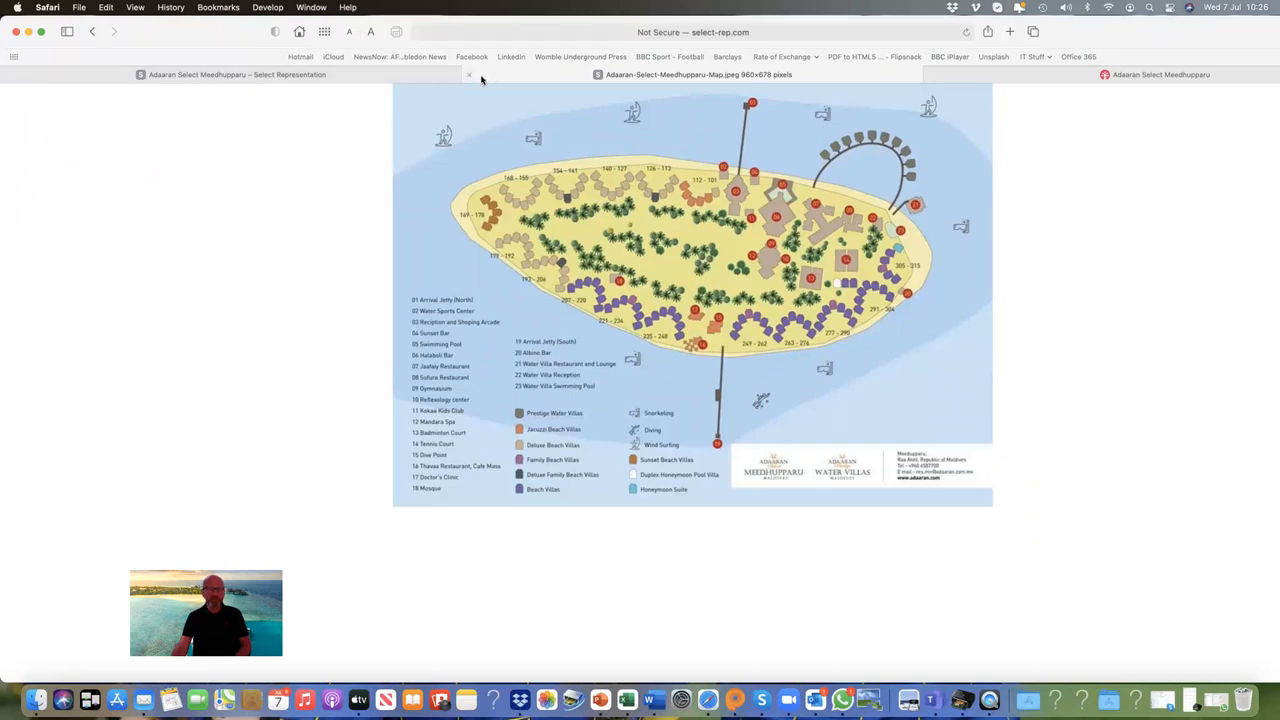
pyautogui.click(468, 74)
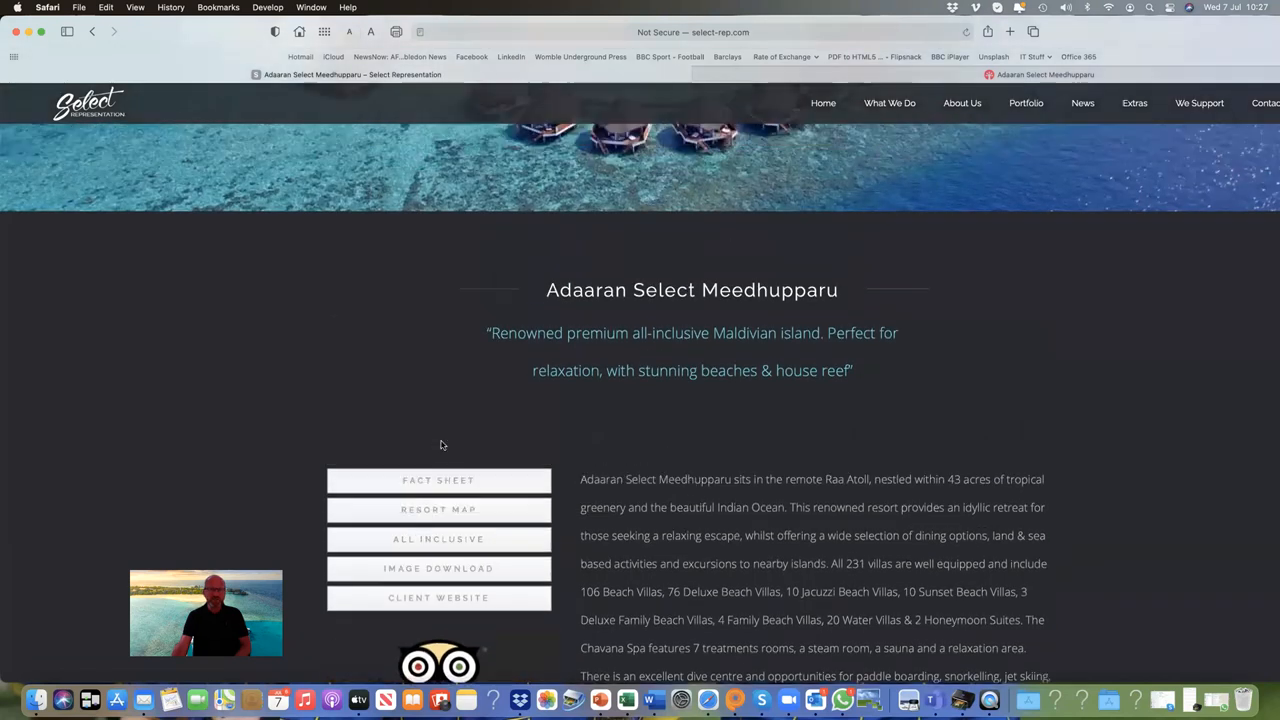
pyautogui.scroll(3)
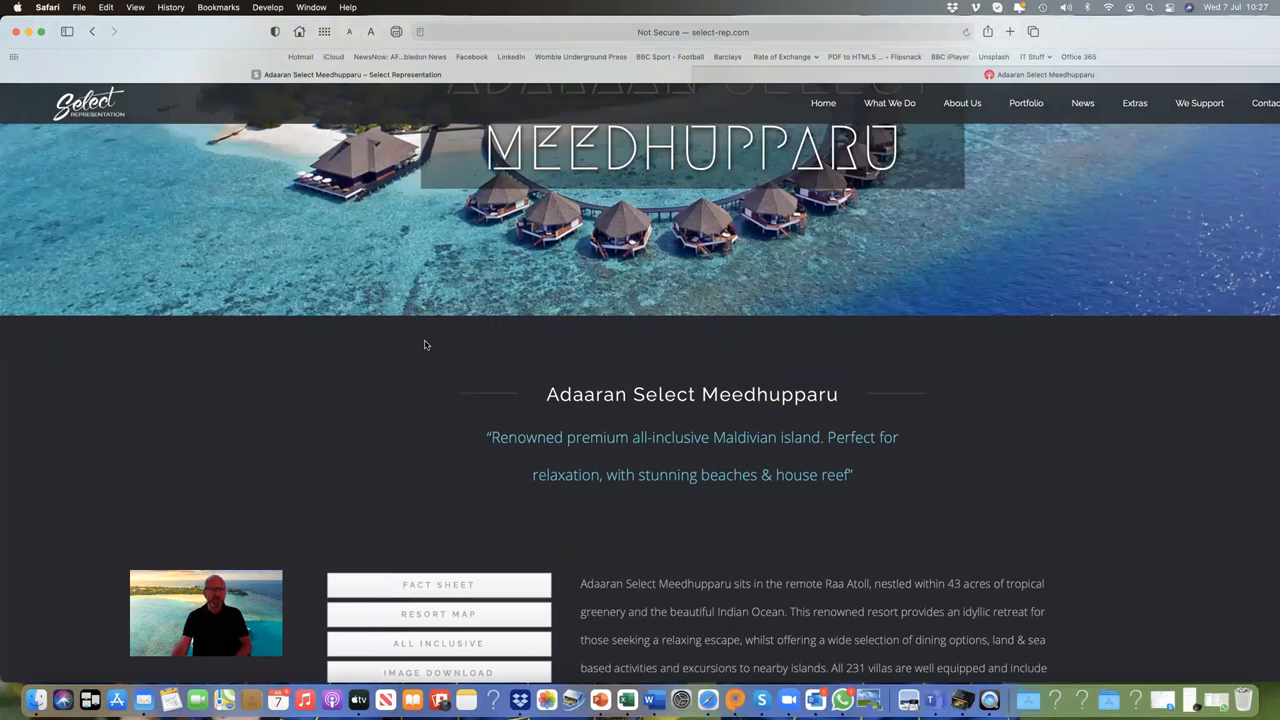
pyautogui.moveTo(448, 244)
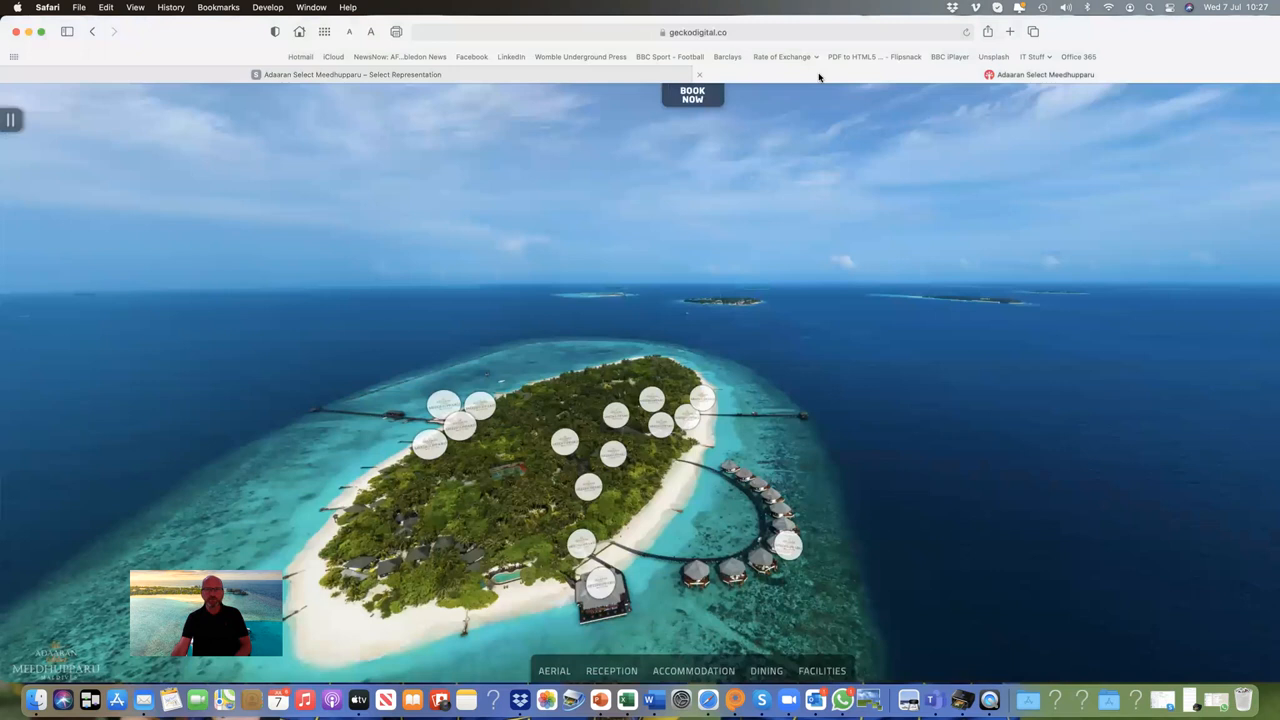
pyautogui.moveTo(918, 556)
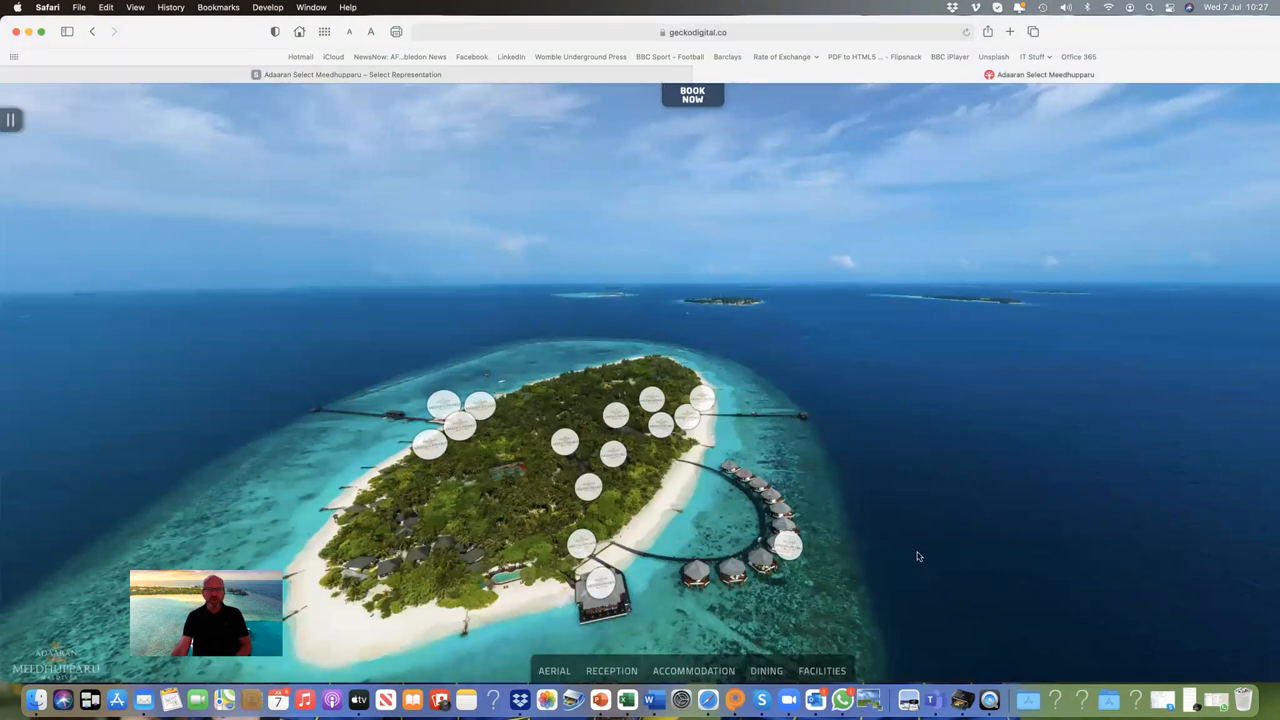
pyautogui.moveTo(590, 376)
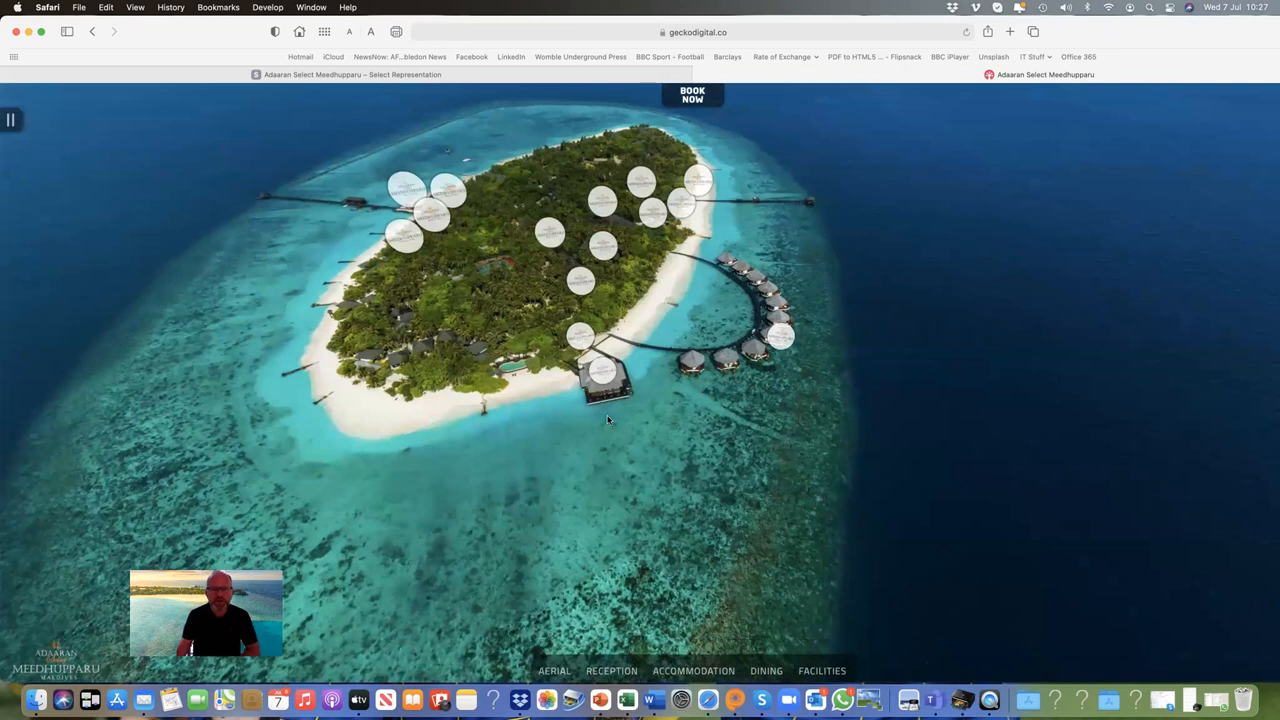
pyautogui.moveTo(700, 422)
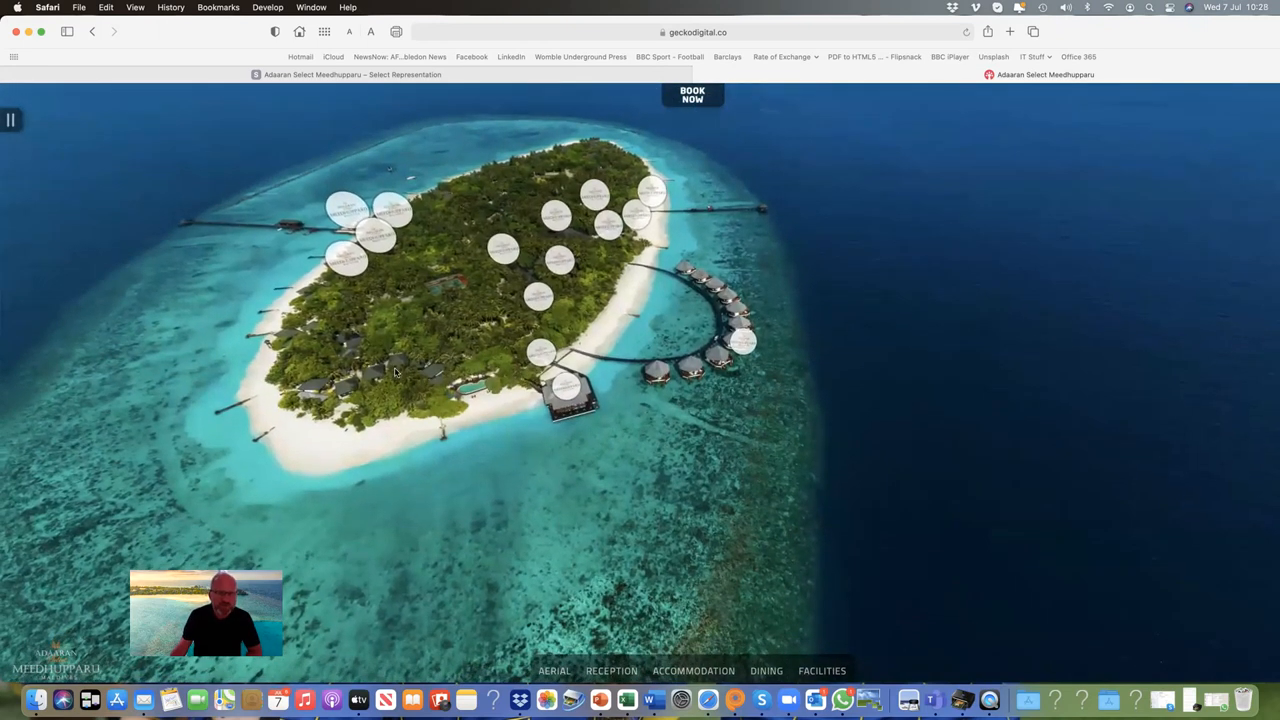
pyautogui.moveTo(424, 390)
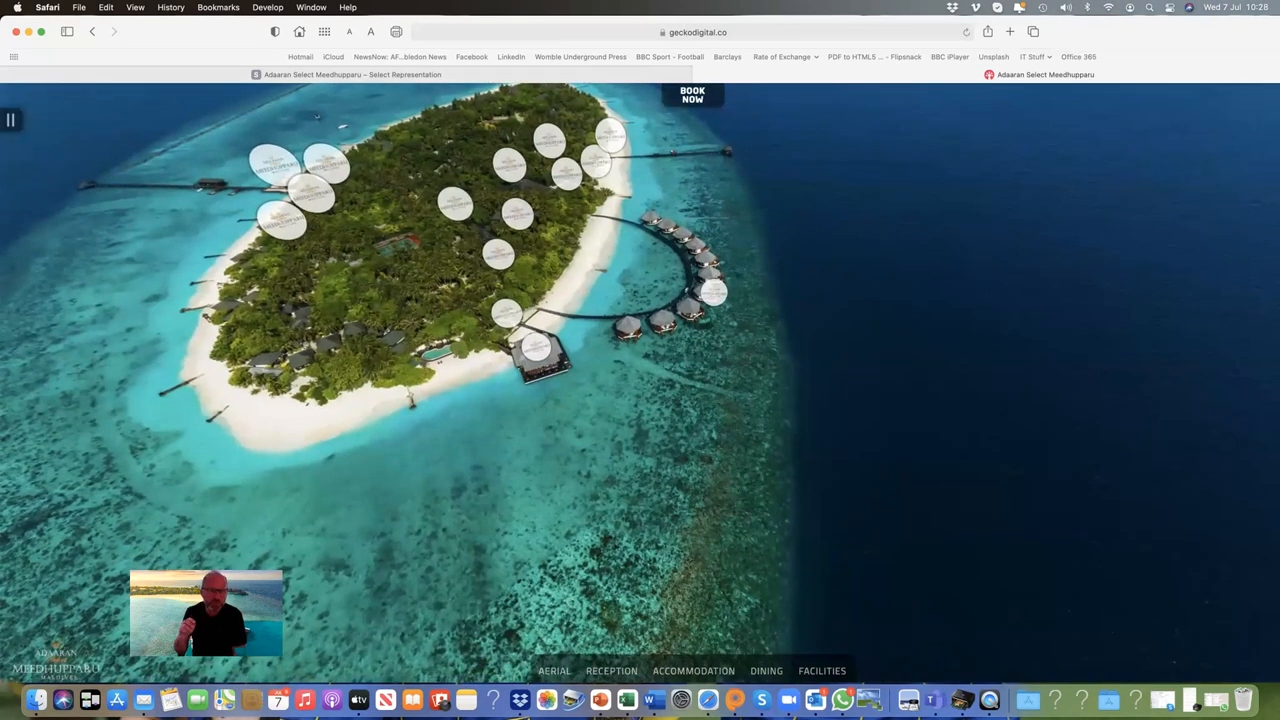
pyautogui.moveTo(298, 384)
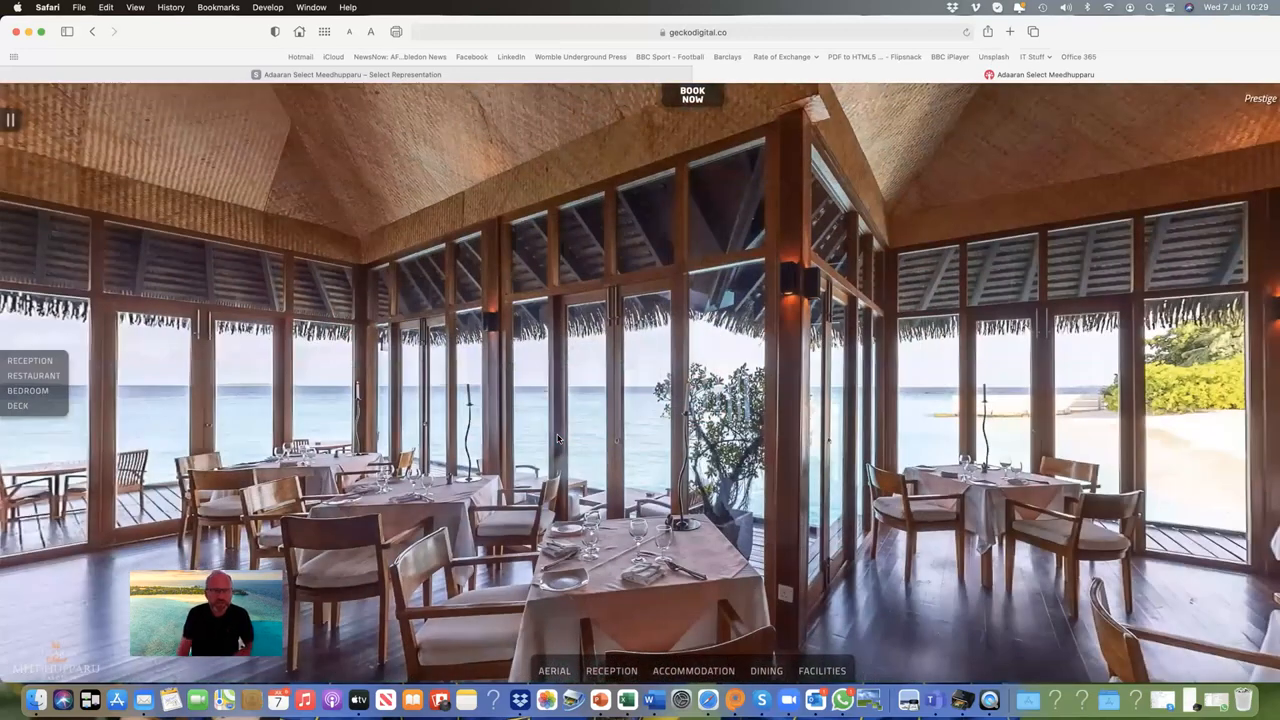
pyautogui.moveTo(628, 698)
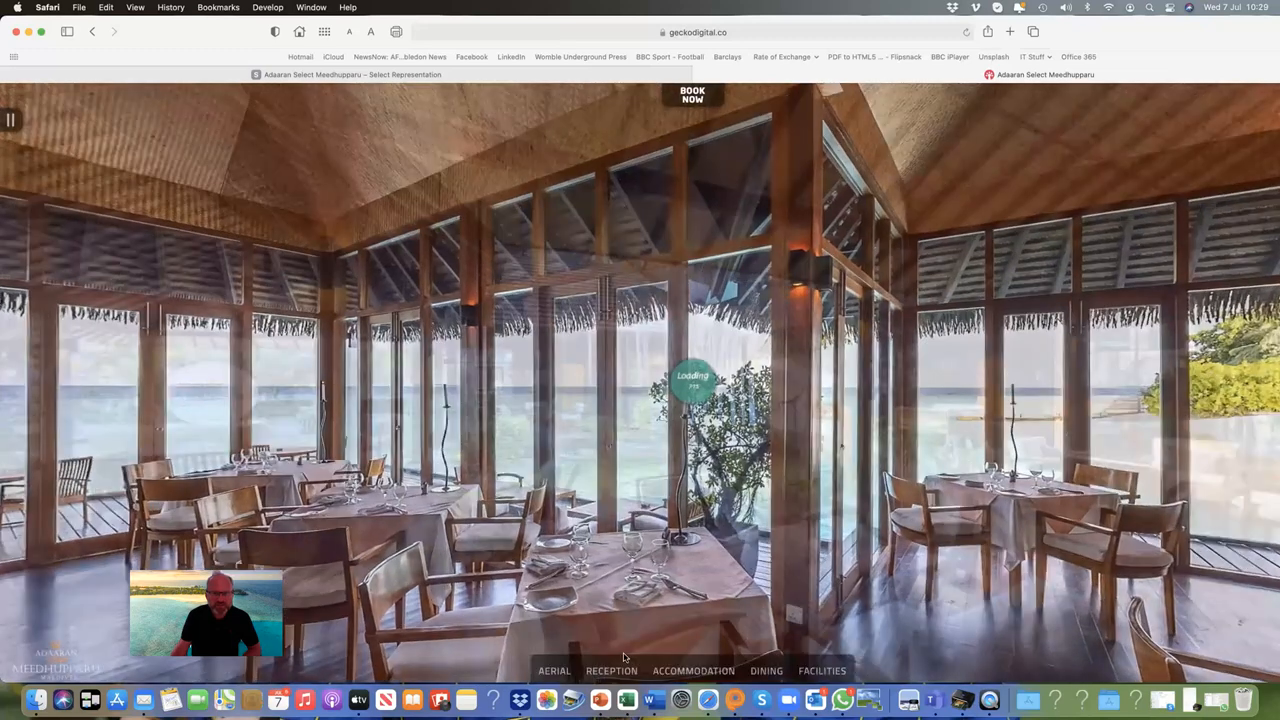
# Step: Load the Reception lobby panorama from the tour's bottom navigation bar
pyautogui.click(612, 672)
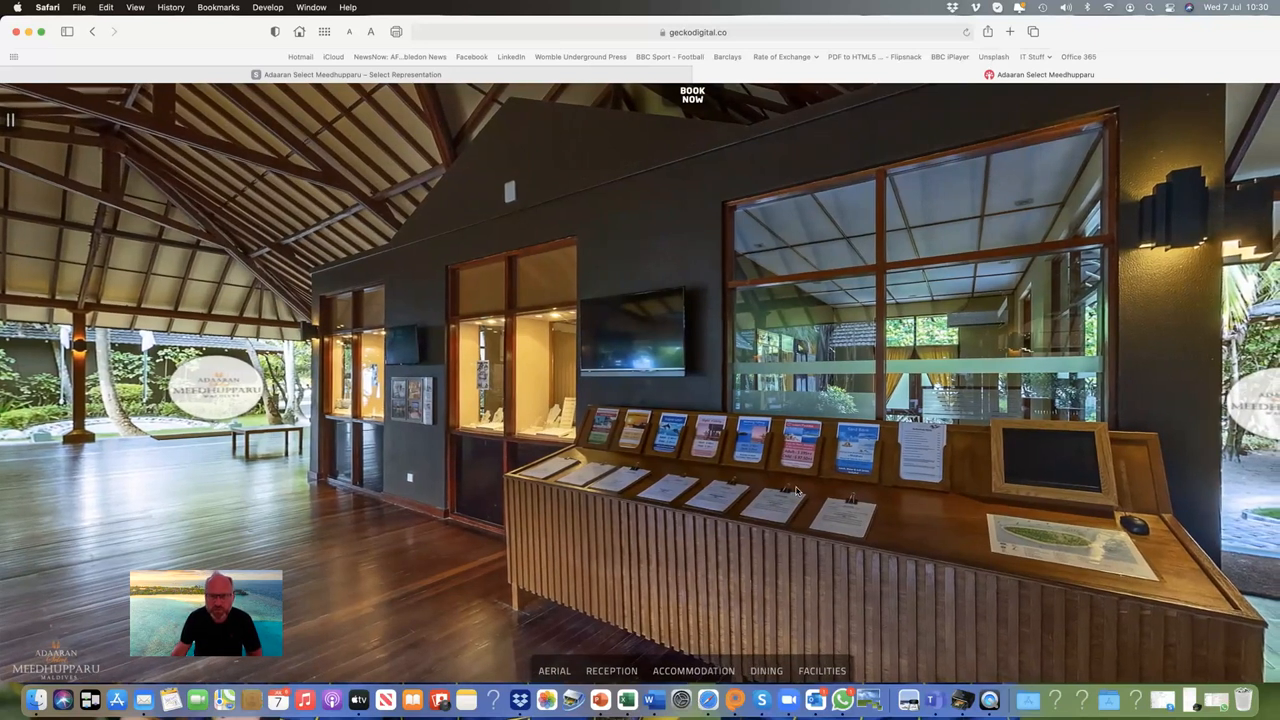
pyautogui.moveTo(710, 450)
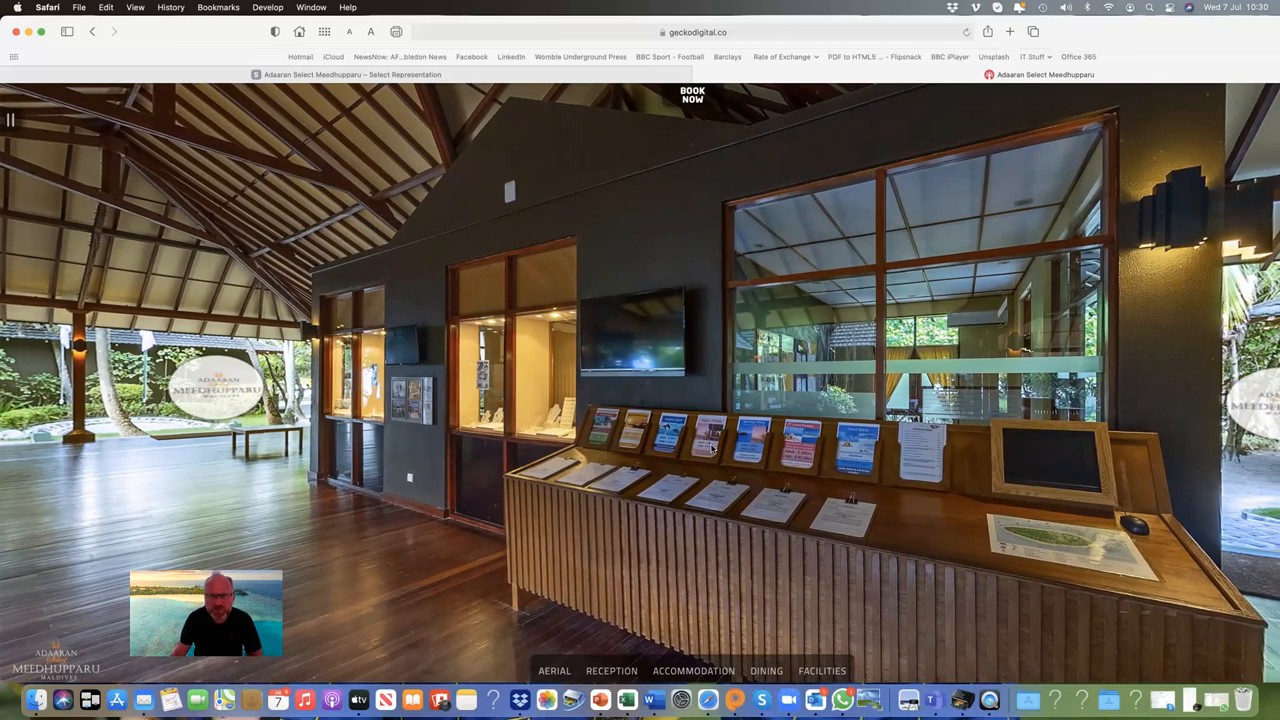
pyautogui.moveTo(668, 492)
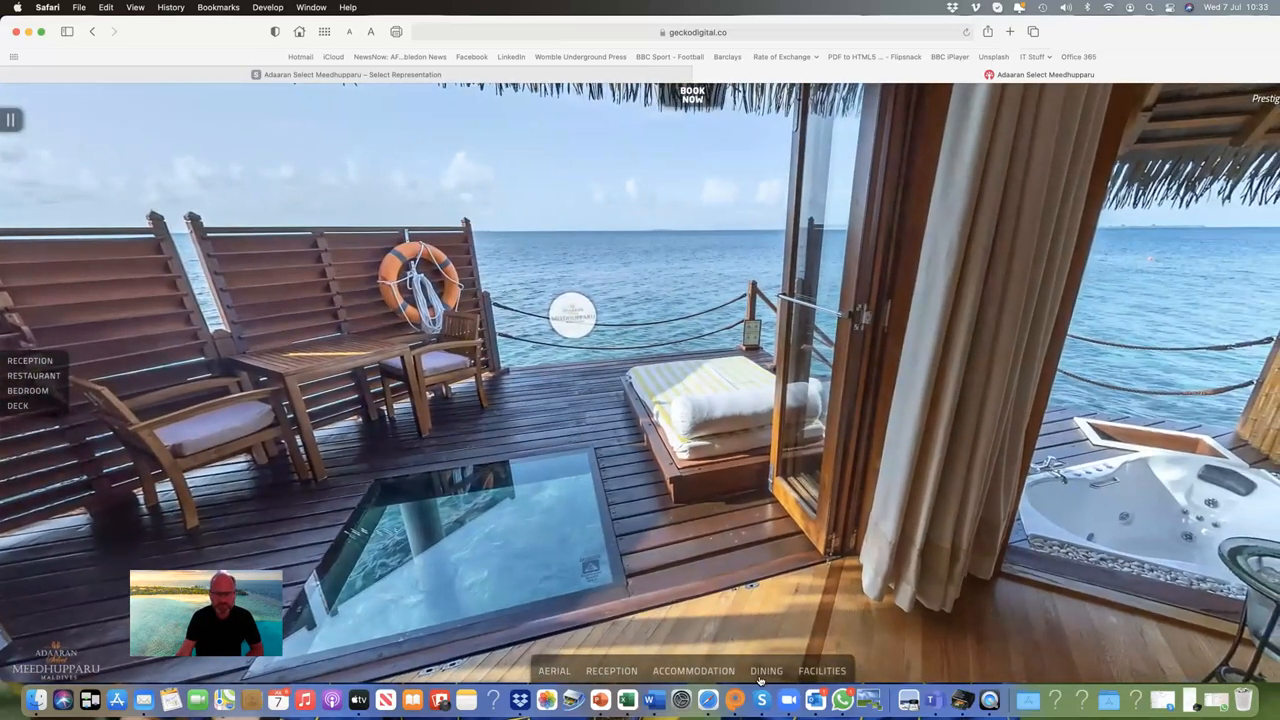
# Step: Bring up the Dining venues list in the tour's bottom bar
pyautogui.click(766, 672)
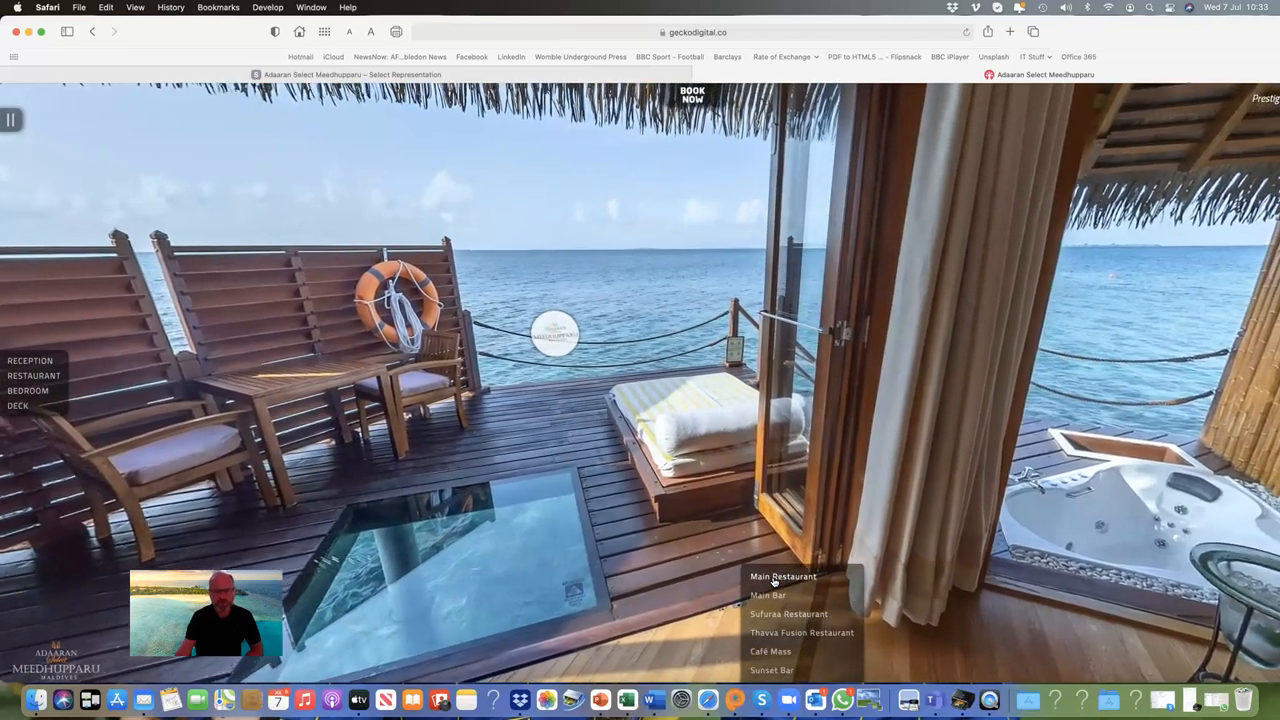
# Step: Choose Main Restaurant to show its buffet dining hall panorama
pyautogui.click(784, 576)
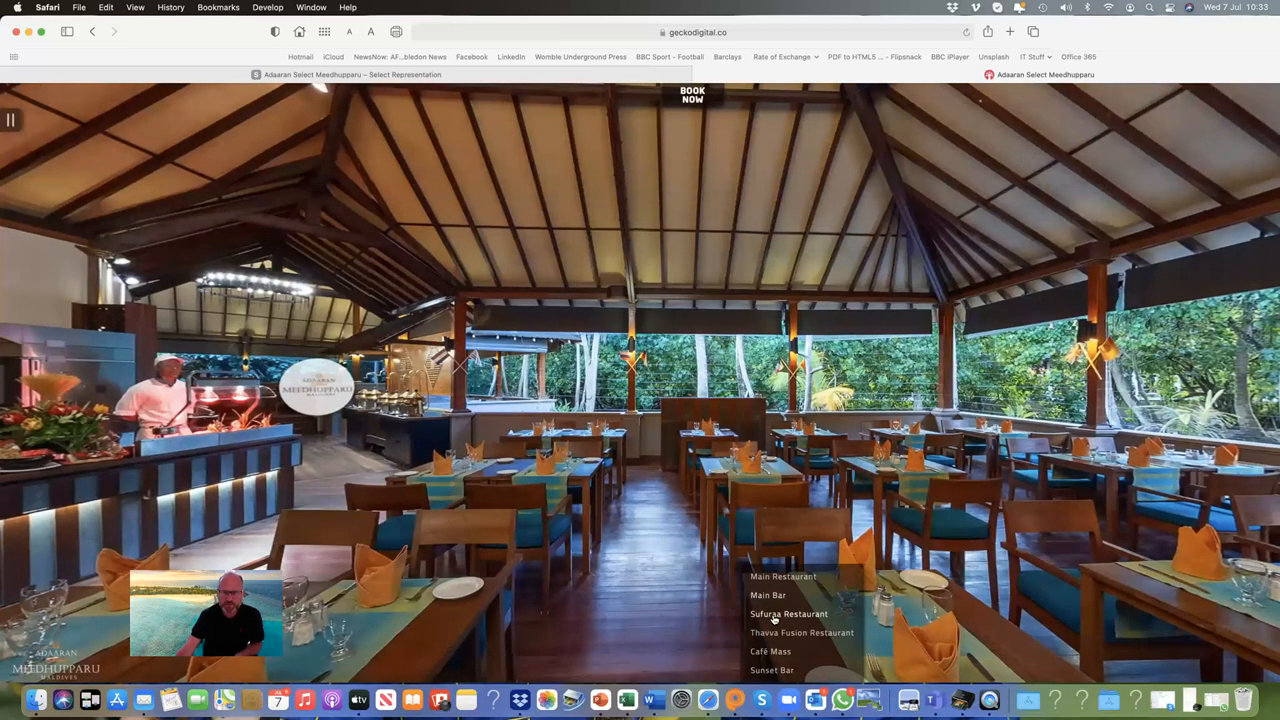
# Step: Visit Sufuriya Restaurant, then Thavaa Fusion Restaurant, and bring the Dining list back up
pyautogui.click(788, 612)
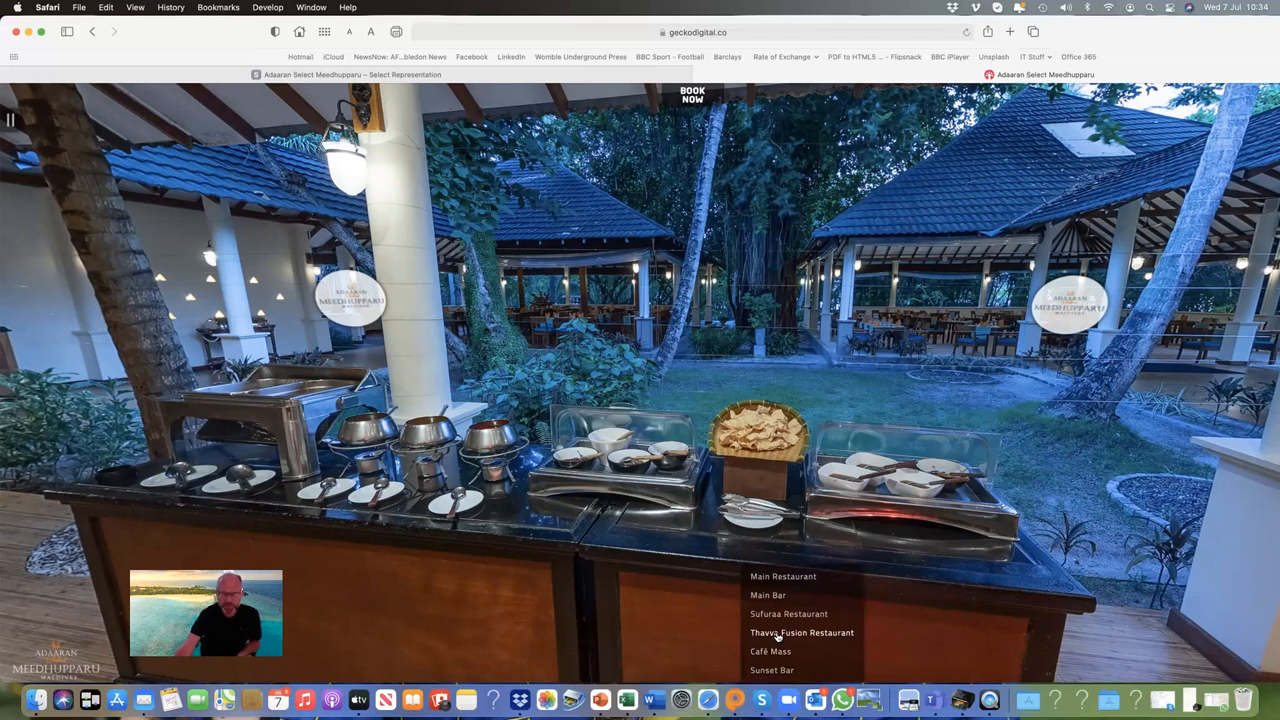
pyautogui.click(802, 632)
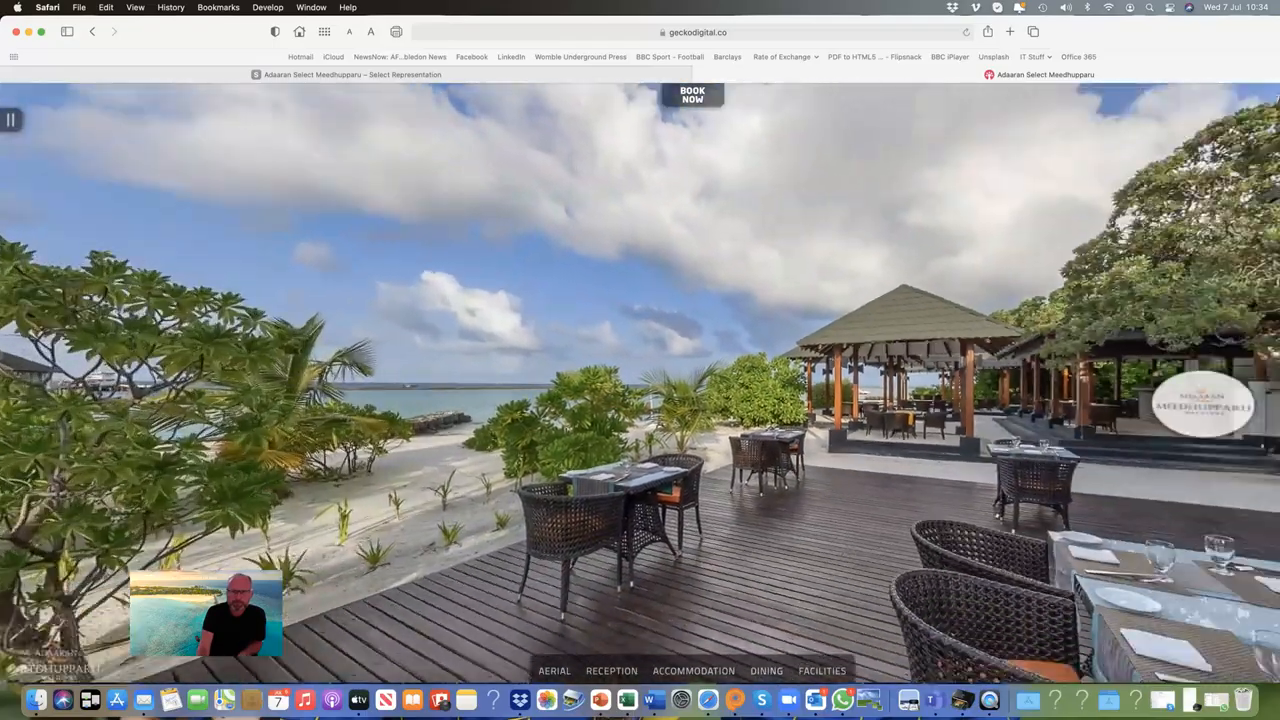
pyautogui.click(766, 672)
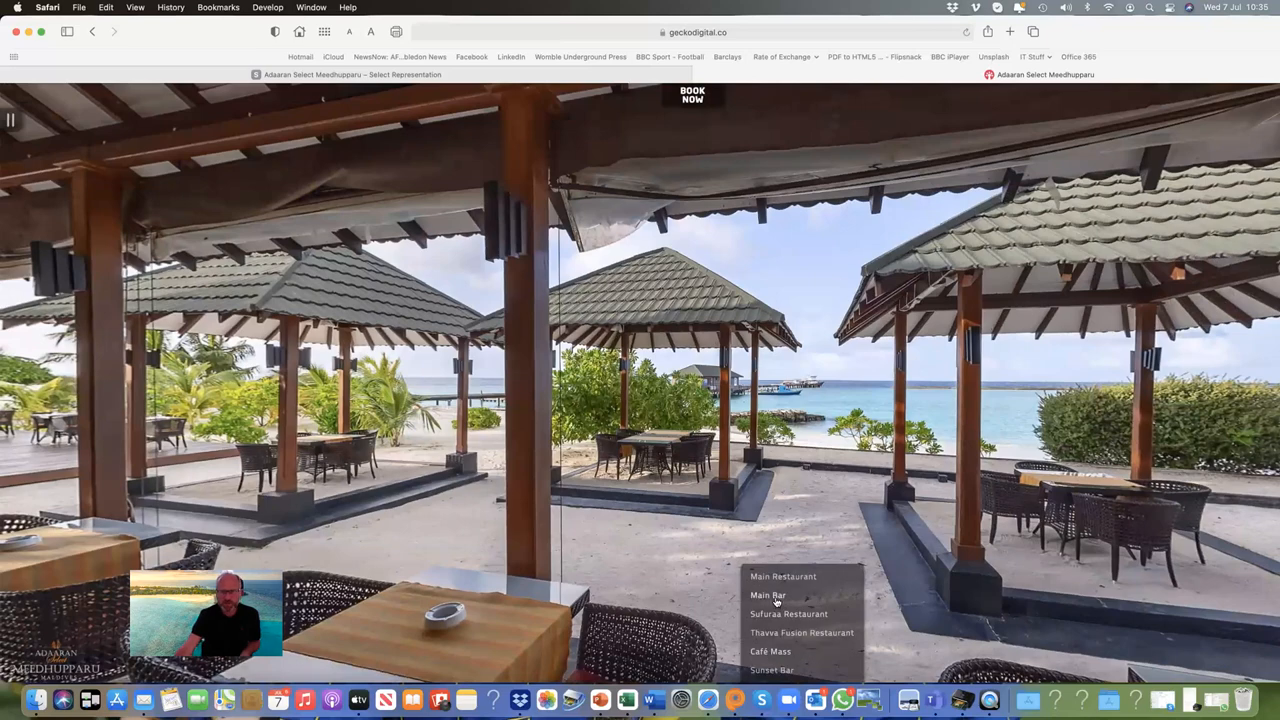
# Step: Visit the Main Bar and pan around its interior
pyautogui.click(768, 596)
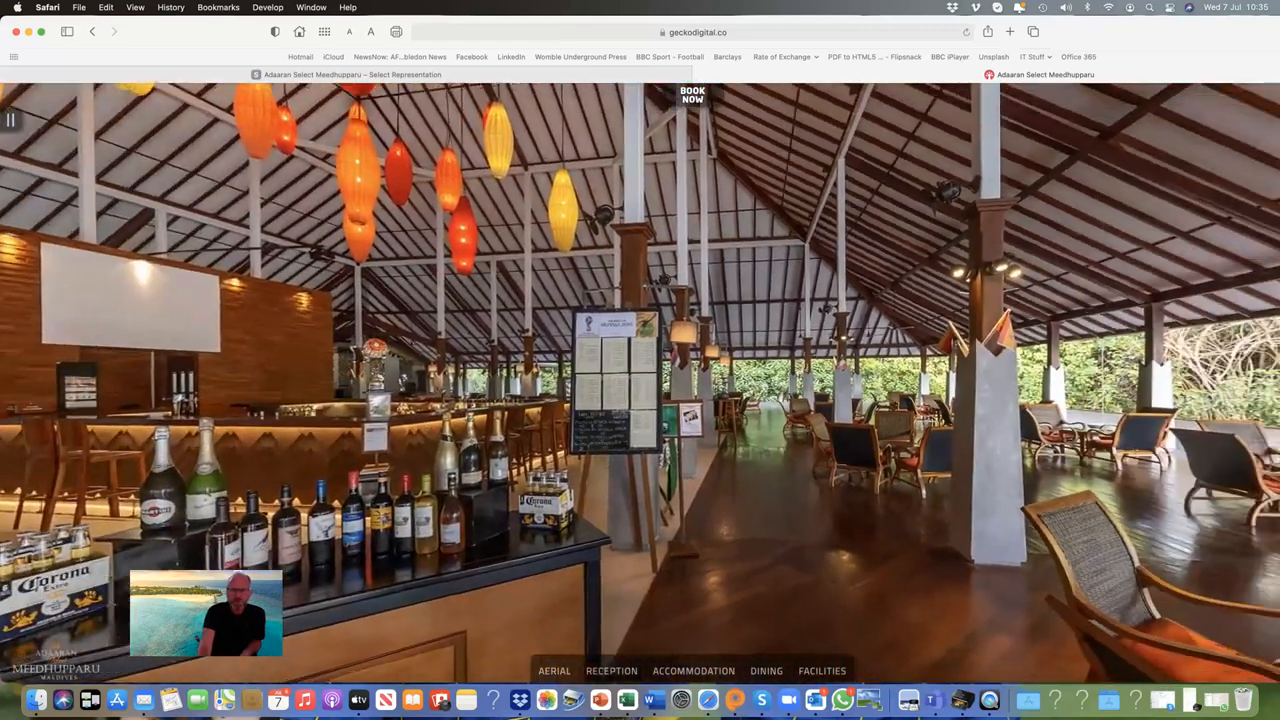
pyautogui.moveTo(800, 400); pyautogui.dragTo(400, 400)
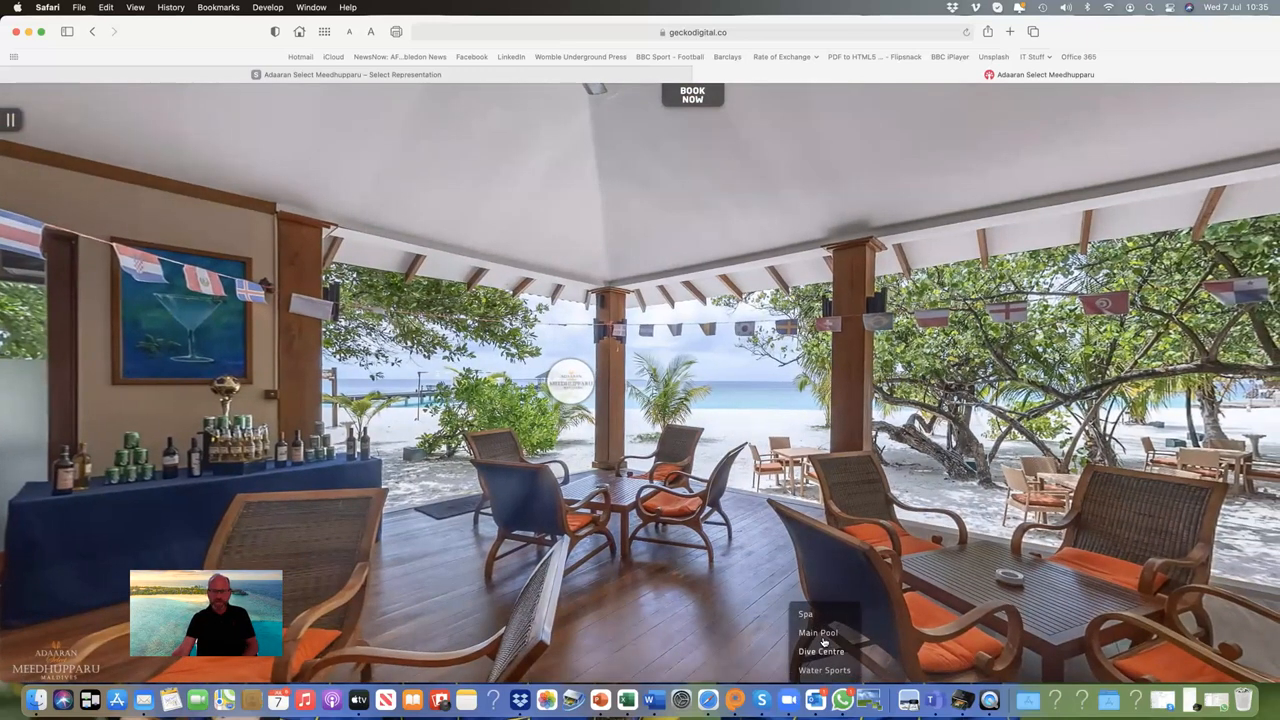
# Step: Show the Main Pool panorama, then bring up the Facilities list again
pyautogui.click(818, 632)
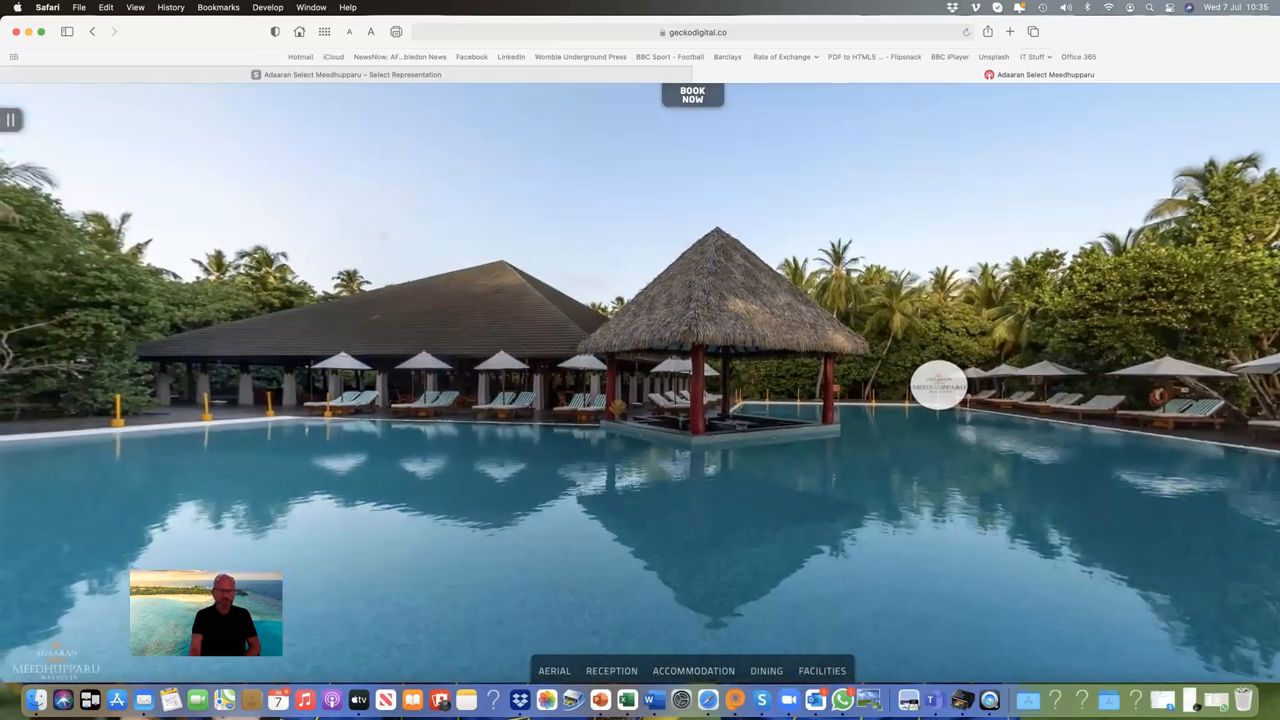
pyautogui.click(822, 670)
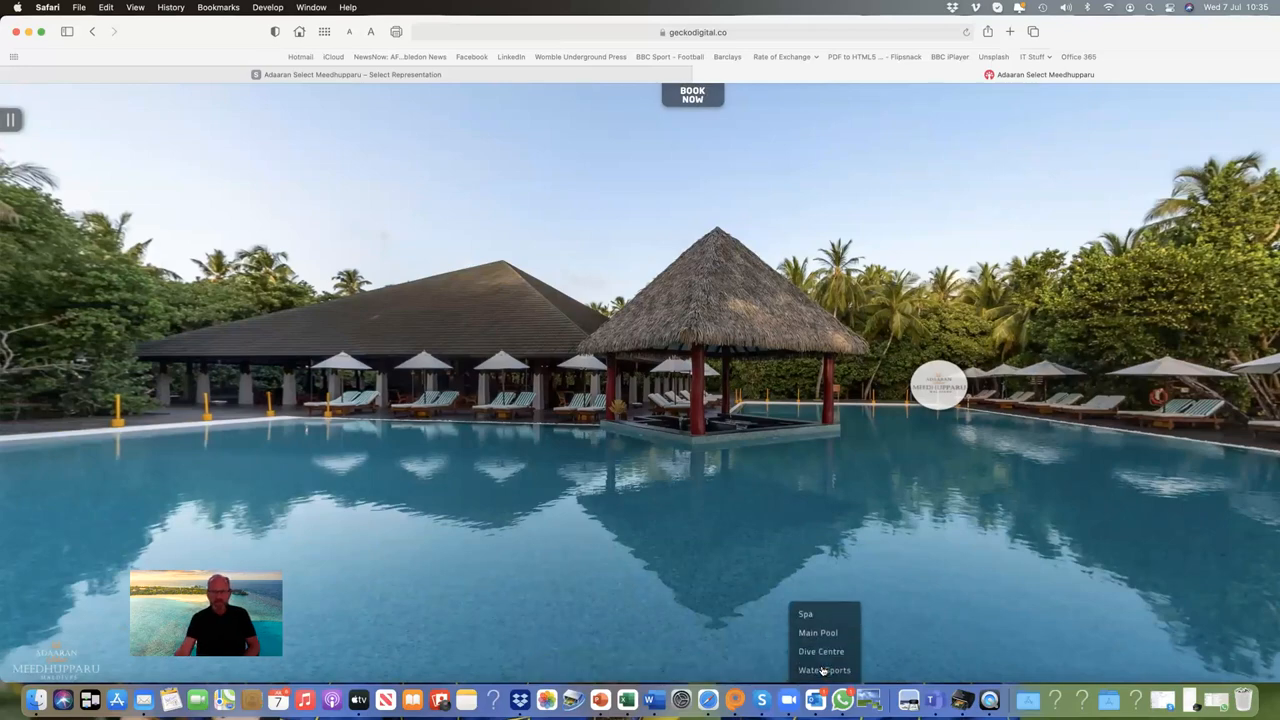
# Step: Visit the Water Sports beach and pan the panorama toward the jet skis and lagoon
pyautogui.click(824, 670)
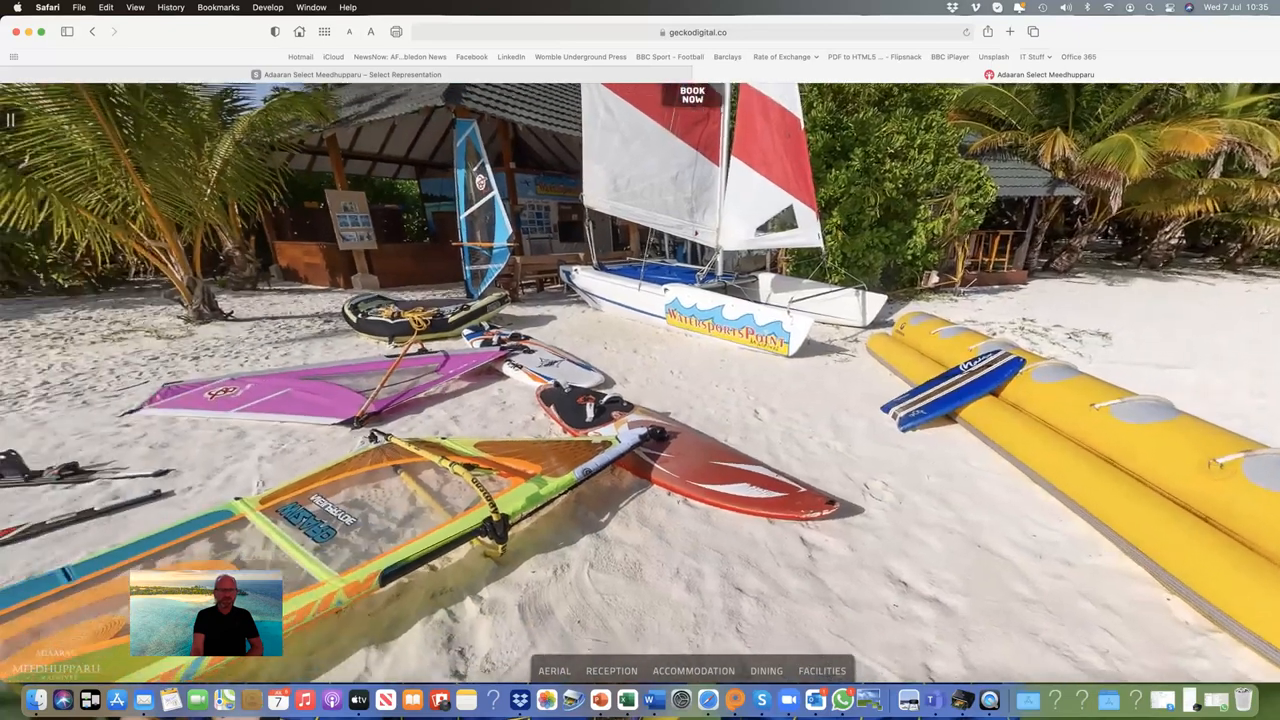
pyautogui.moveTo(800, 380); pyautogui.dragTo(400, 380)
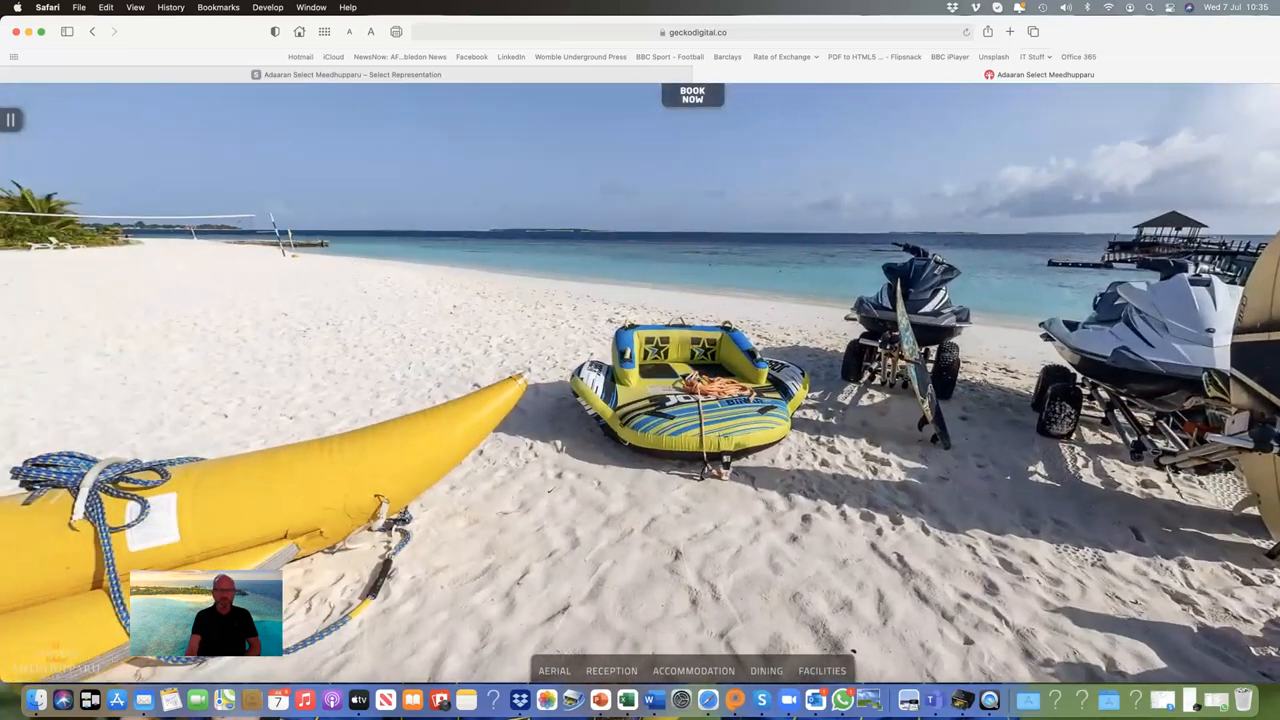
pyautogui.click(822, 672)
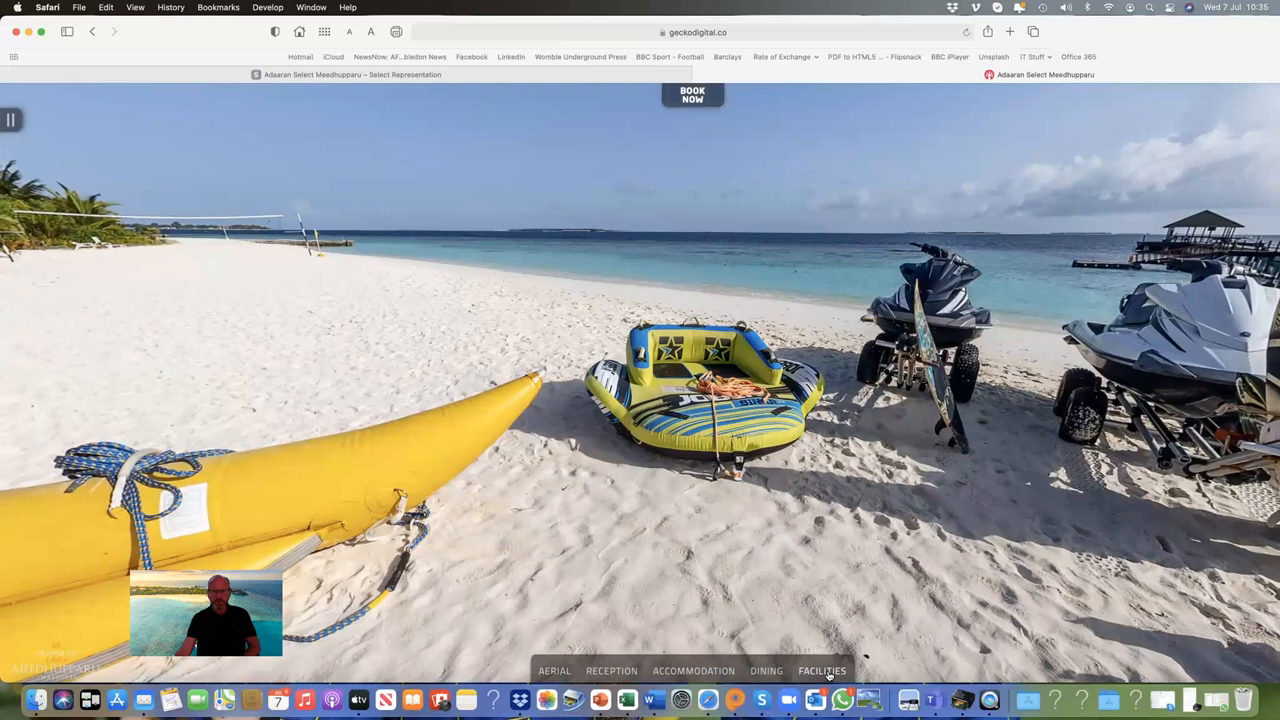
# Step: Load the spa treatment room panorama from the Facilities list
pyautogui.click(822, 670)
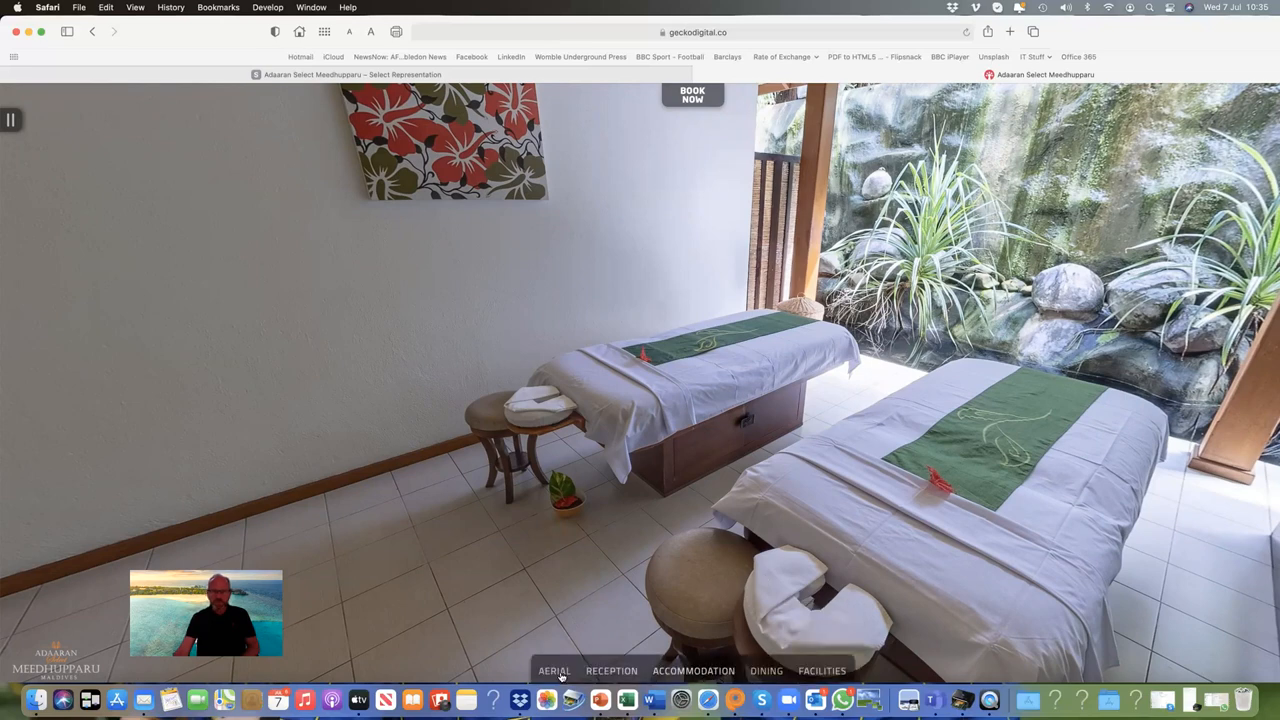
# Step: Return the tour to the aerial island view with its location markers
pyautogui.click(554, 672)
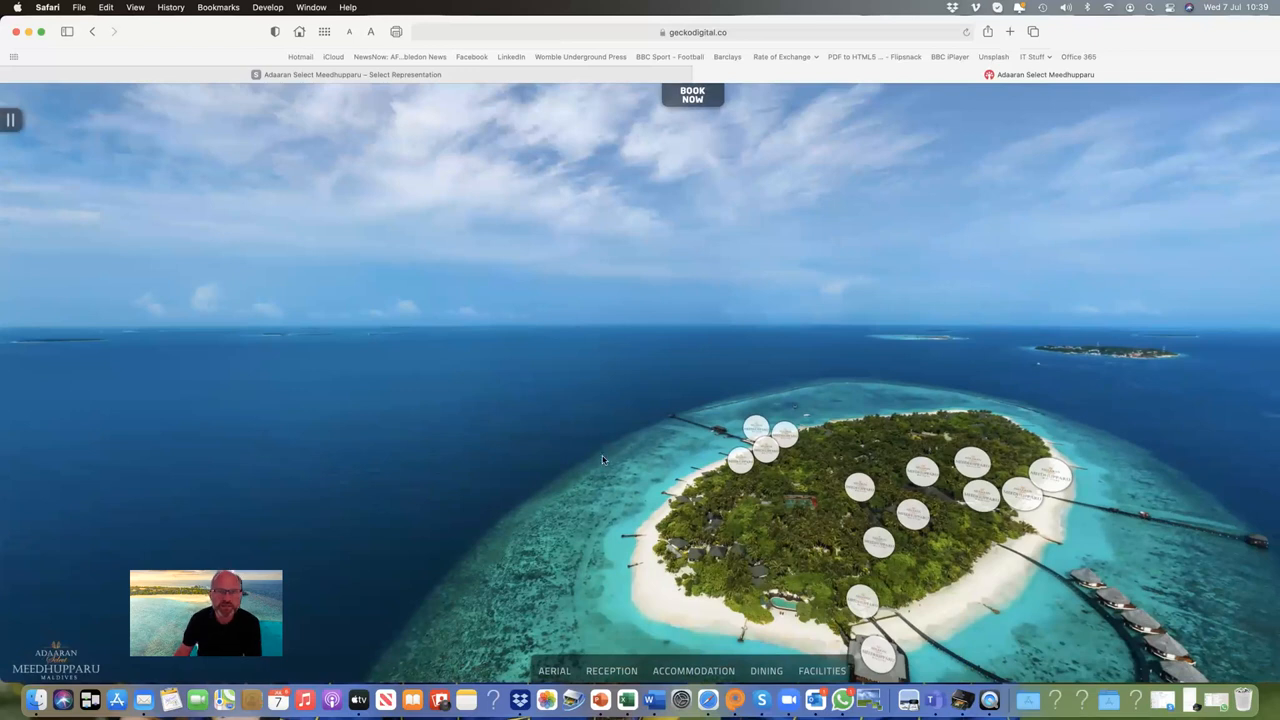
pyautogui.moveTo(204, 132)
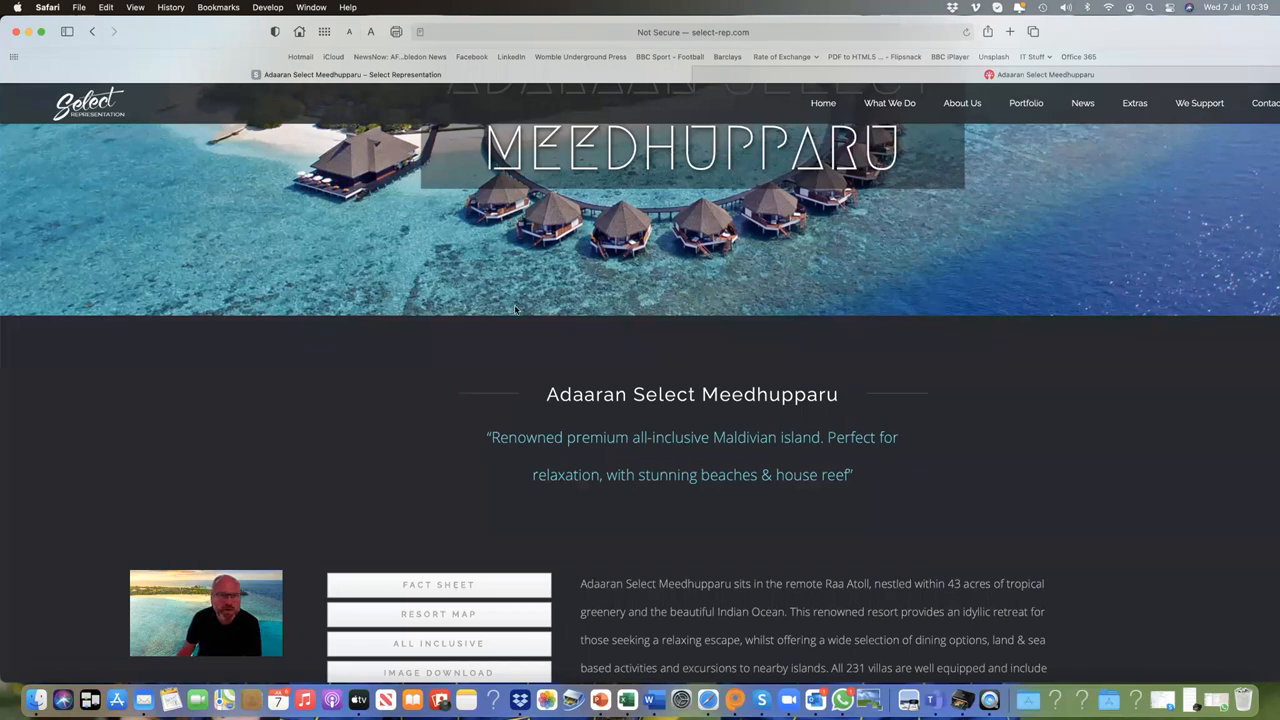
pyautogui.moveTo(220, 56)
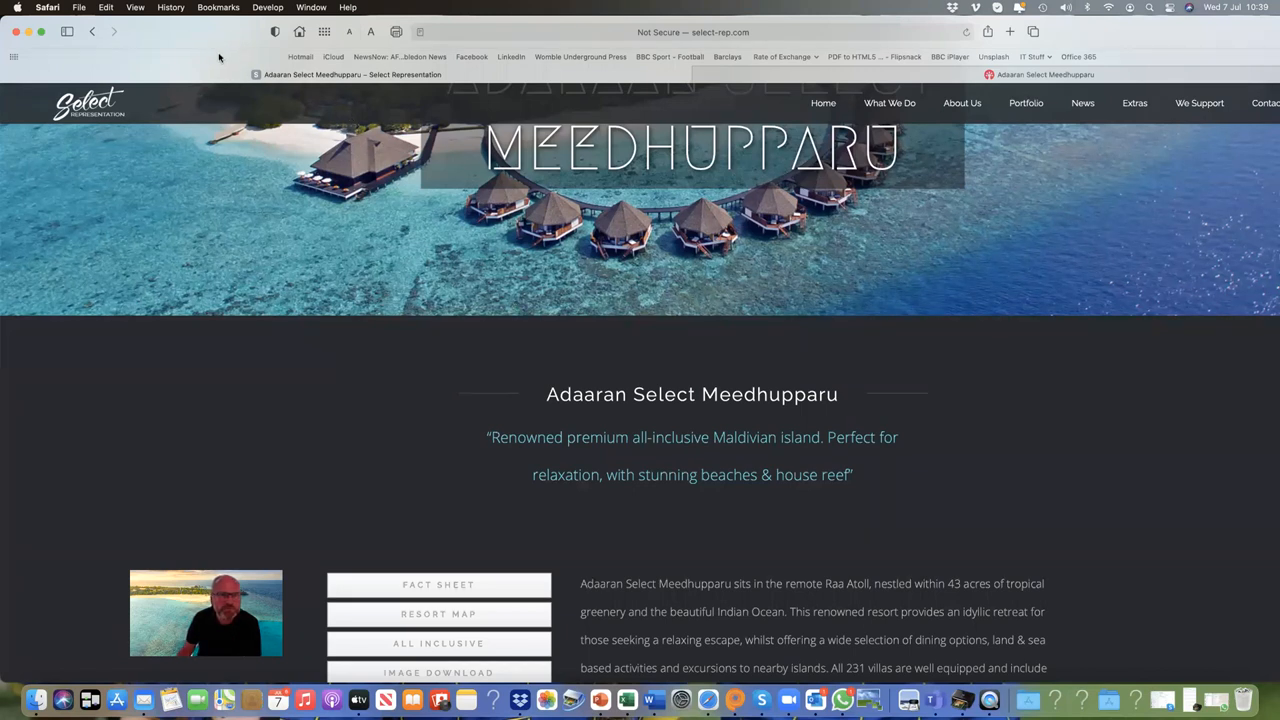
pyautogui.moveTo(436, 336)
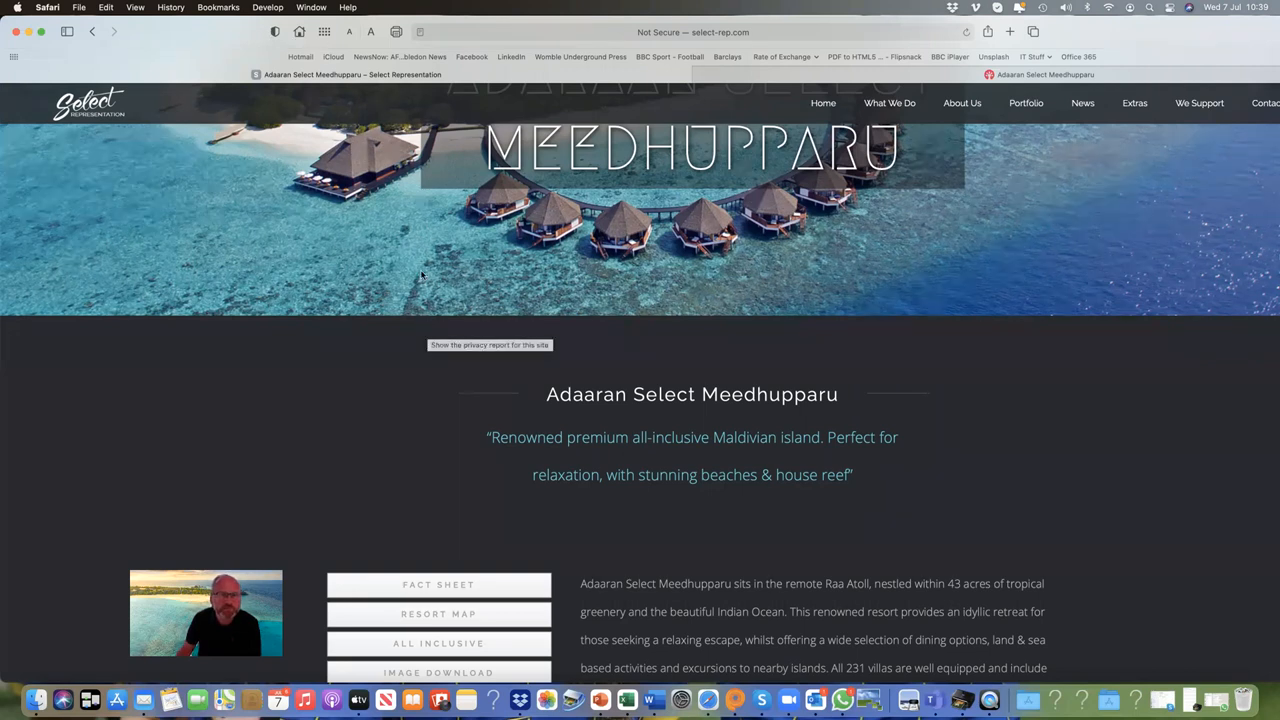
pyautogui.moveTo(916, 552)
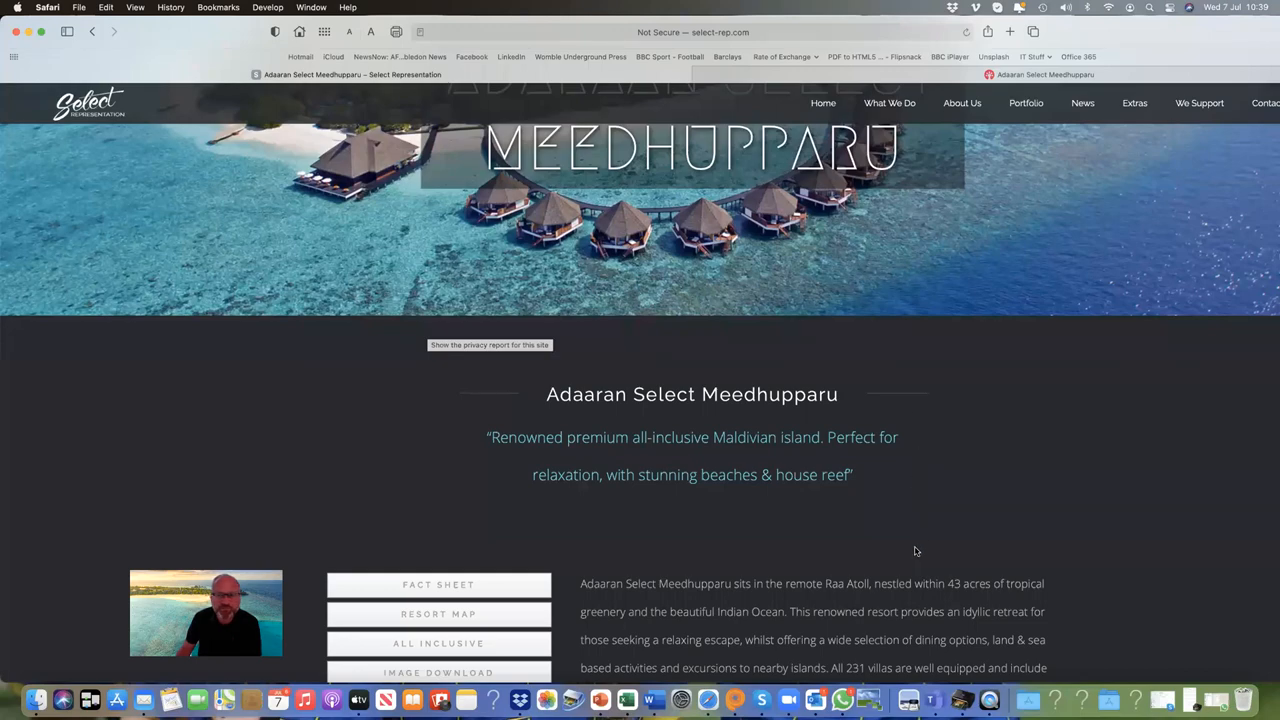
# Step: Scroll the resort photo gallery through the room, bathroom and aerial photos
pyautogui.scroll(-3)
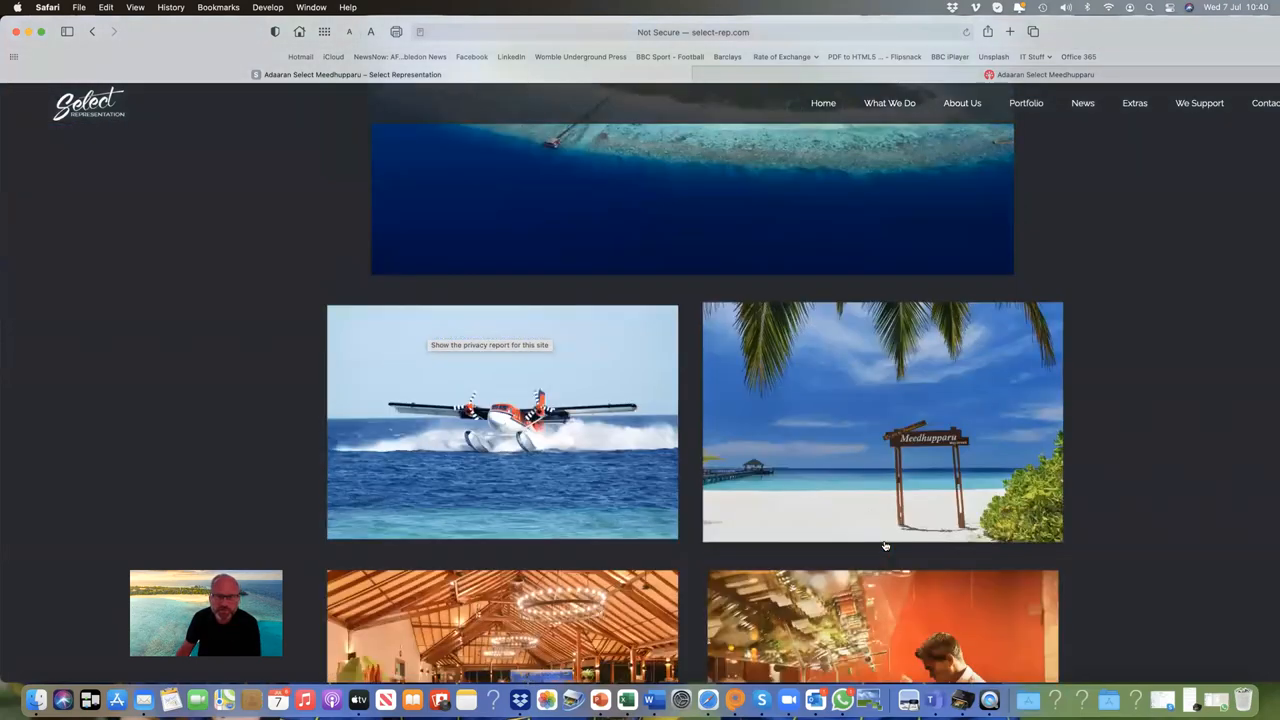
pyautogui.scroll(-3)
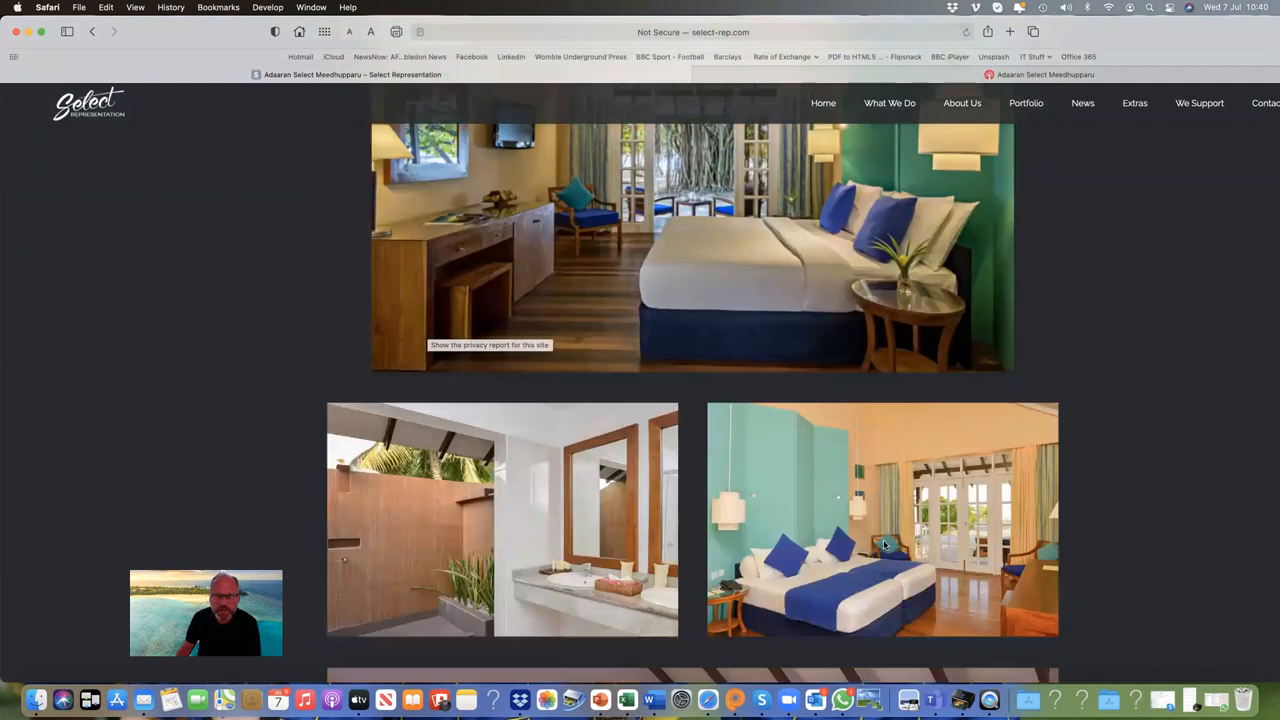
pyautogui.scroll(3)
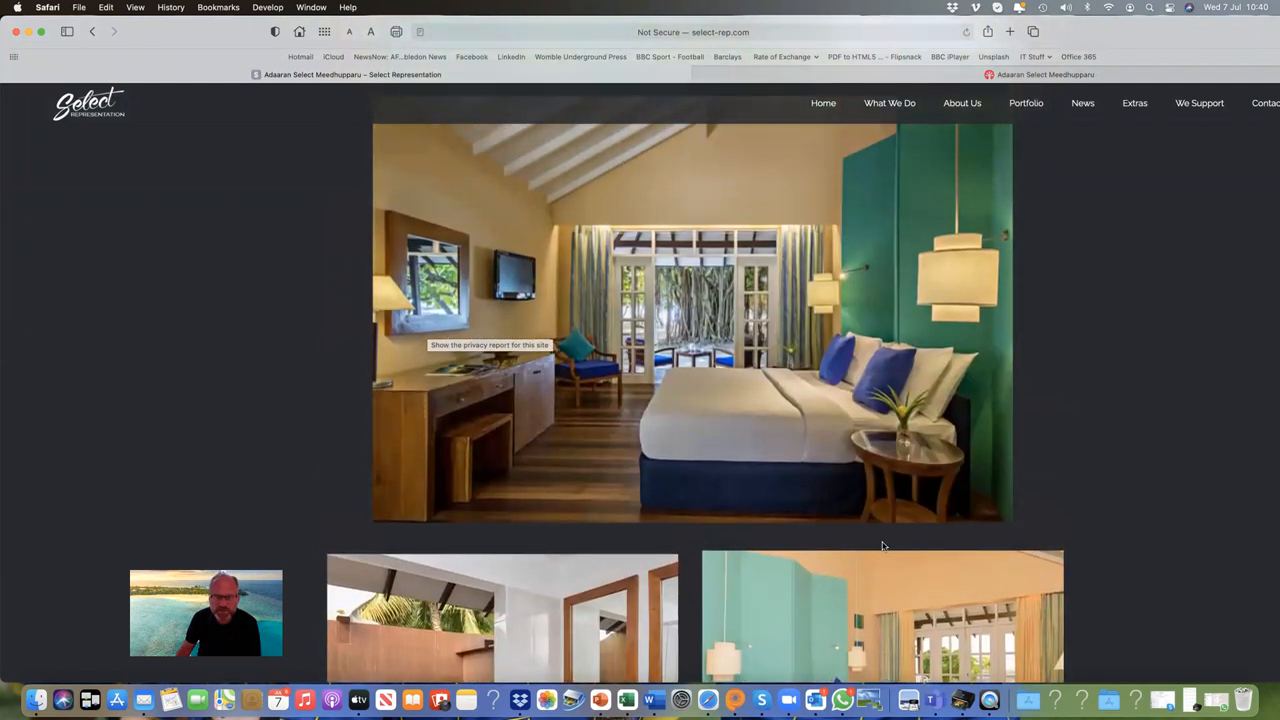
pyautogui.scroll(-3)
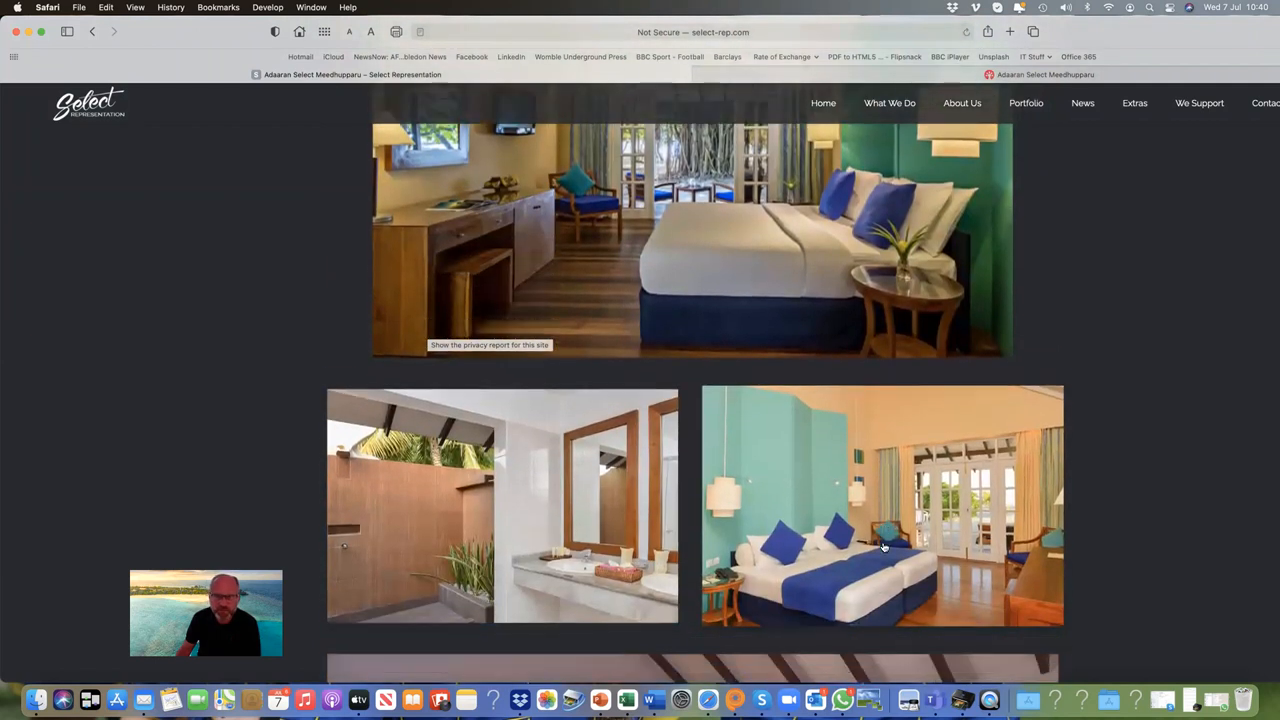
pyautogui.scroll(-3)
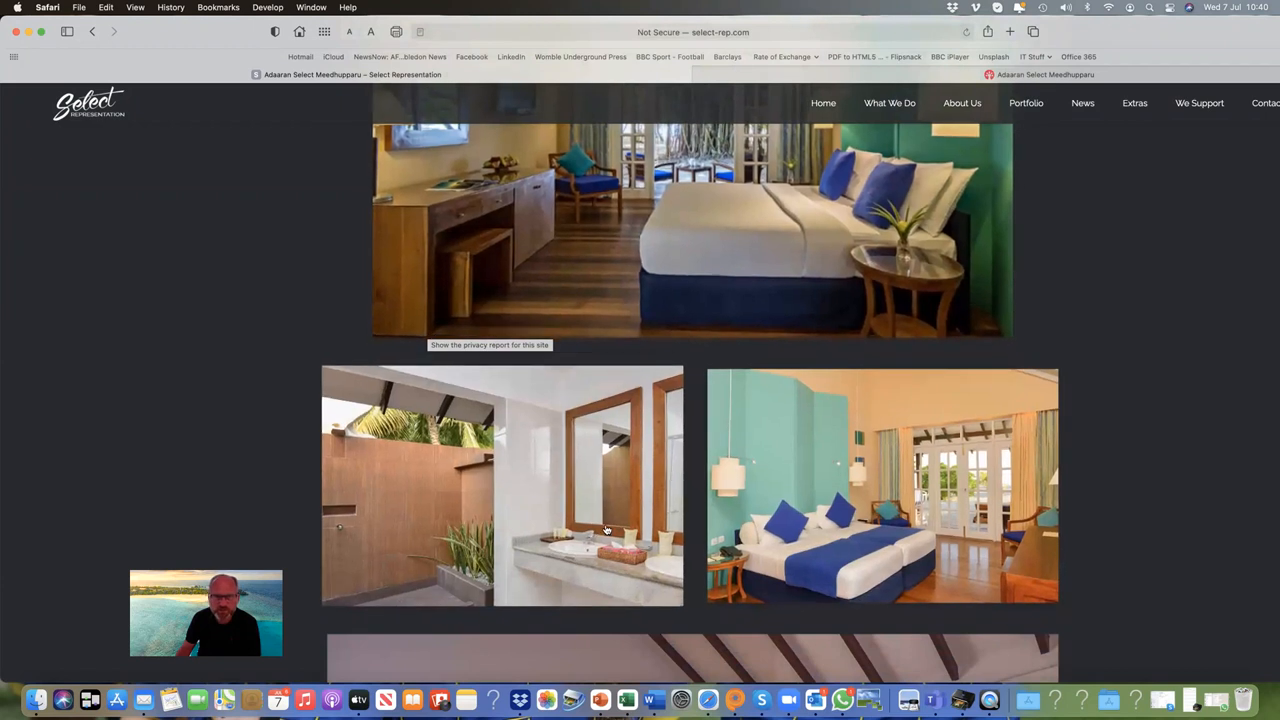
pyautogui.scroll(-3)
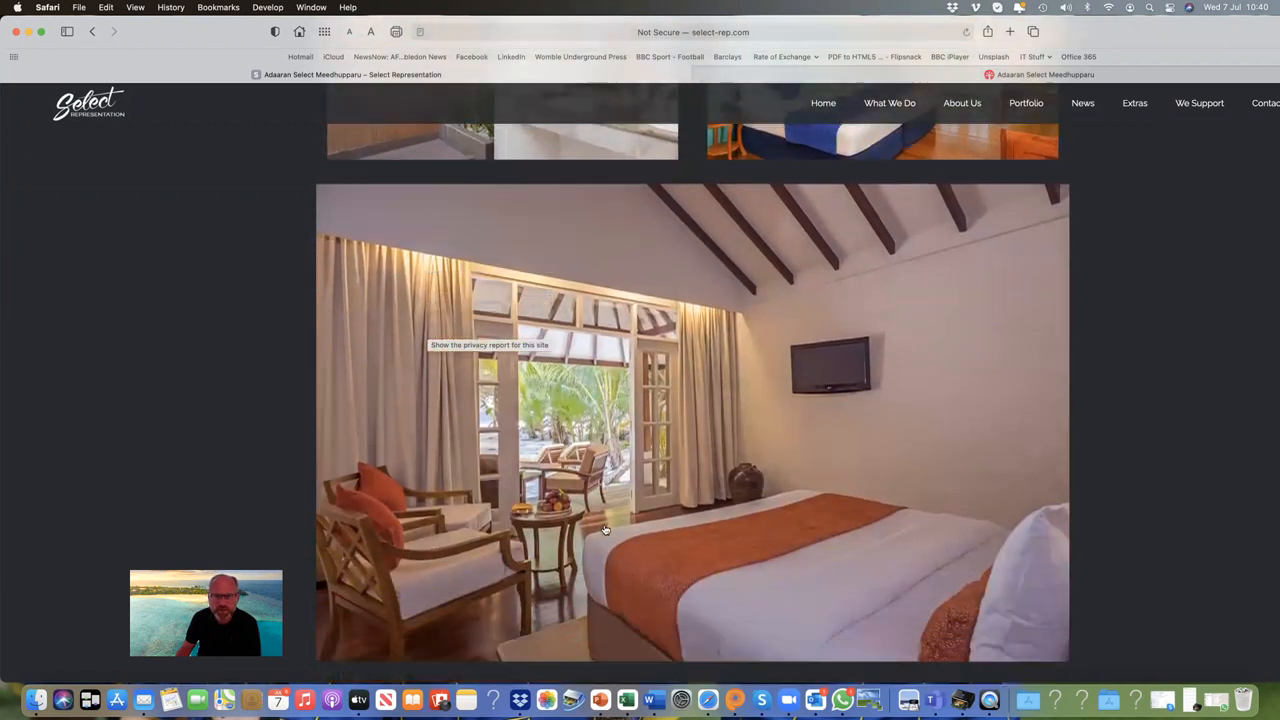
pyautogui.scroll(-3)
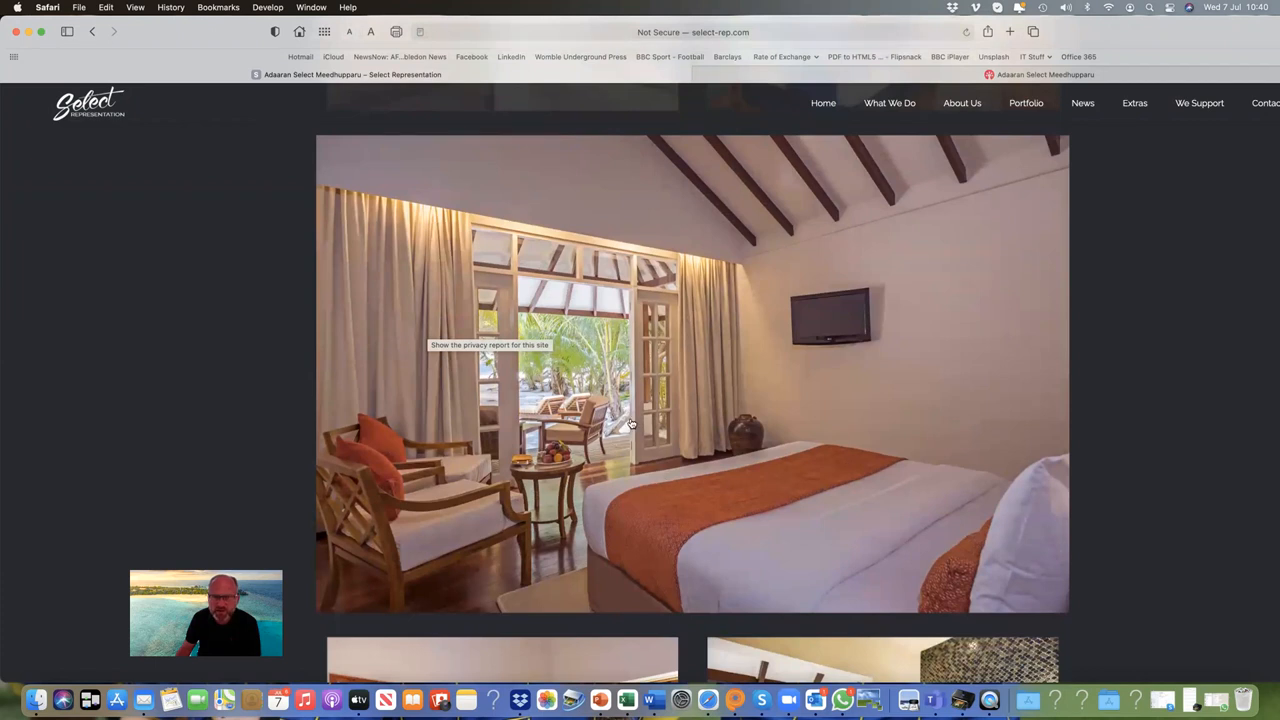
# Step: Continue scrolling the gallery down to the pool and Chavana Spa pictures
pyautogui.scroll(-3)
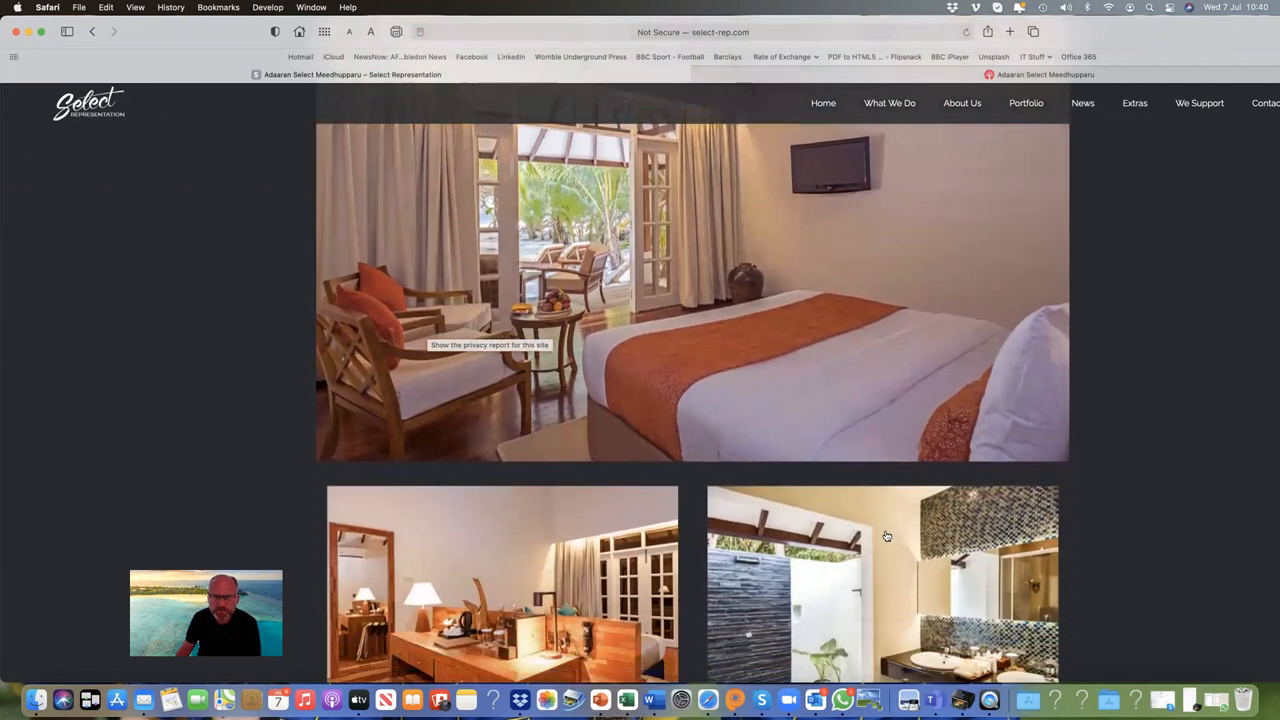
pyautogui.scroll(-3)
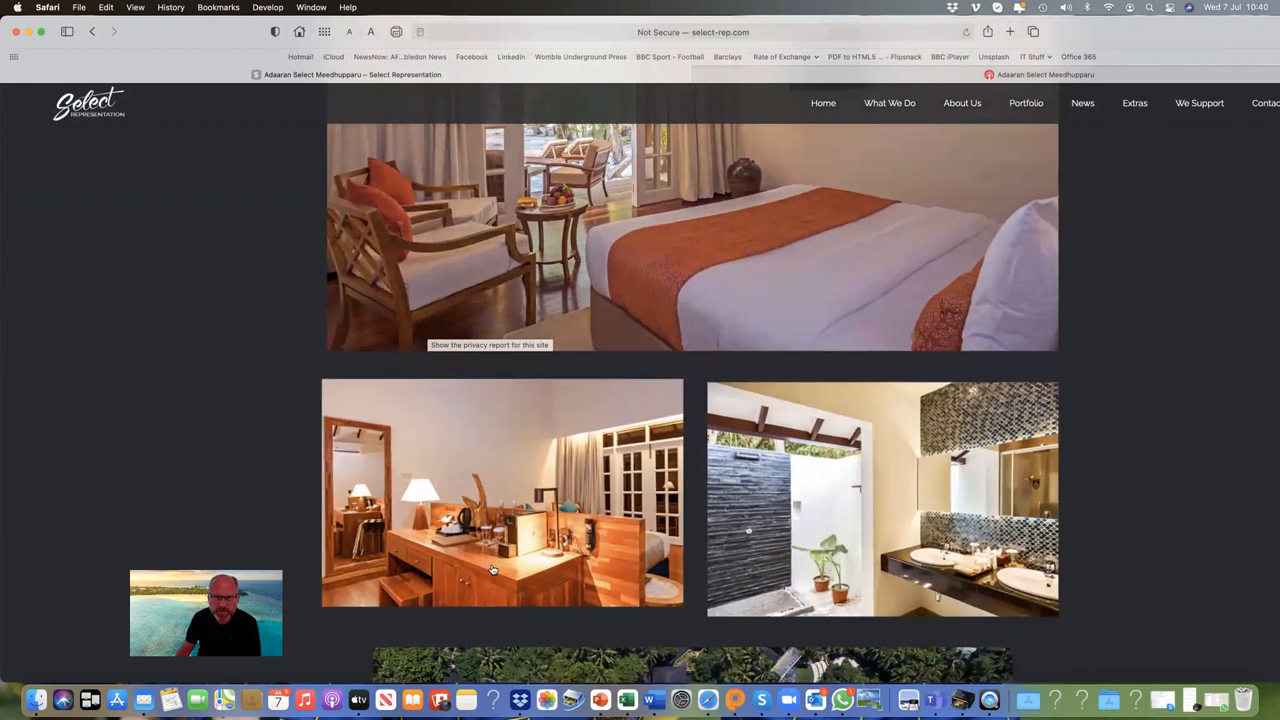
pyautogui.moveTo(476, 546)
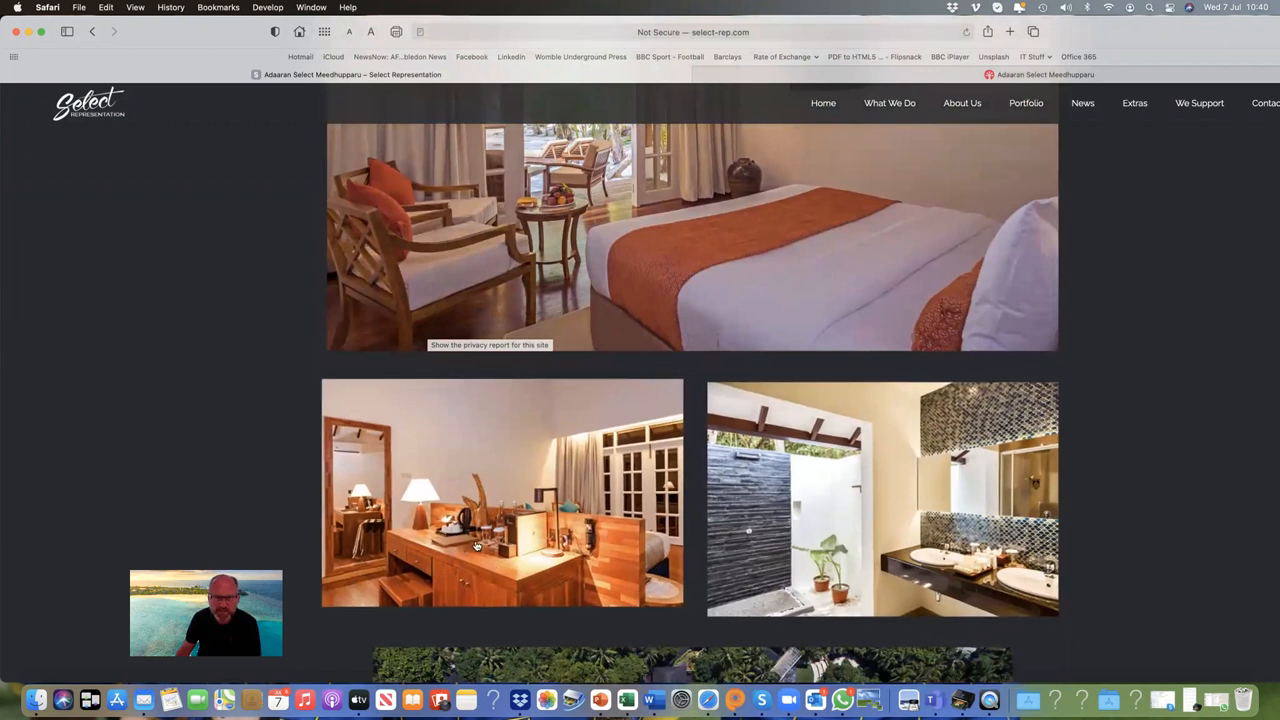
pyautogui.scroll(-3)
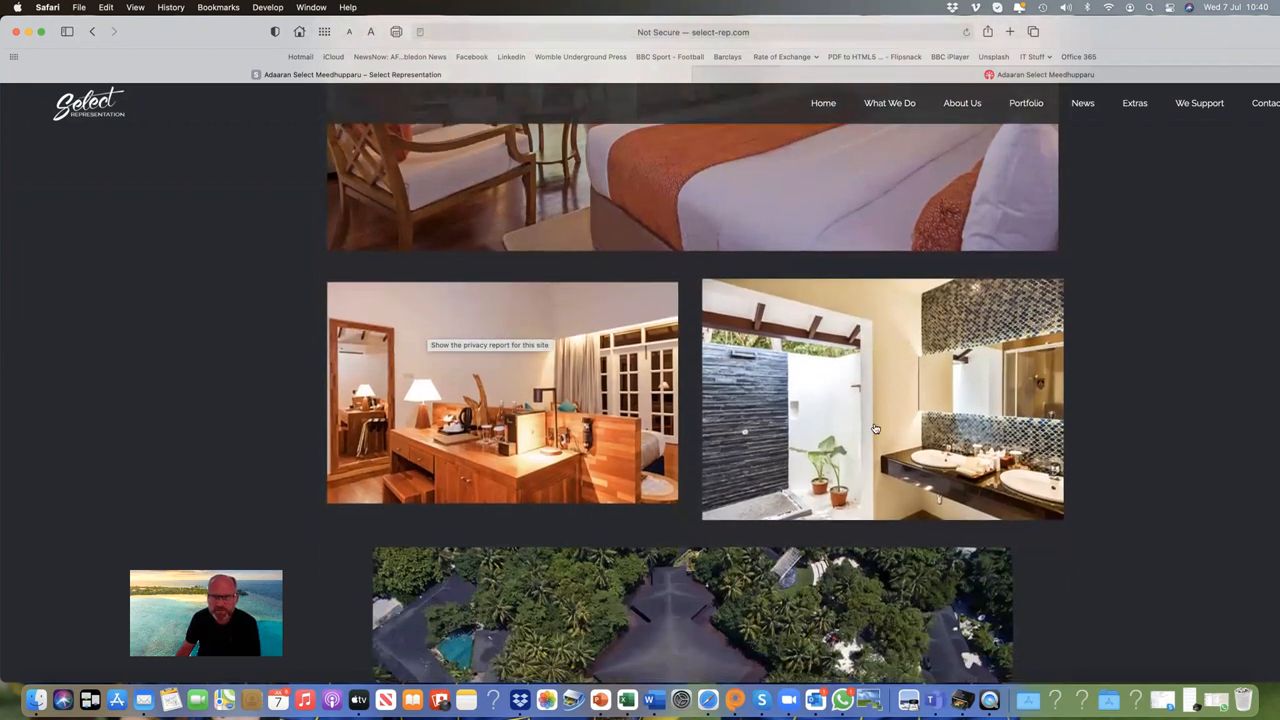
pyautogui.scroll(3)
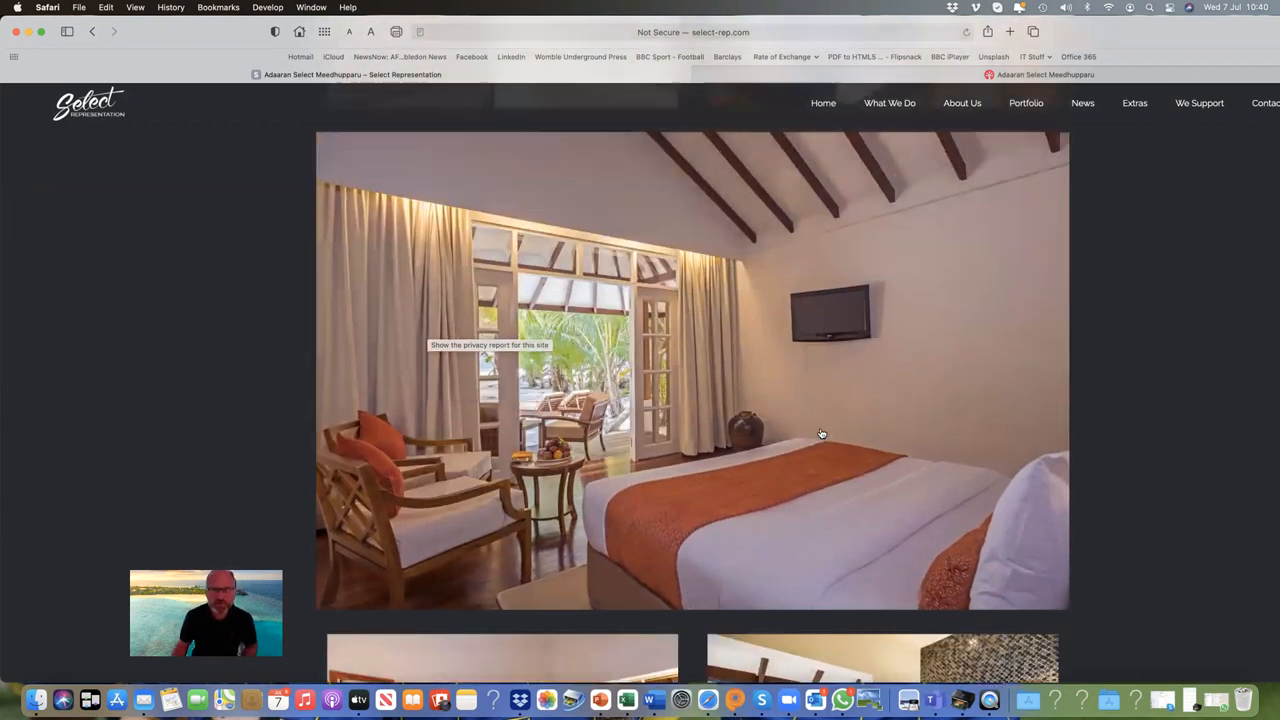
pyautogui.scroll(-3)
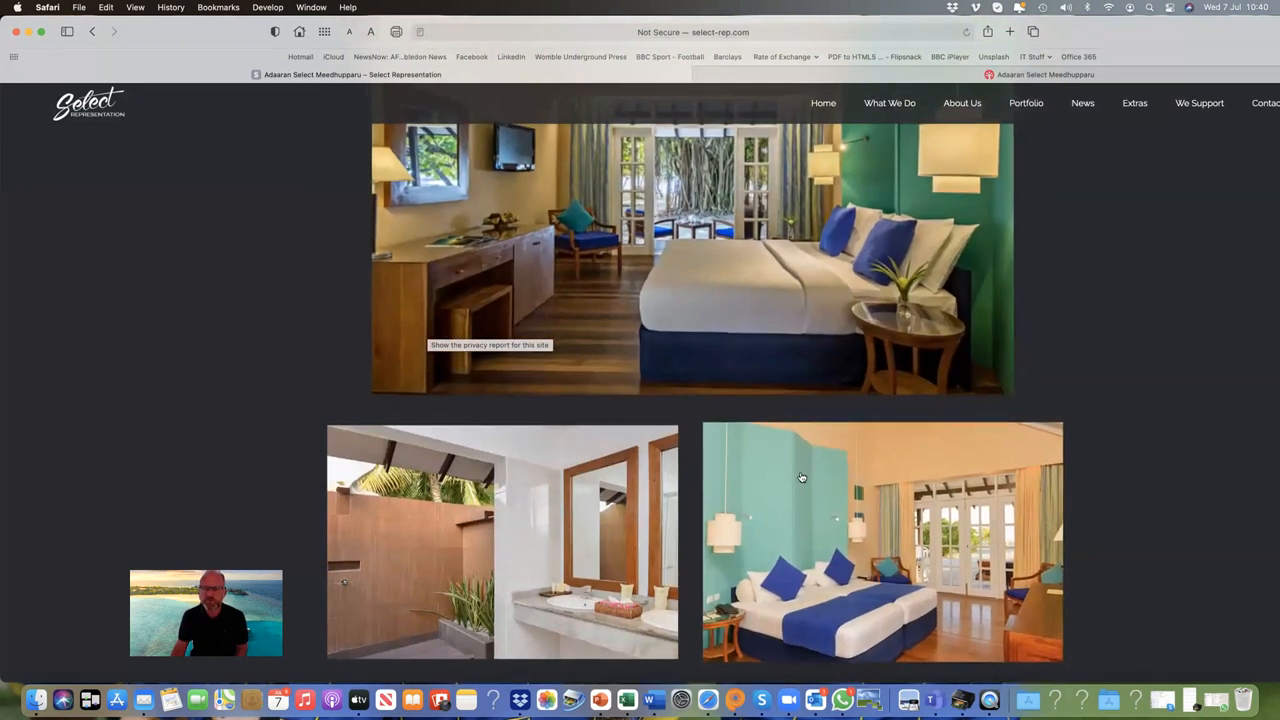
pyautogui.scroll(-3)
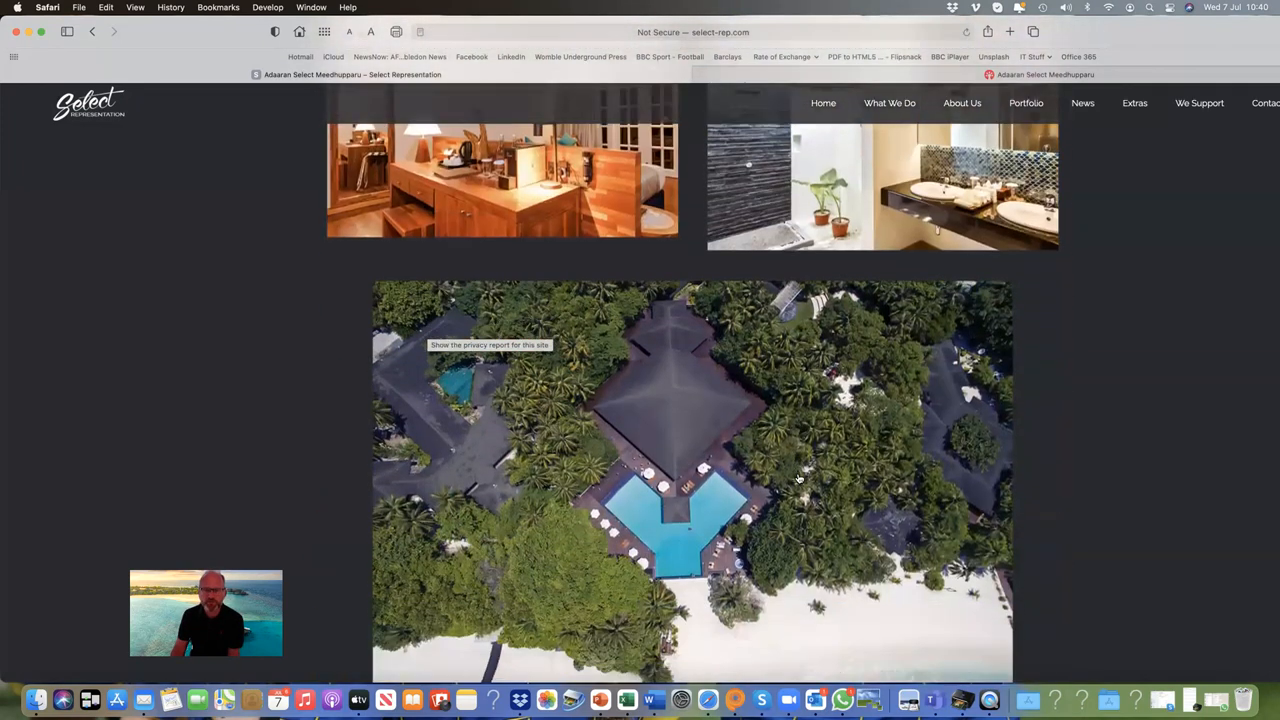
pyautogui.scroll(-3)
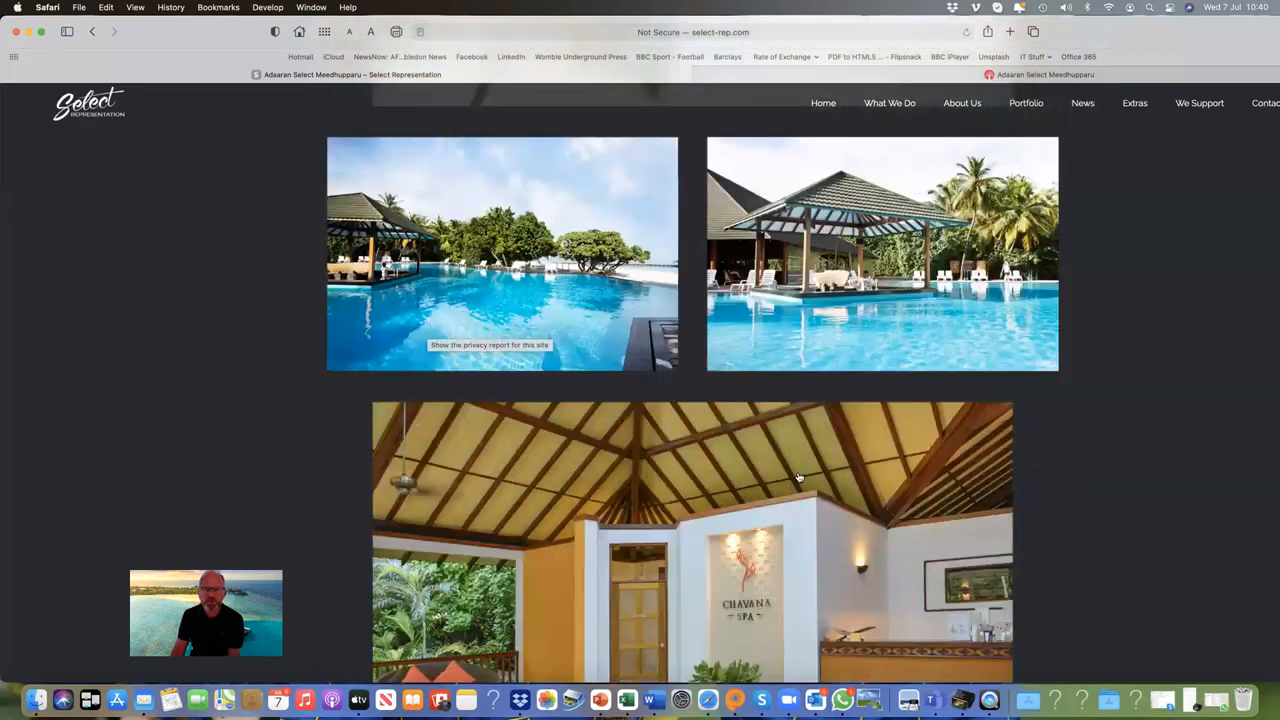
# Step: Zoom the location map out twice across the Maldives atolls, then reach More Properties from Maldives
pyautogui.scroll(-3)
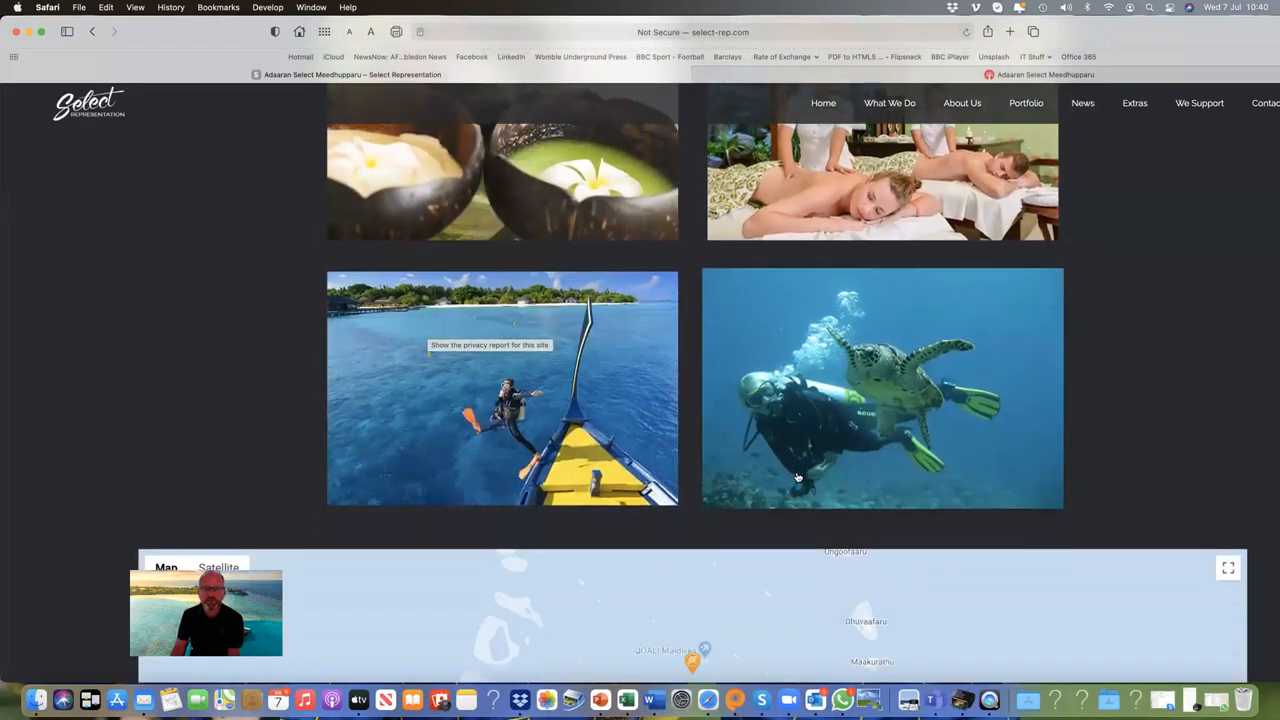
pyautogui.scroll(-3)
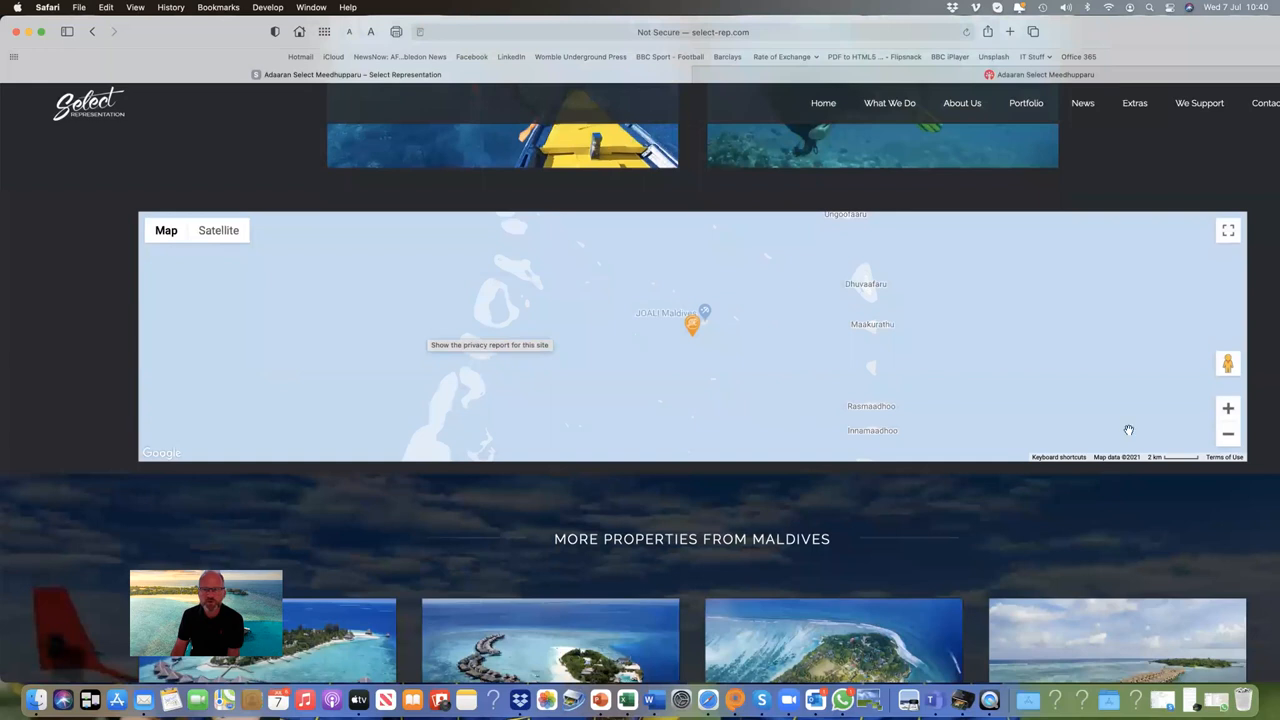
pyautogui.click(1228, 434)
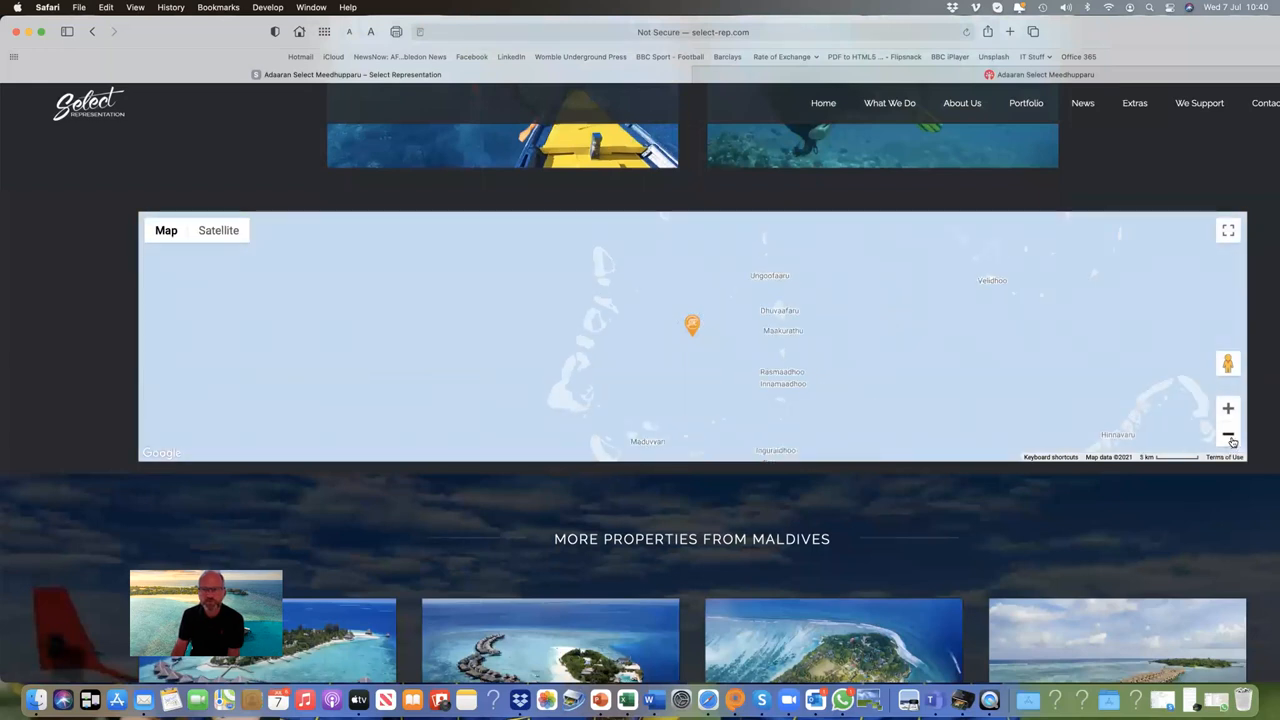
pyautogui.click(1228, 432)
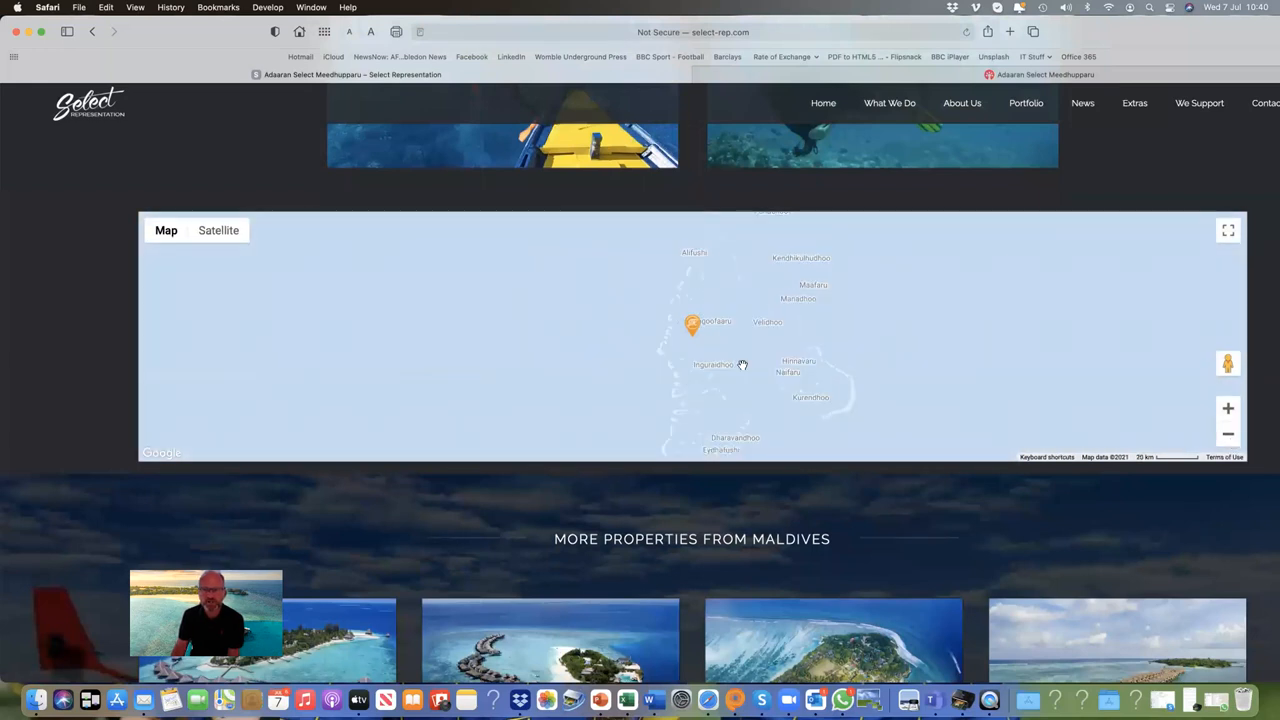
pyautogui.moveTo(1118, 324)
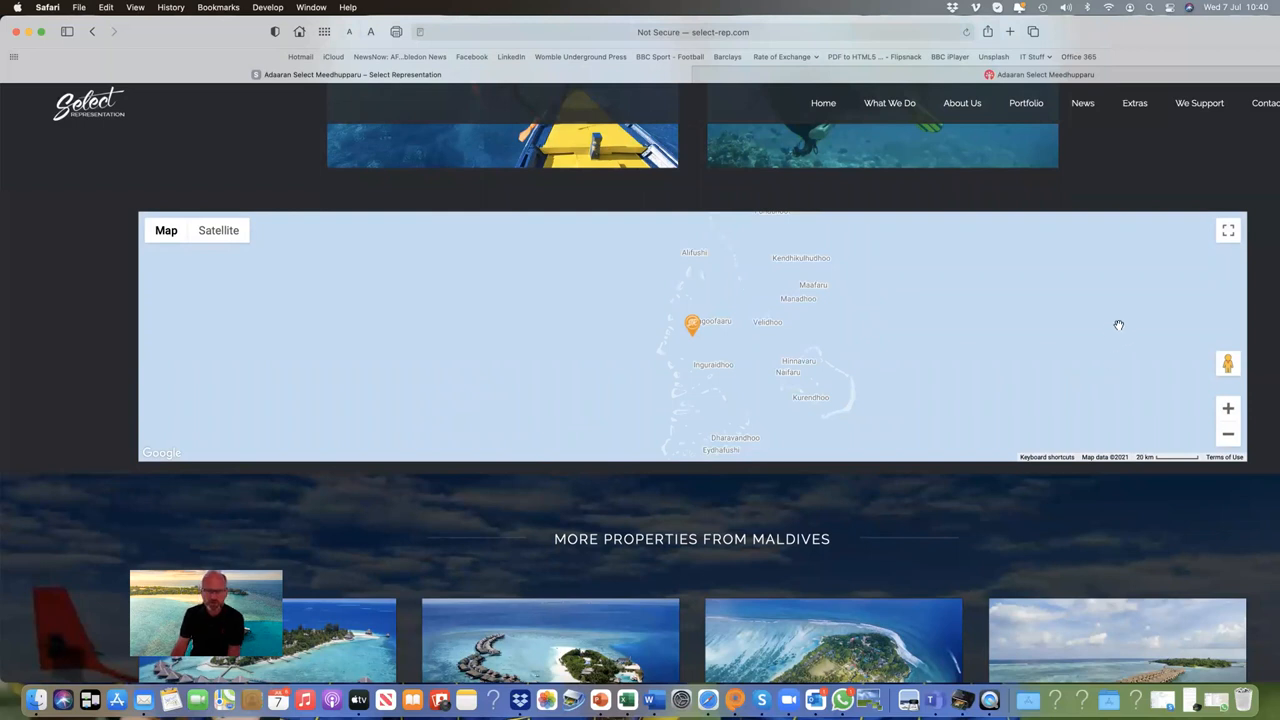
pyautogui.moveTo(884, 486)
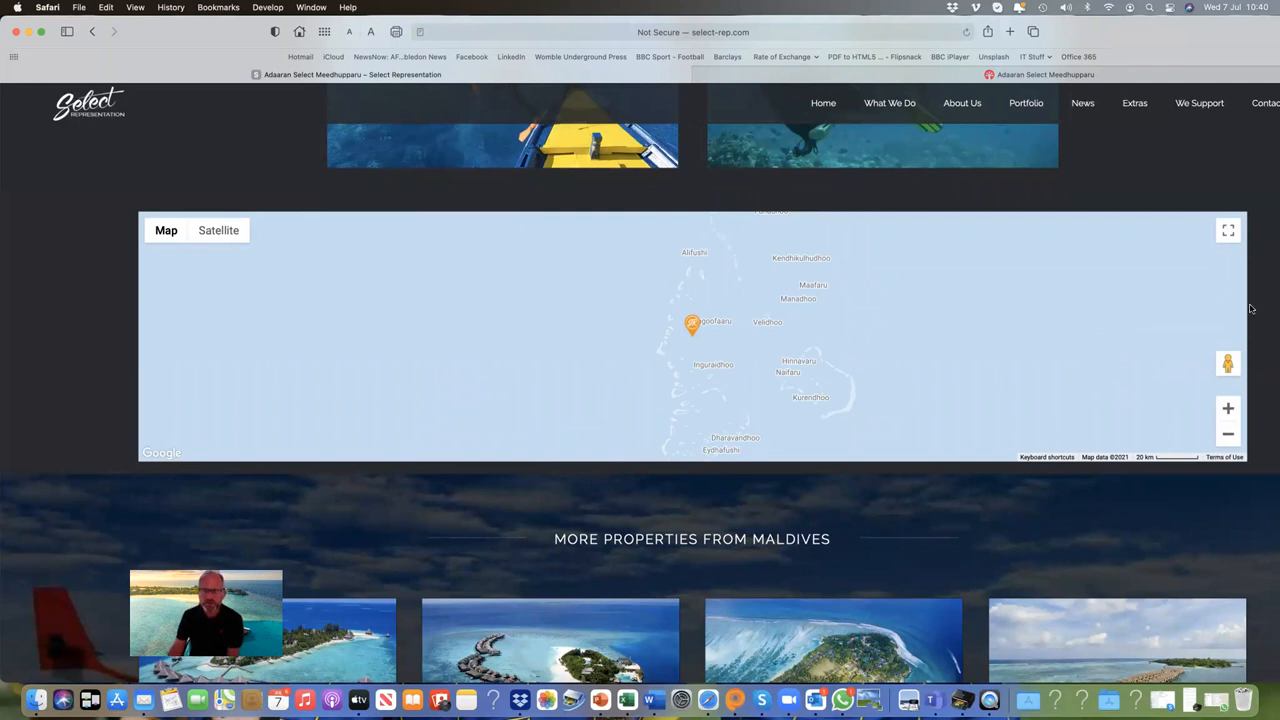
pyautogui.moveTo(784, 106)
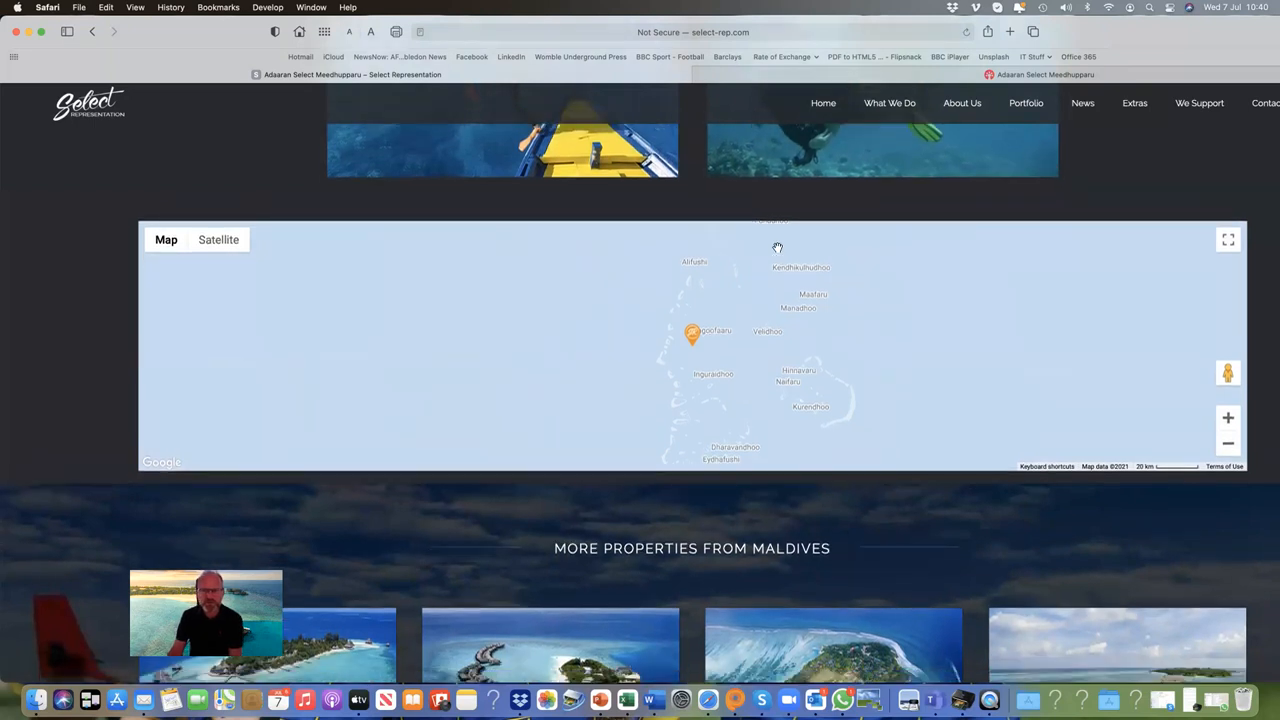
pyautogui.scroll(-3)
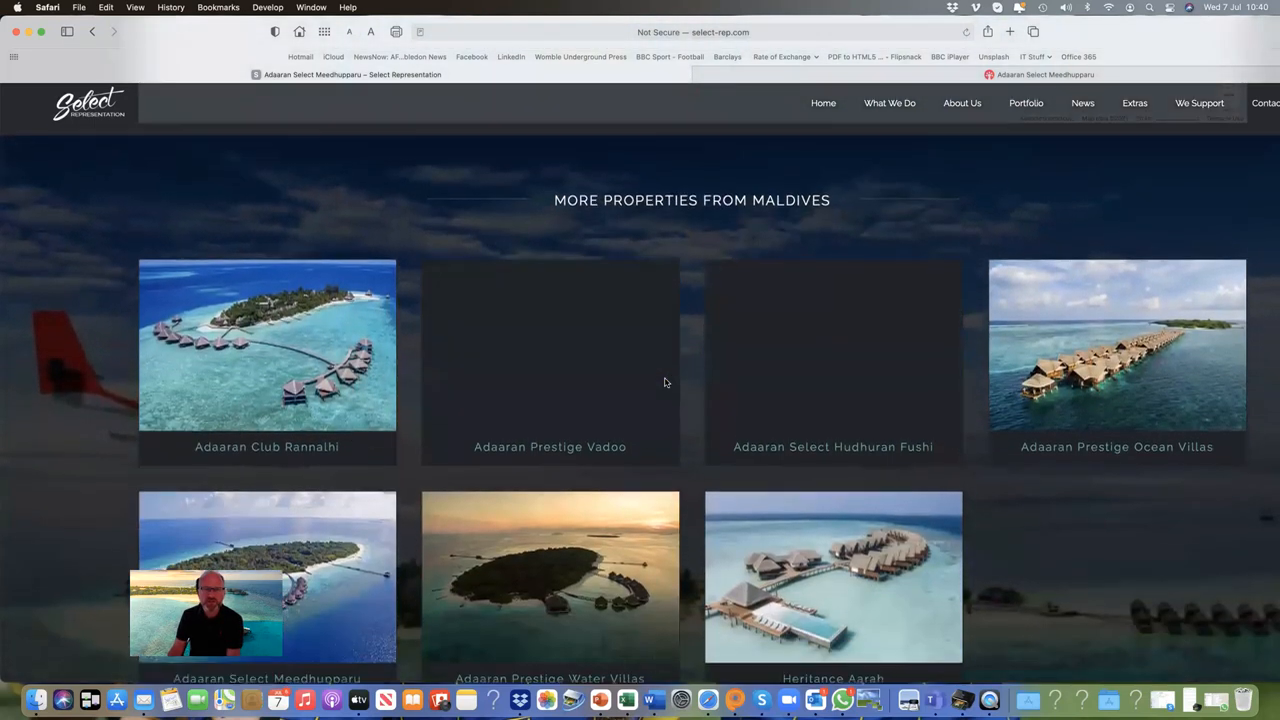
pyautogui.scroll(-3)
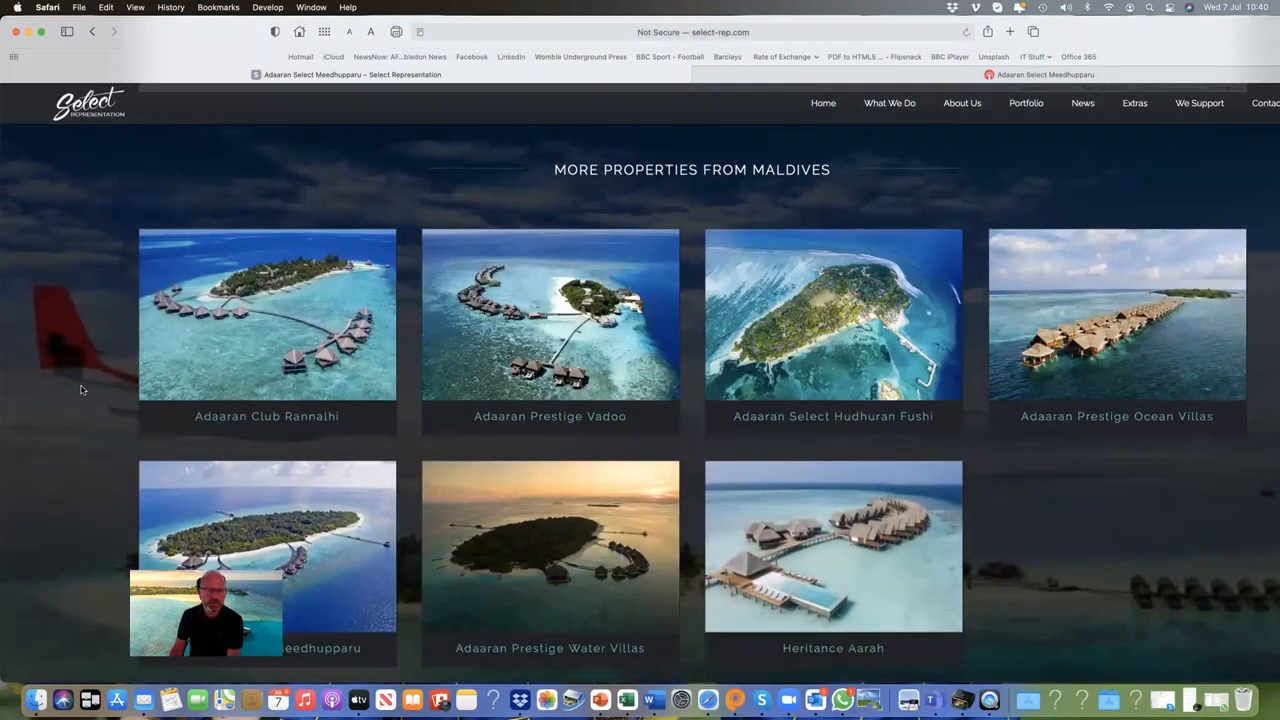
pyautogui.moveTo(570, 424)
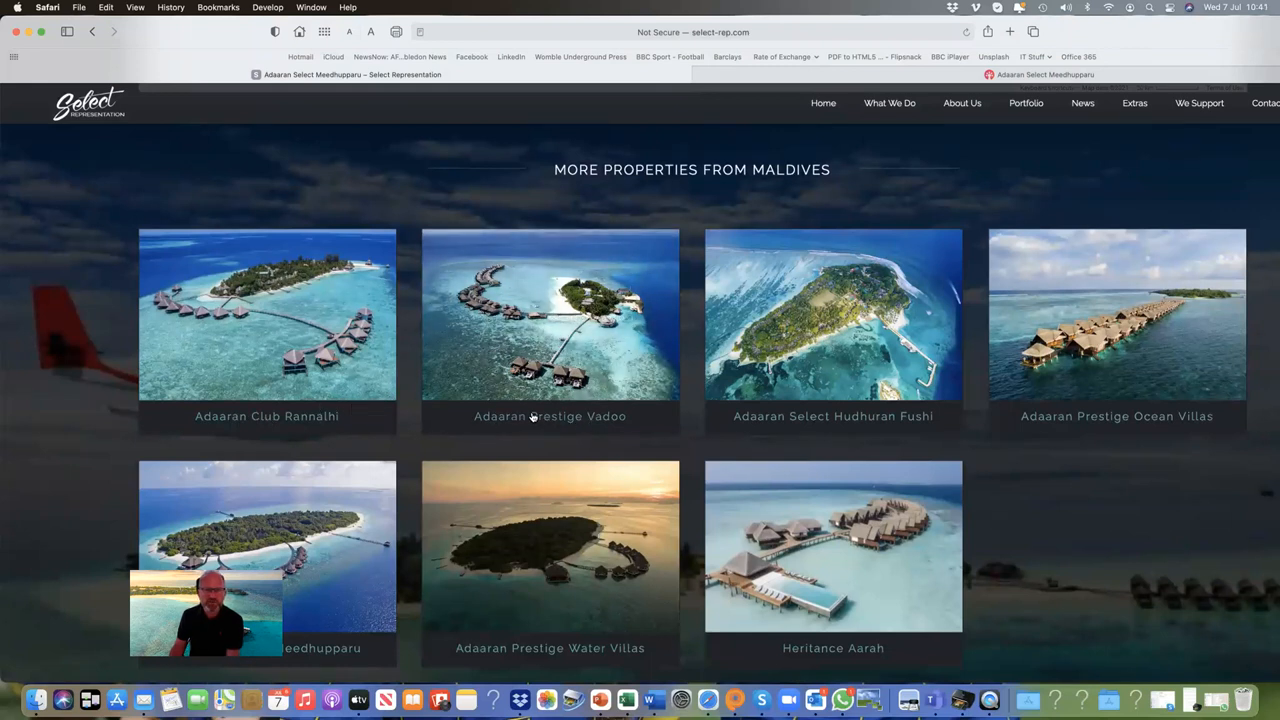
pyautogui.moveTo(832, 424)
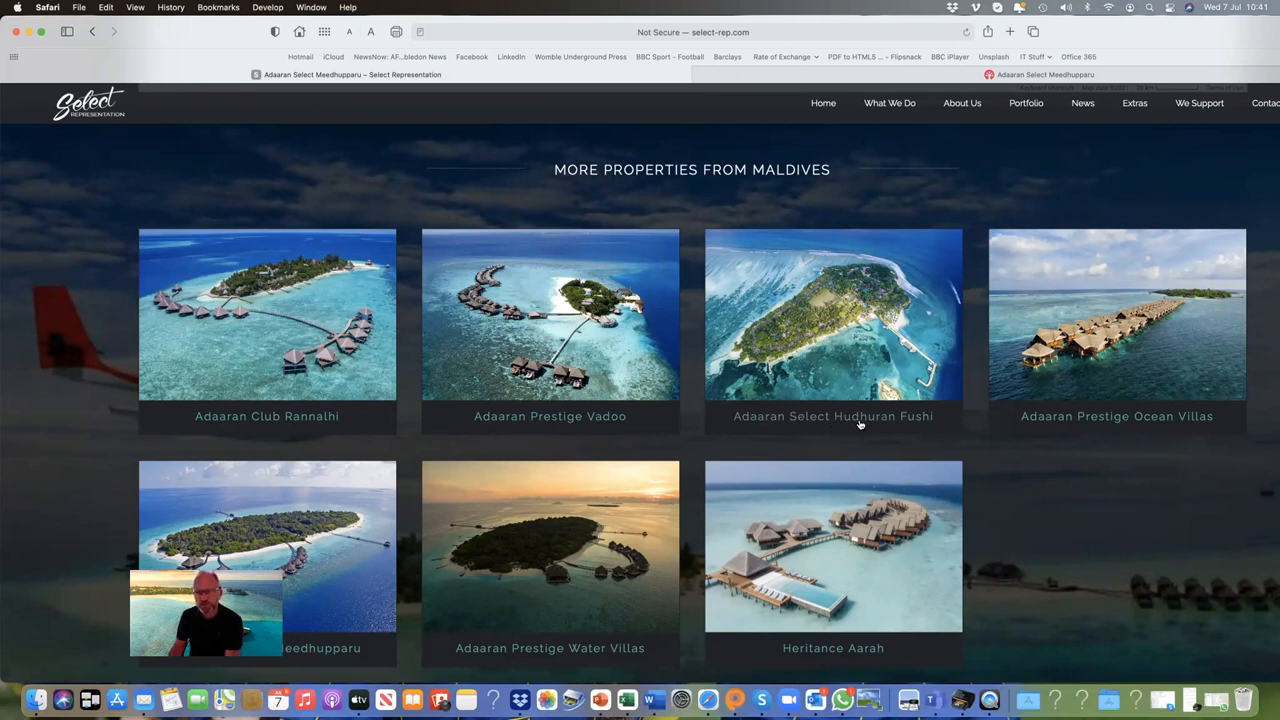
pyautogui.scroll(-3)
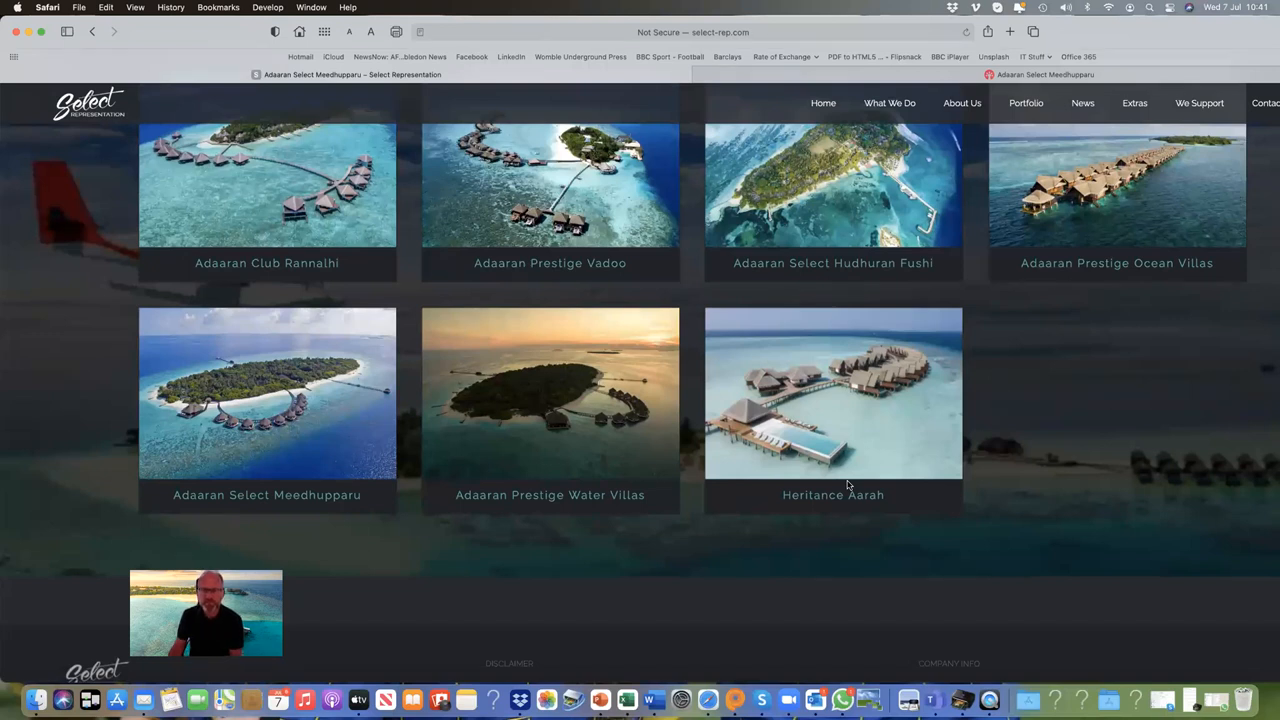
pyautogui.scroll(3)
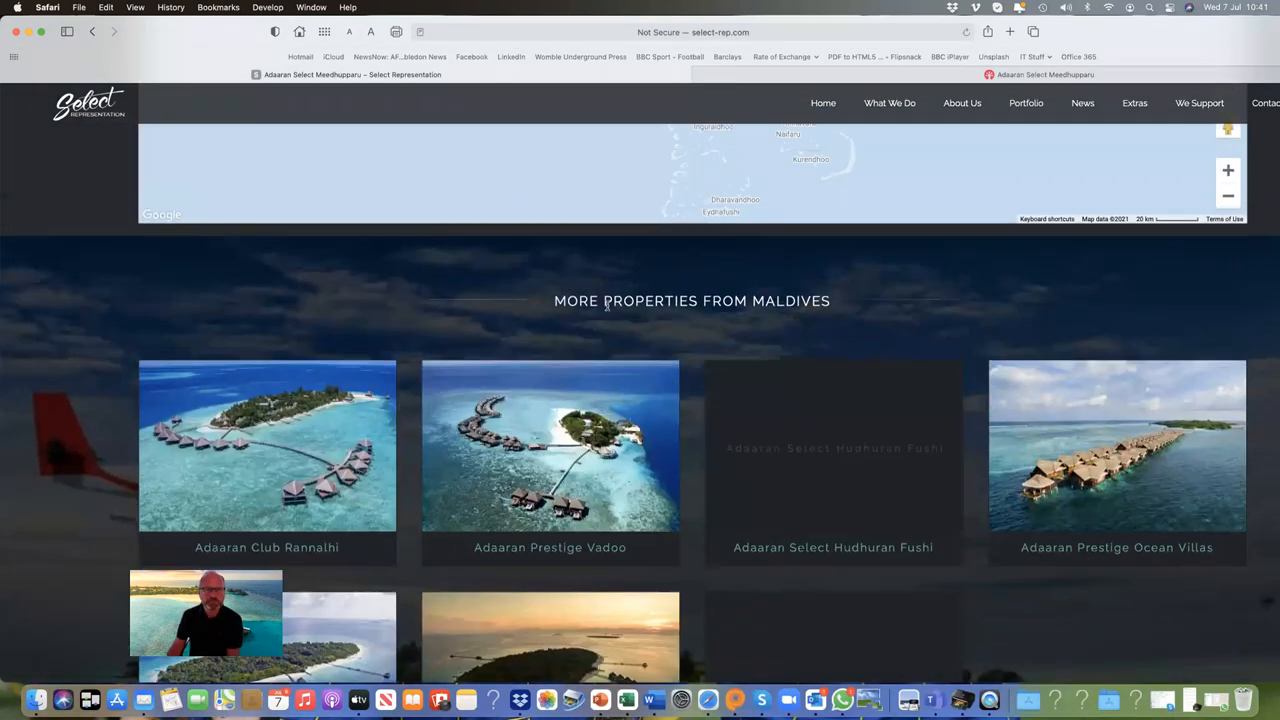
pyautogui.scroll(-3)
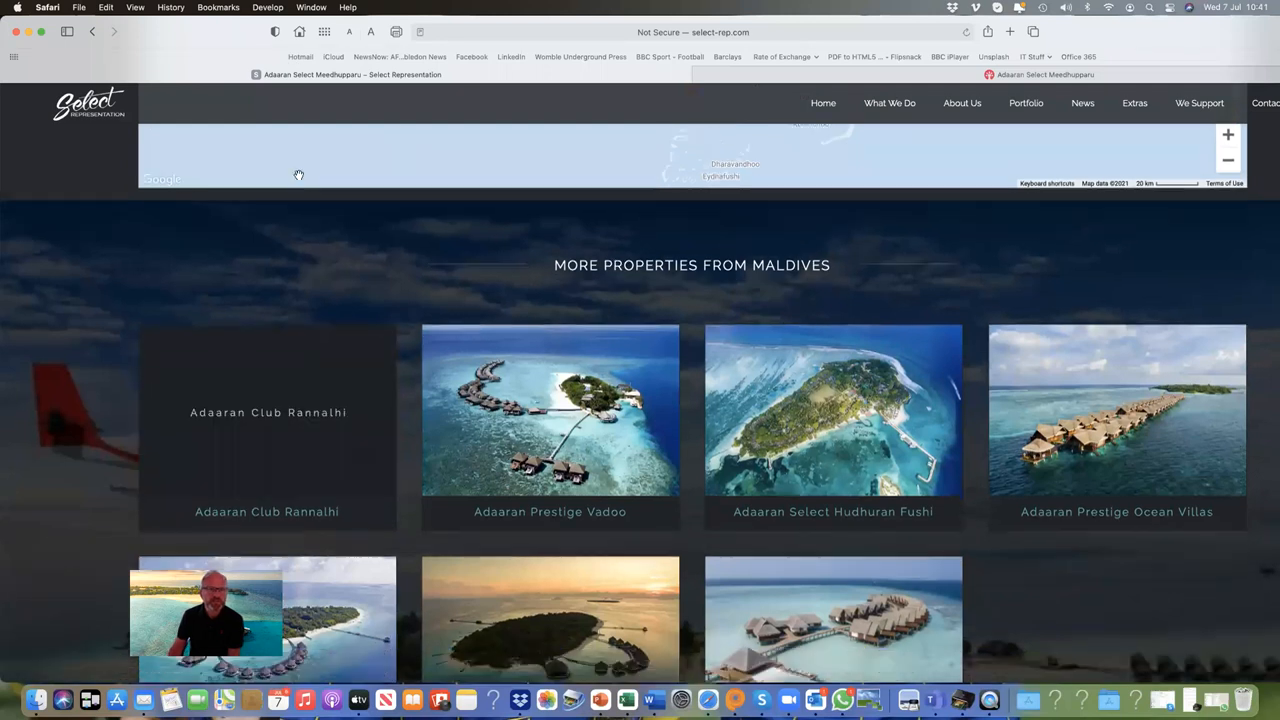
pyautogui.scroll(3)
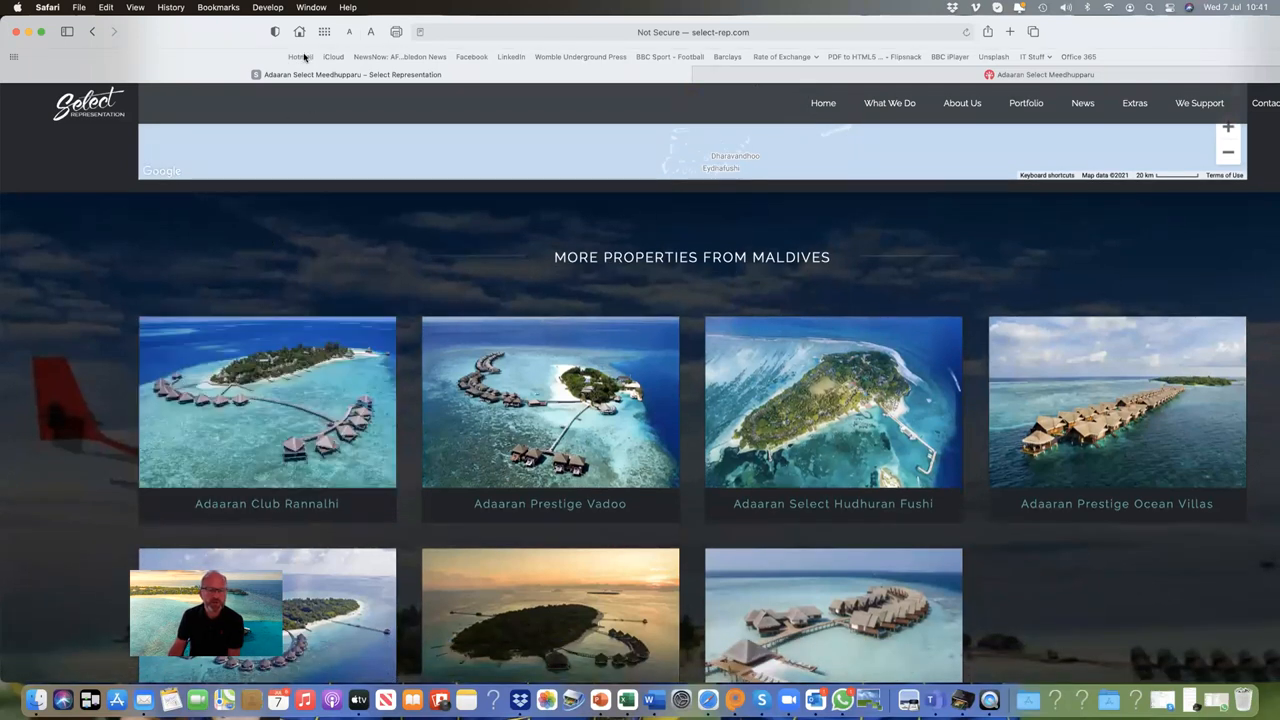